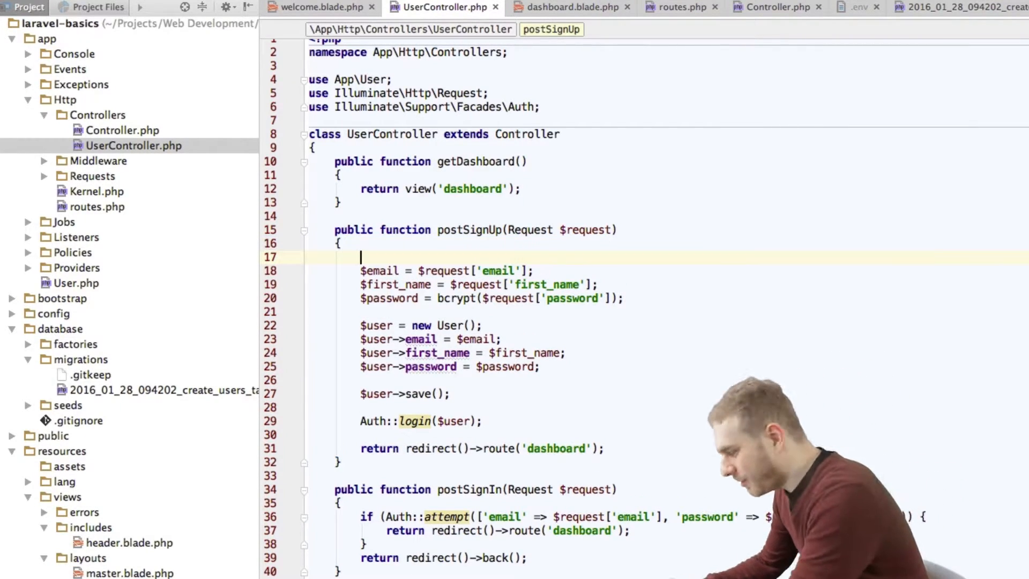
# - Write $this->validate($request, []) in postSignUp with the rules array opened on its own lines
pyautogui.write('$')
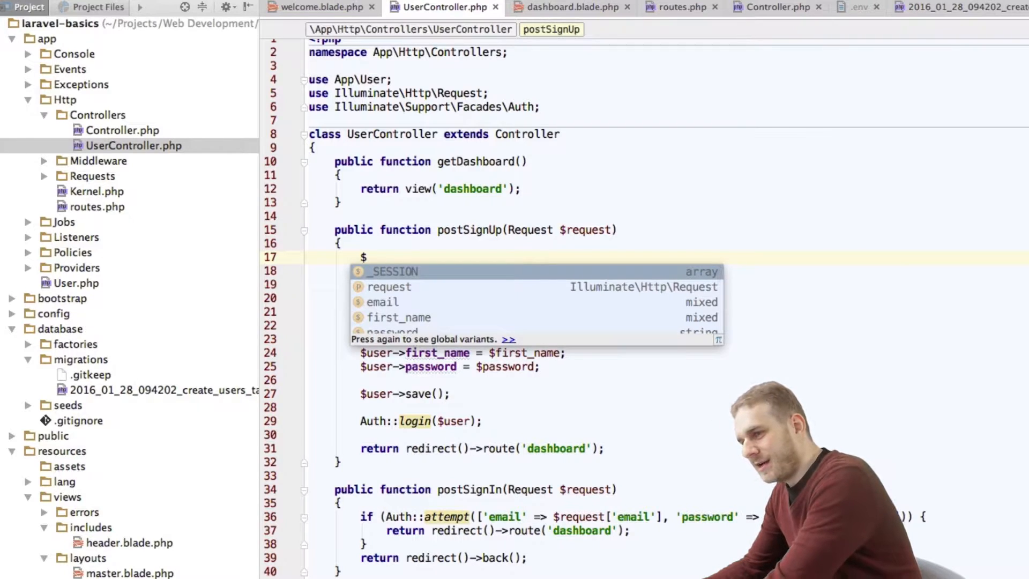
pyautogui.write('t')
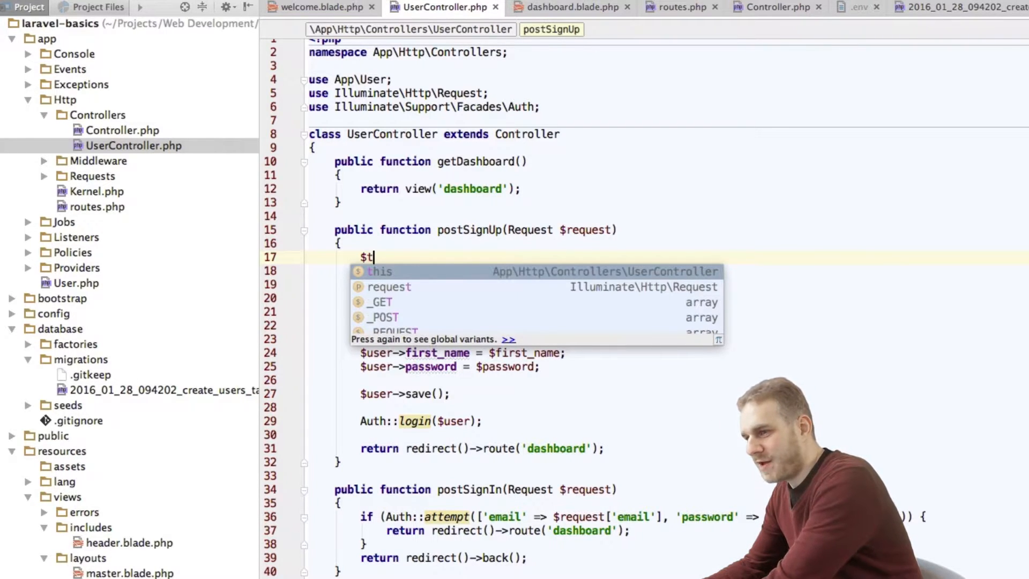
pyautogui.write('hi')
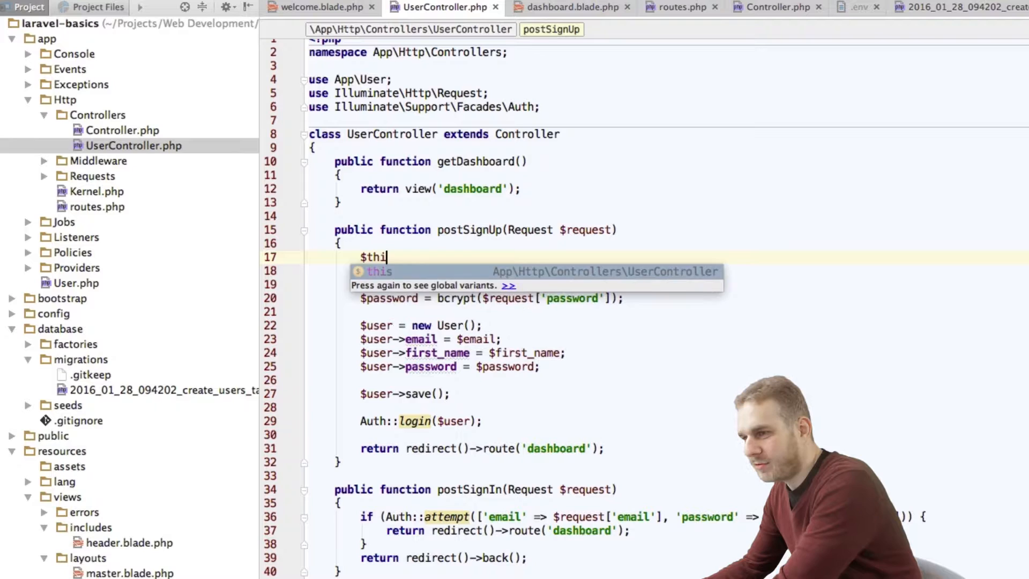
pyautogui.press('Escape')
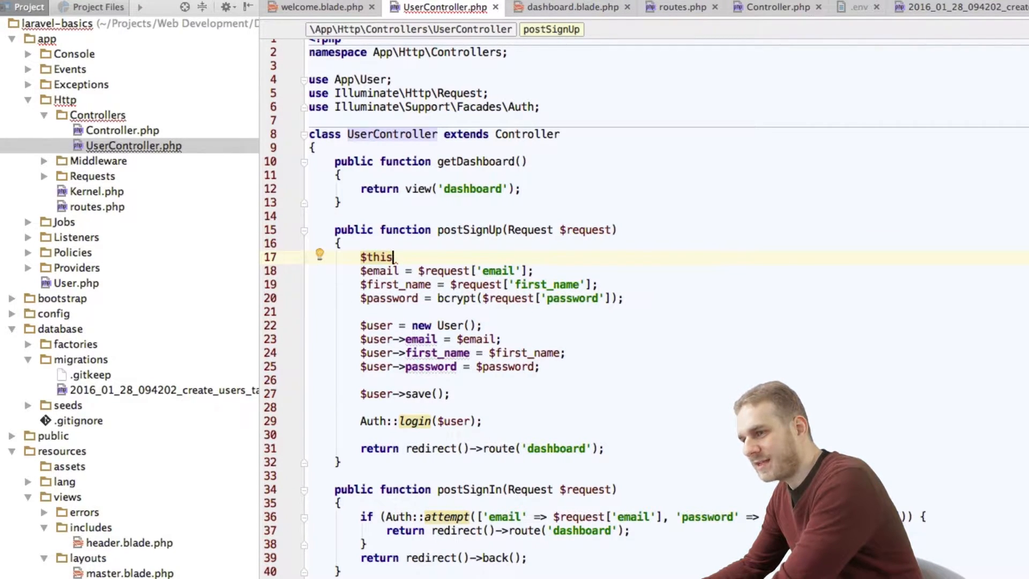
pyautogui.write('->v')
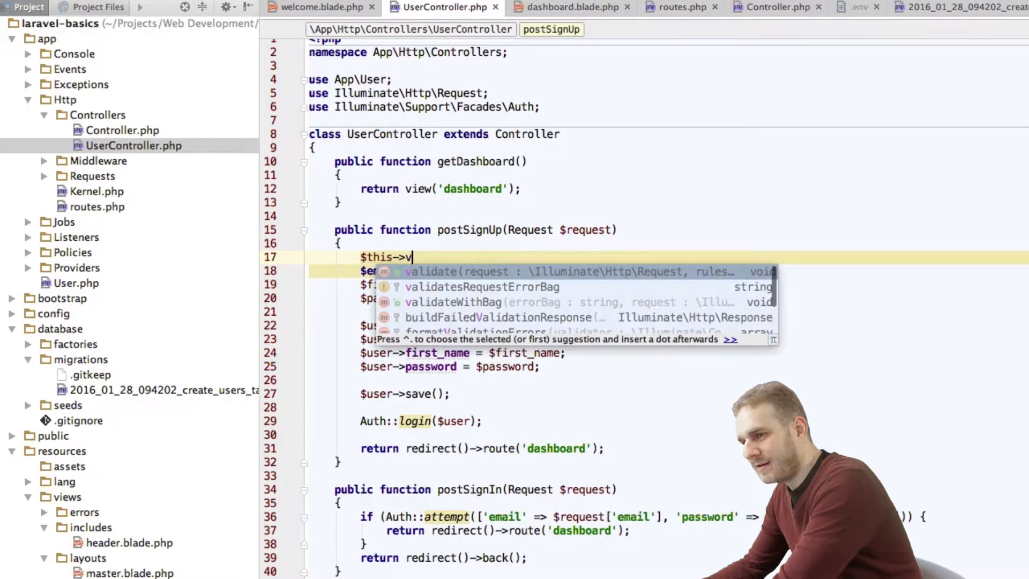
pyautogui.press('Tab')
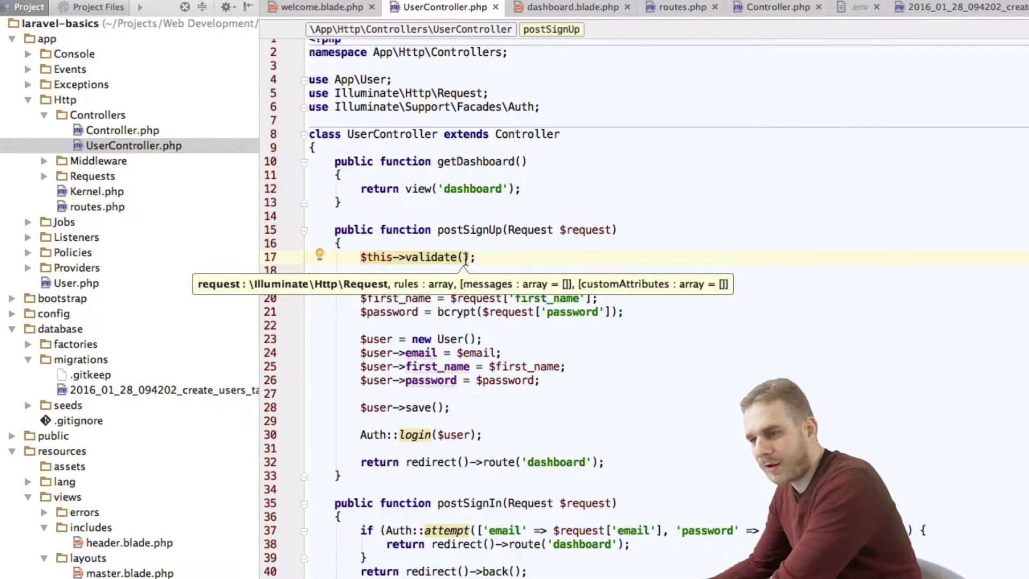
pyautogui.write('$request')
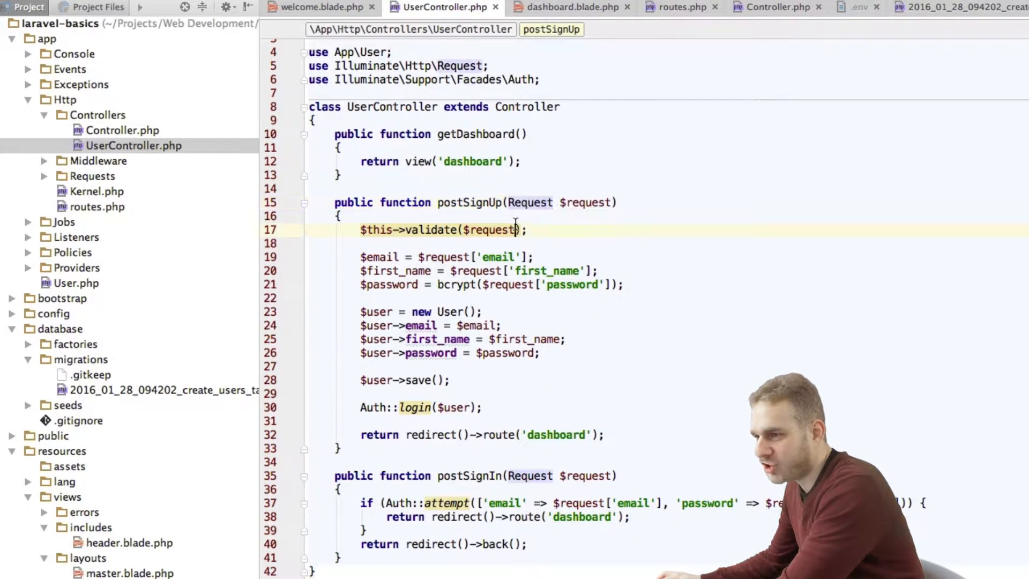
pyautogui.write(', []')
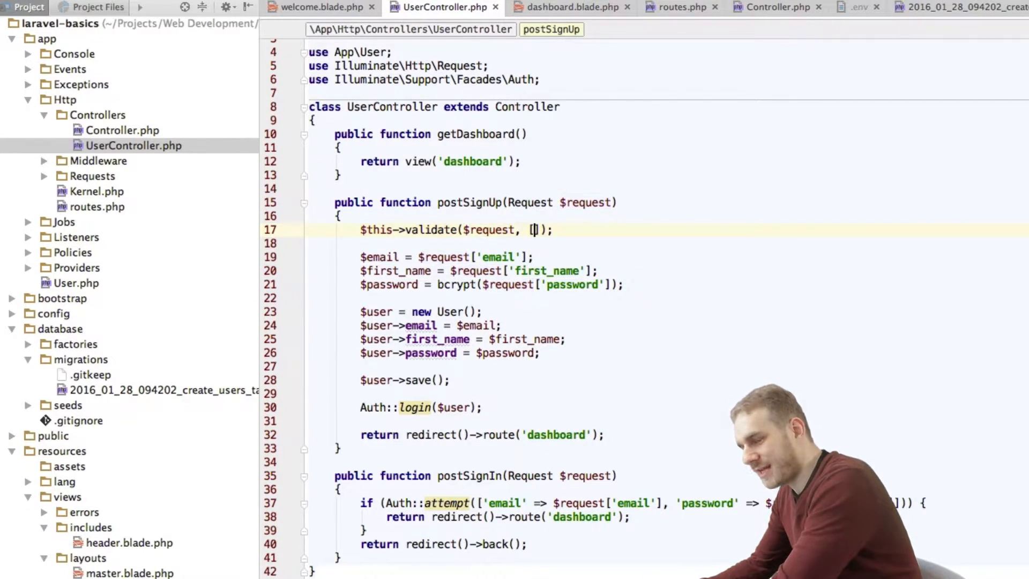
pyautogui.press('Enter')
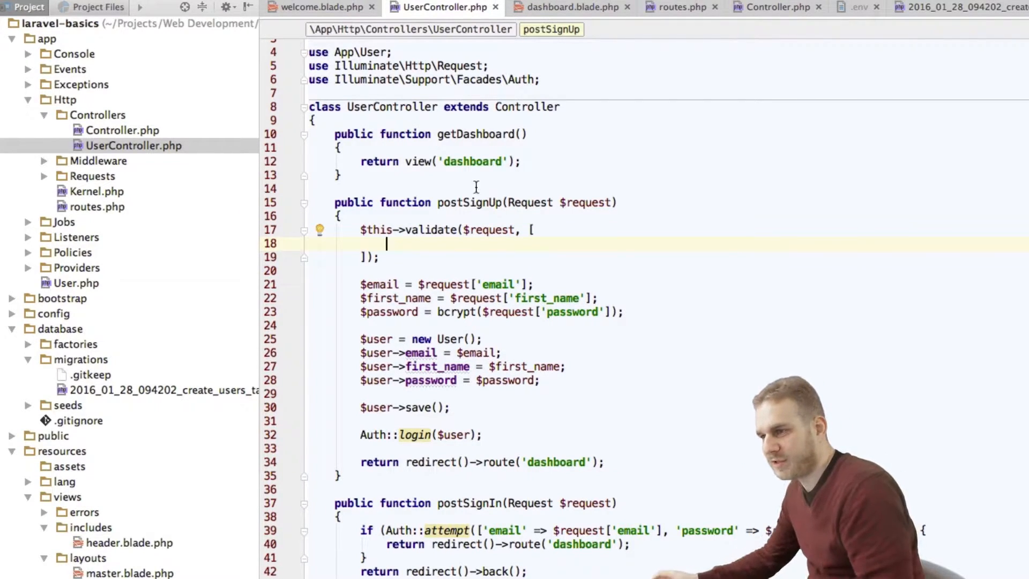
pyautogui.scroll(-3)
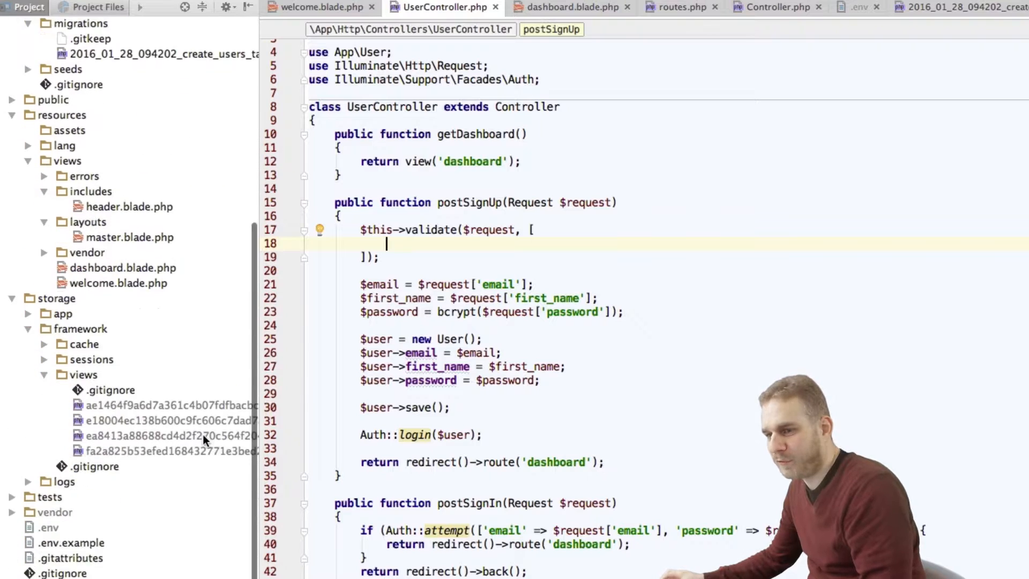
pyautogui.click(317, 9)
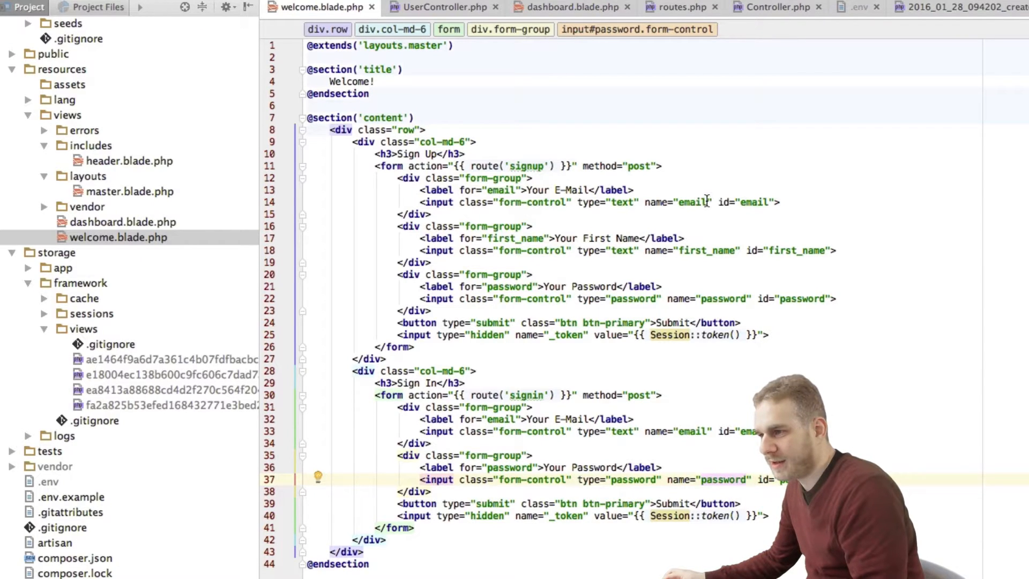
pyautogui.doubleClick(692, 201)
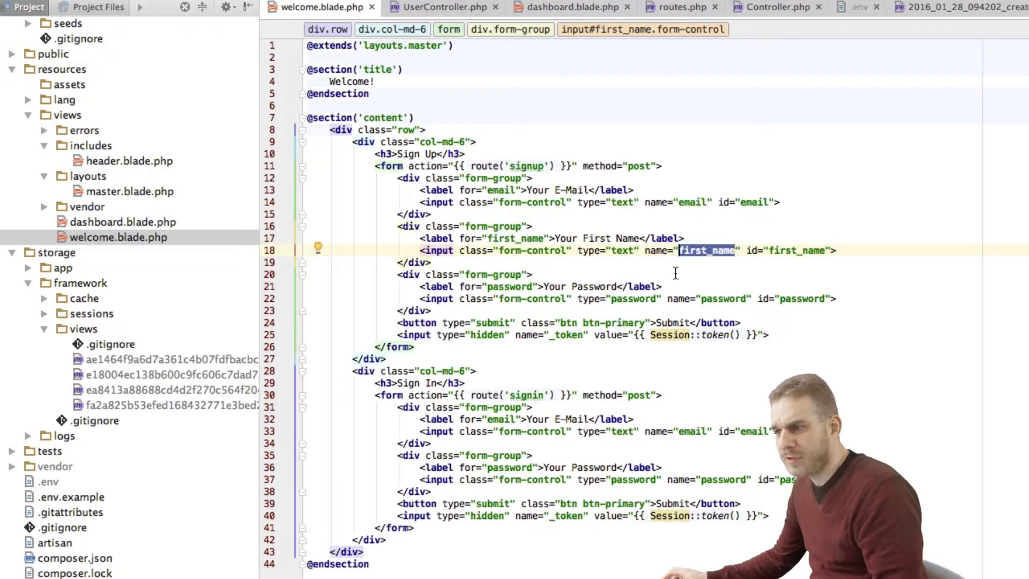
pyautogui.moveTo(695, 257)
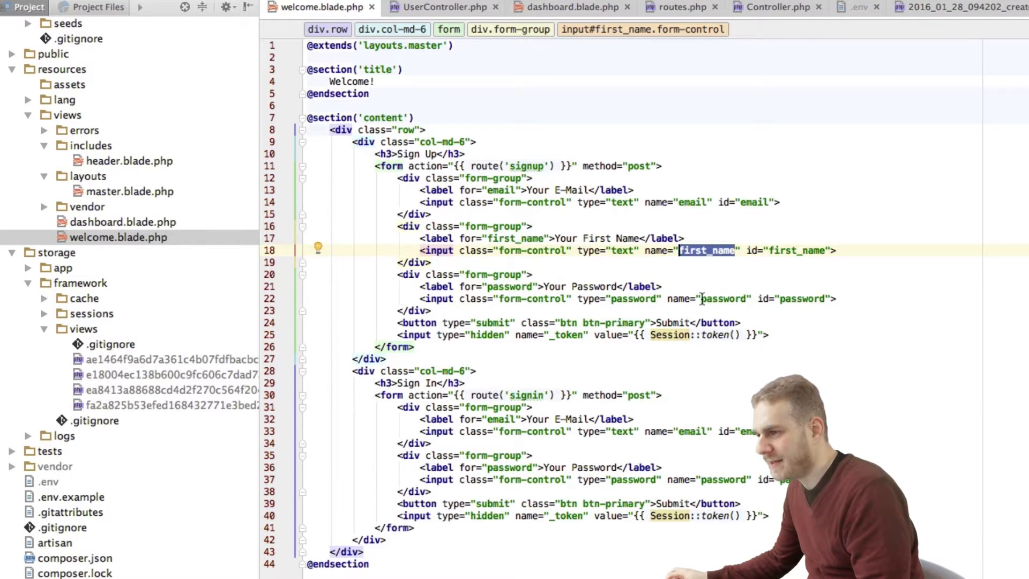
pyautogui.doubleClick(722, 298)
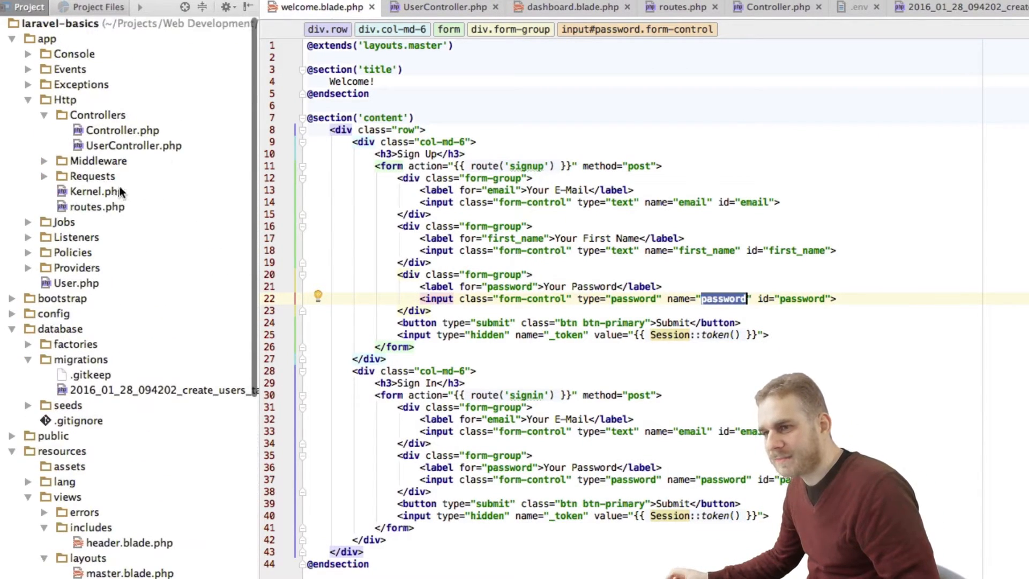
pyautogui.click(442, 7)
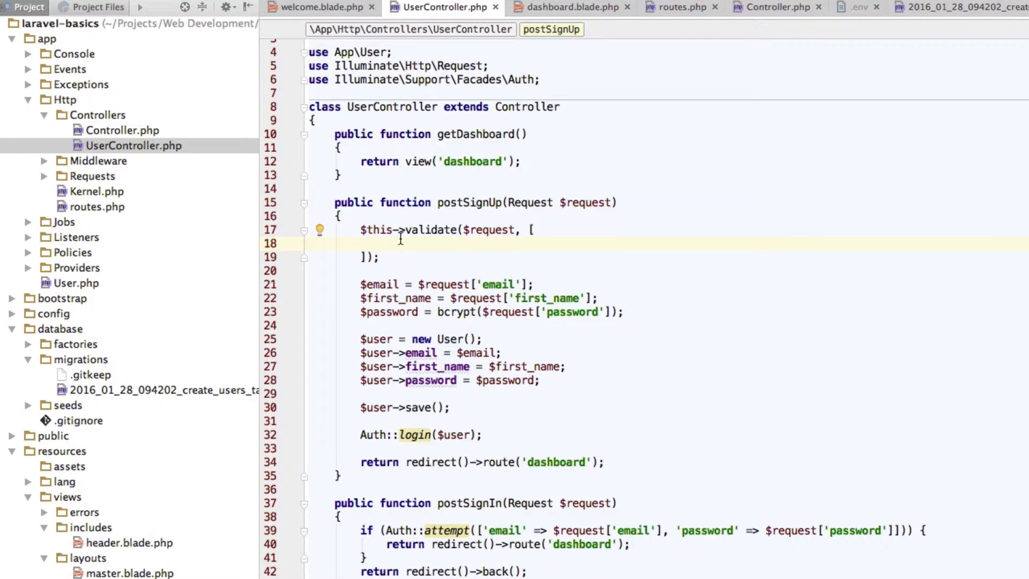
# - Start the 'email' rule key, confirming the field name against the welcome view
pyautogui.write("'")
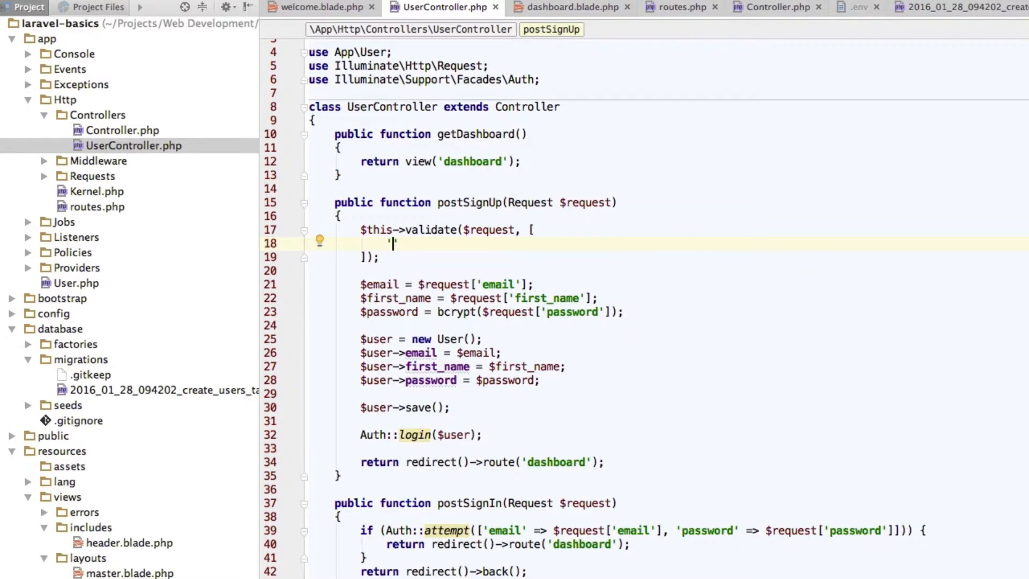
pyautogui.write('email')
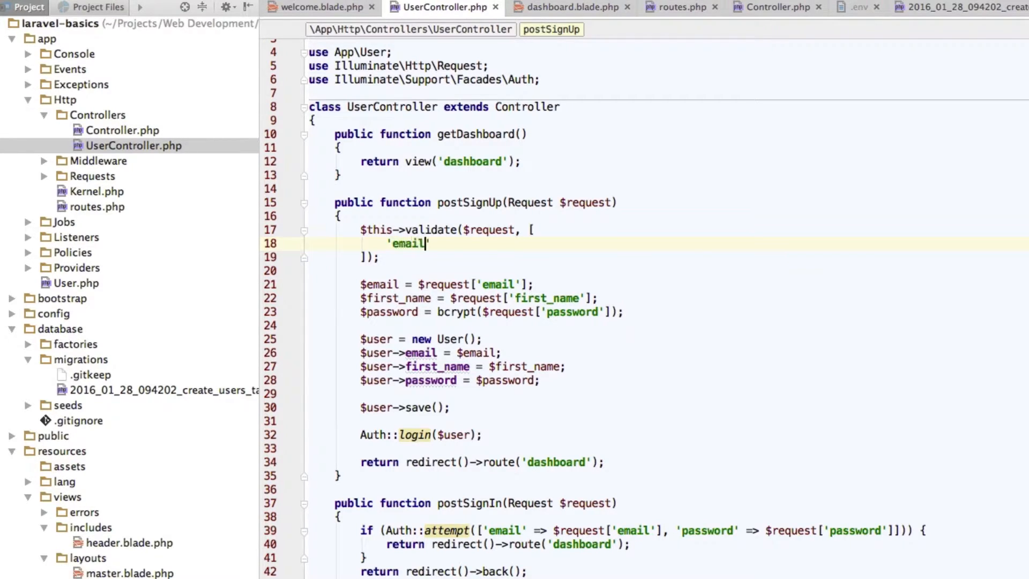
pyautogui.click(317, 7)
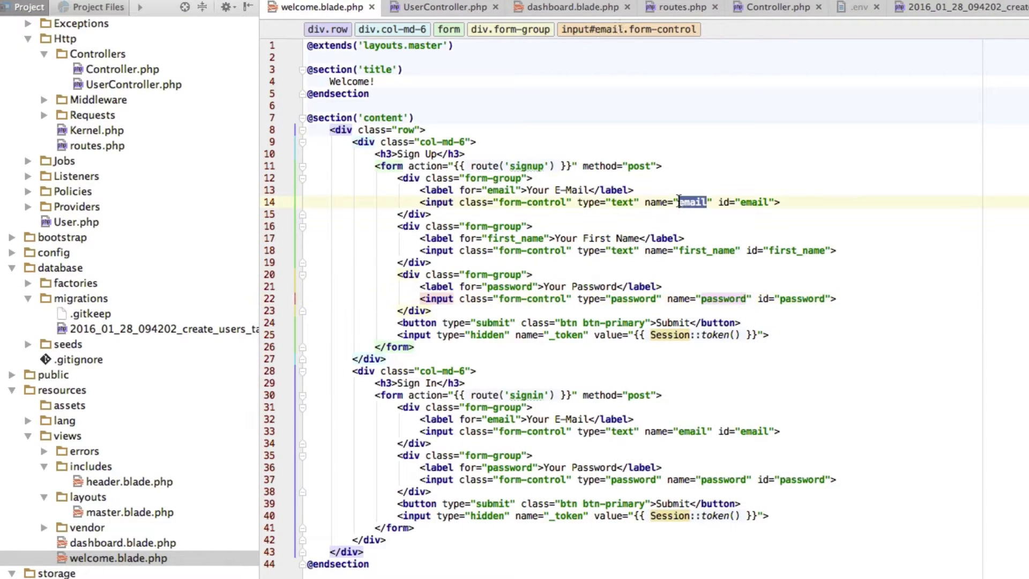
pyautogui.click(444, 7)
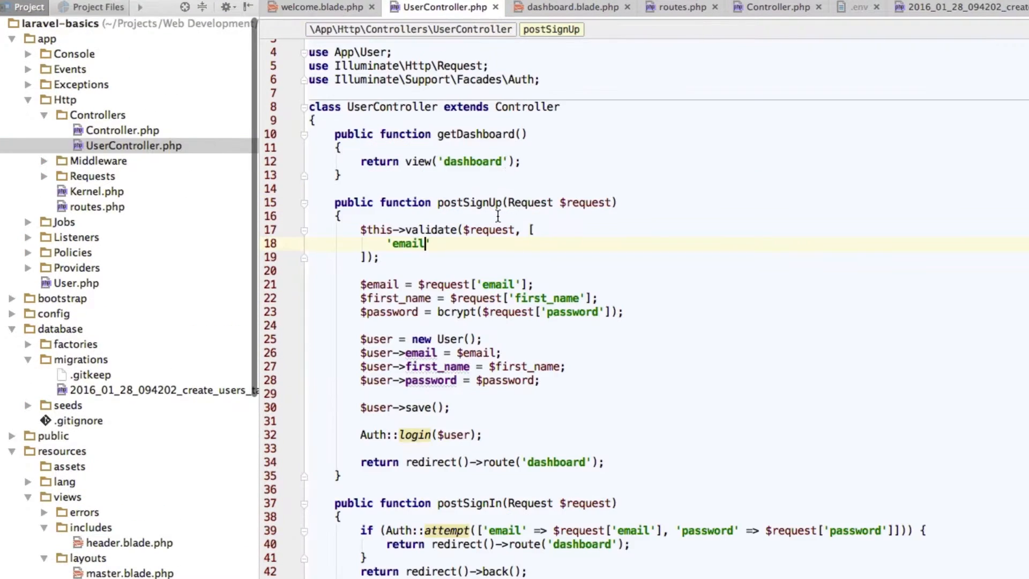
pyautogui.write('=>')
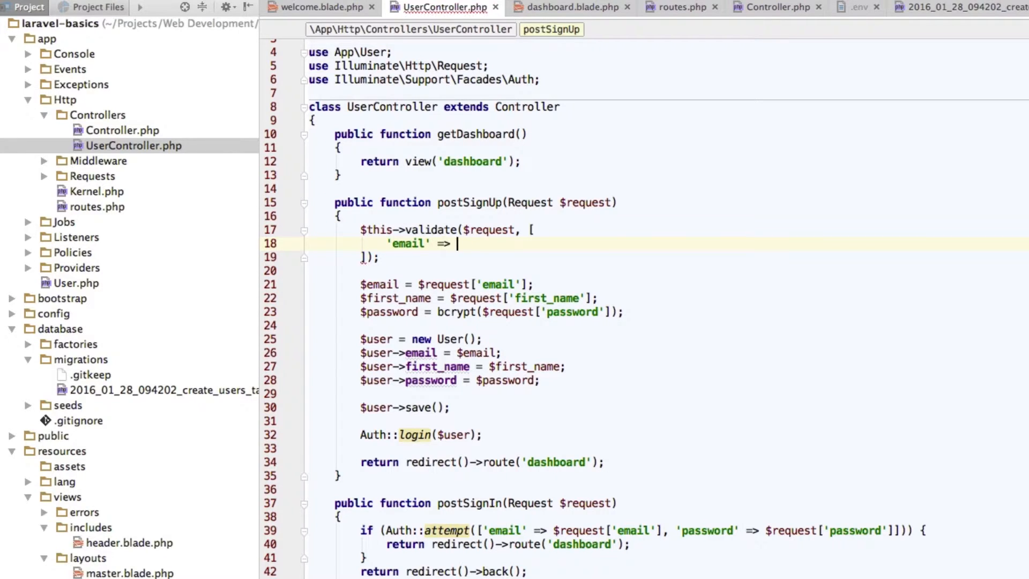
pyautogui.write("'")
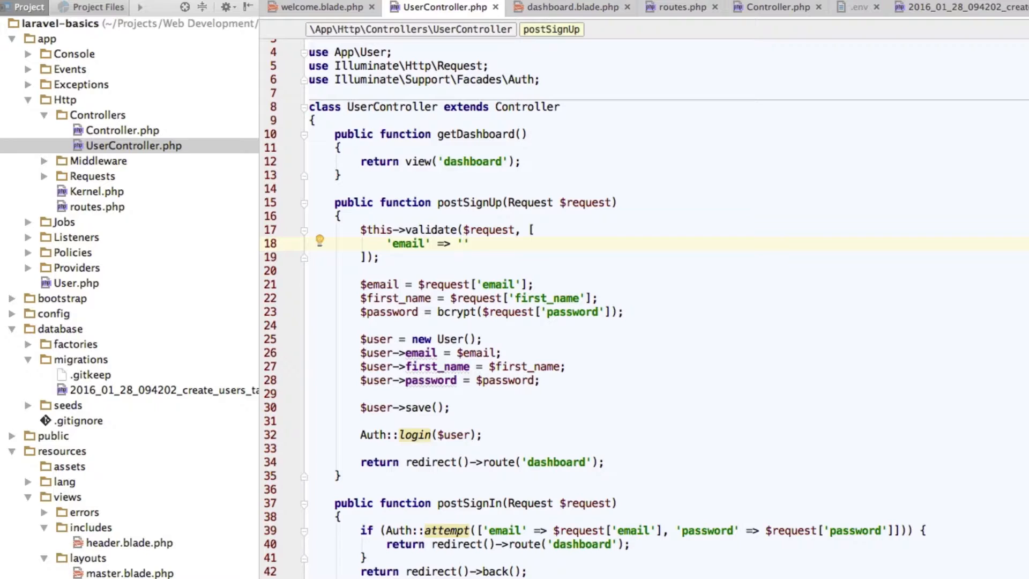
# - Give the email rule the value 'email|unique:users'
pyautogui.write('em')
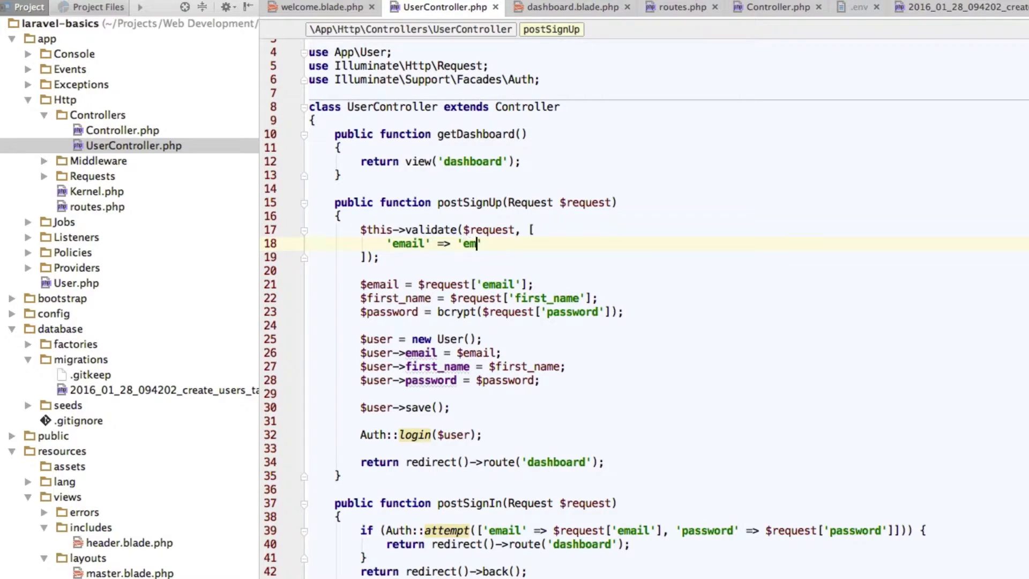
pyautogui.write('ail')
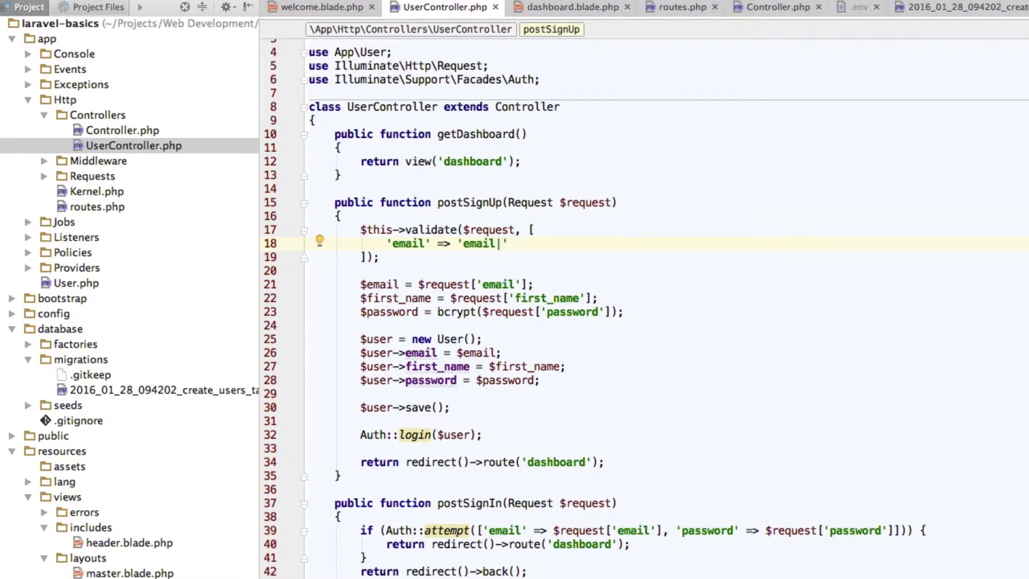
pyautogui.write('u')
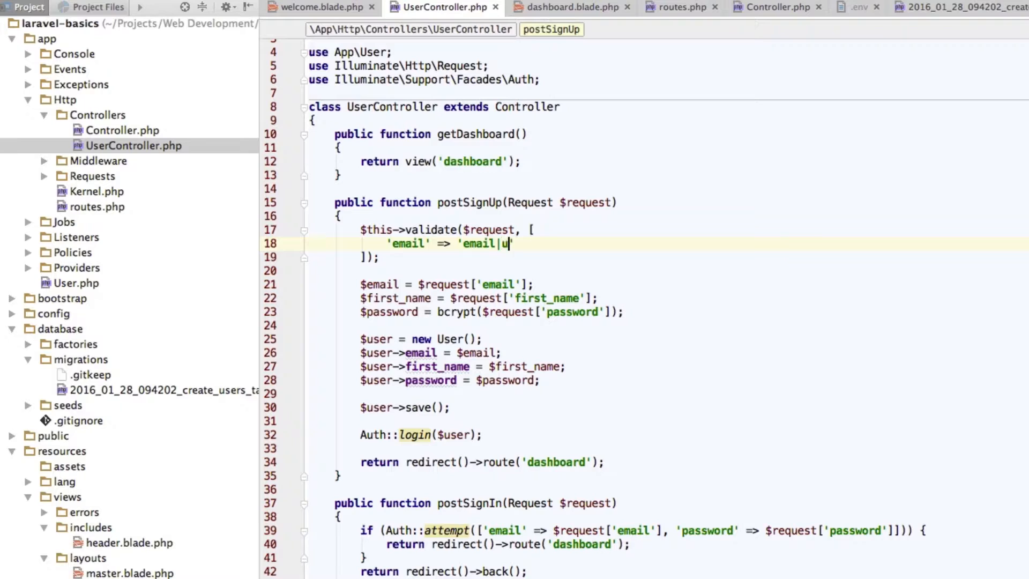
pyautogui.write('nq')
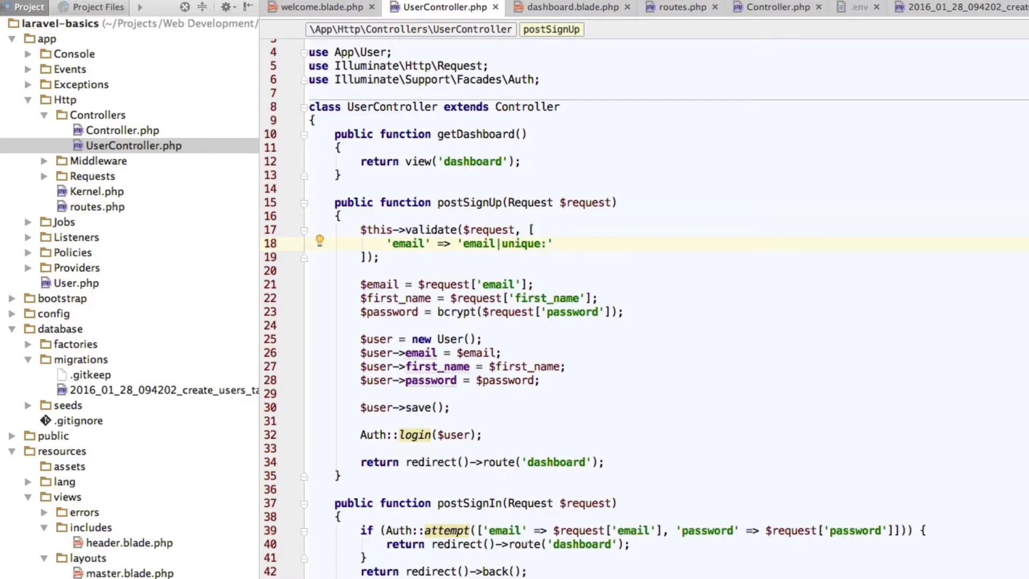
pyautogui.write('user')
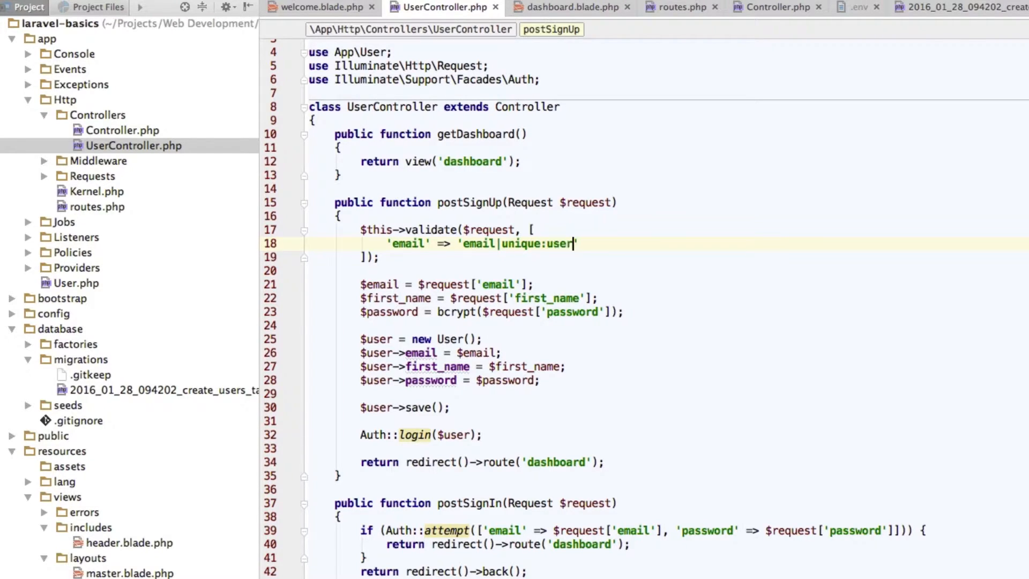
pyautogui.write('s')
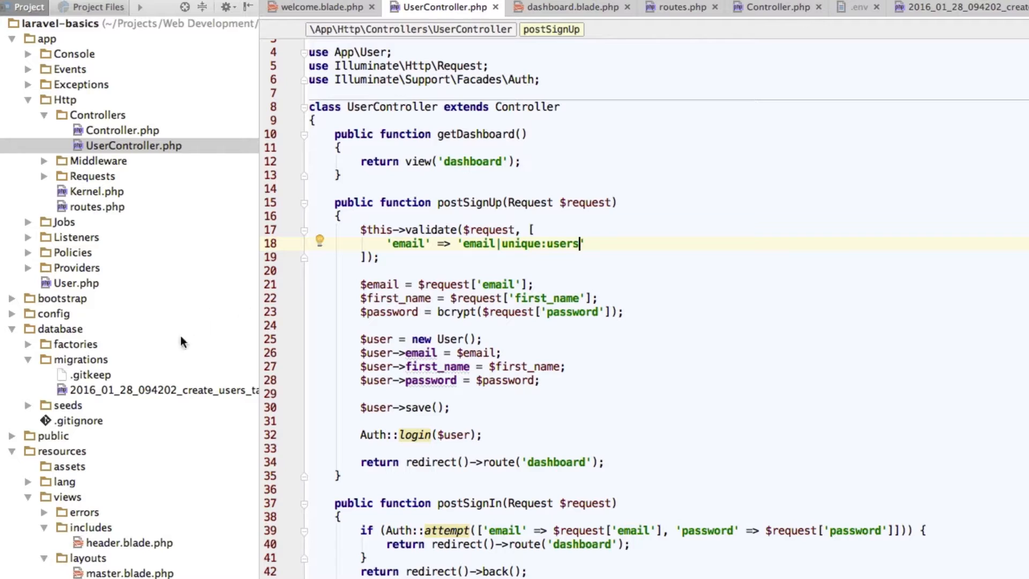
pyautogui.moveTo(135, 433)
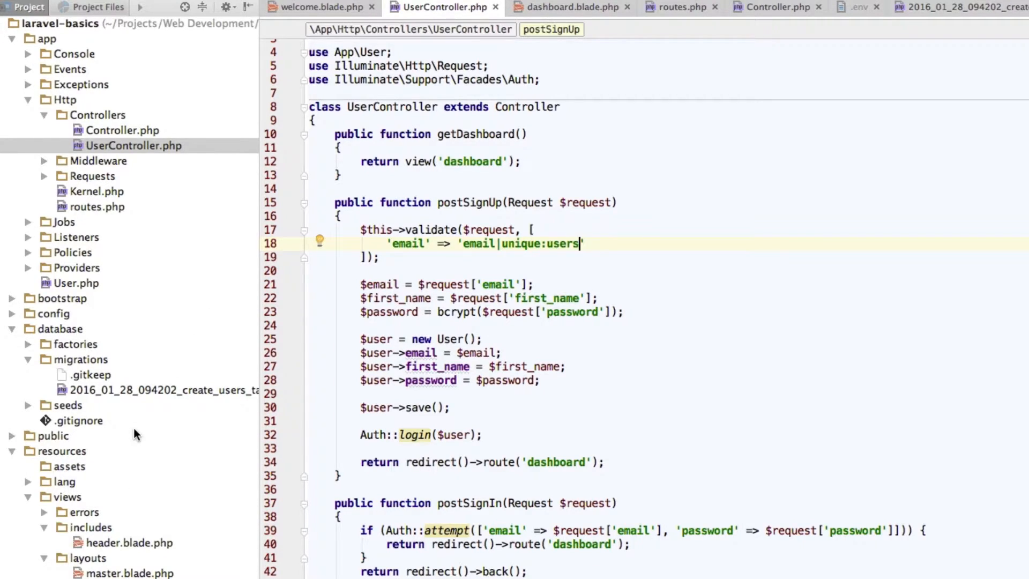
pyautogui.moveTo(568, 265)
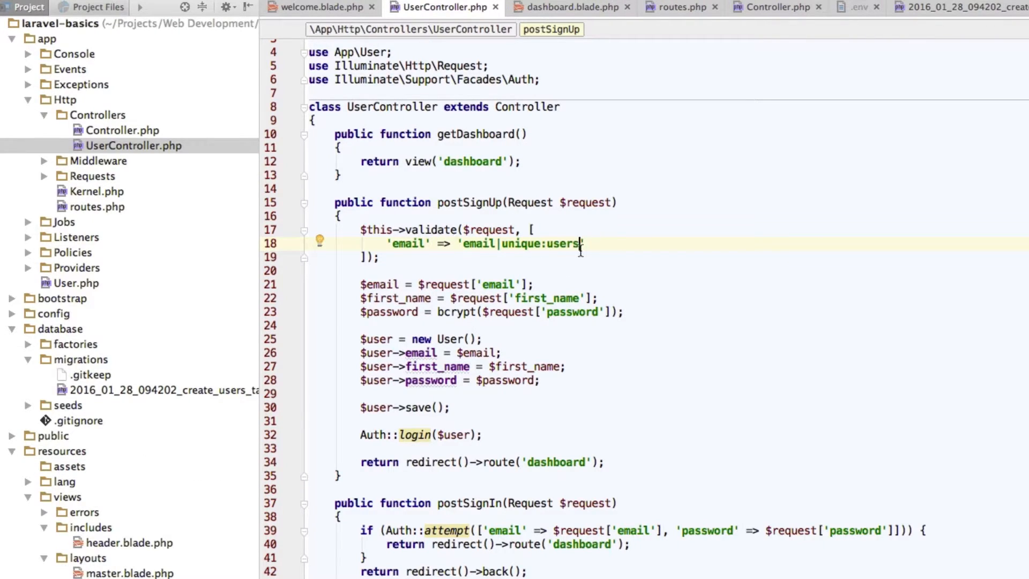
pyautogui.moveTo(135, 385)
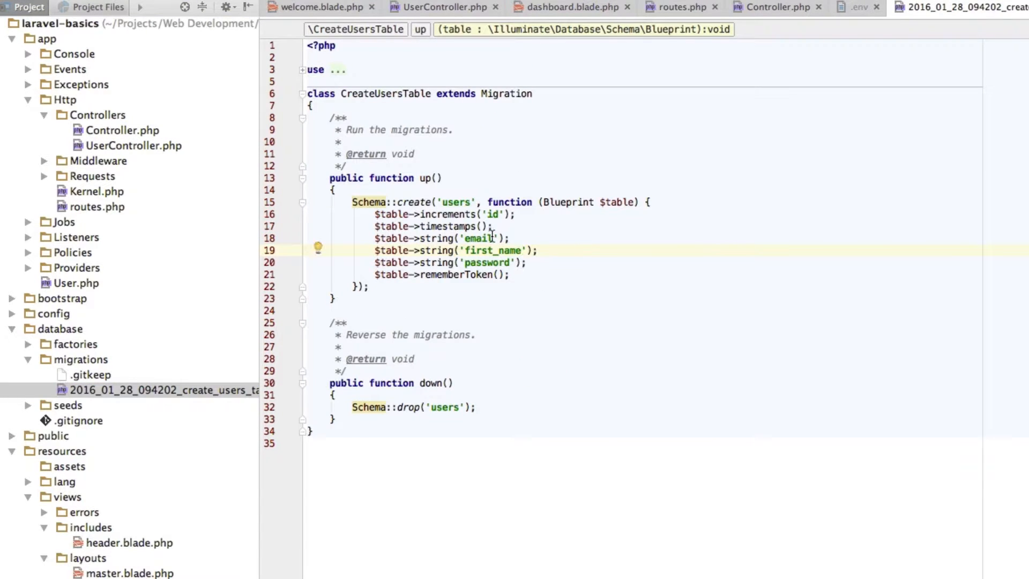
# - Check the email column in the users migration and return to UserController
pyautogui.doubleClick(481, 238)
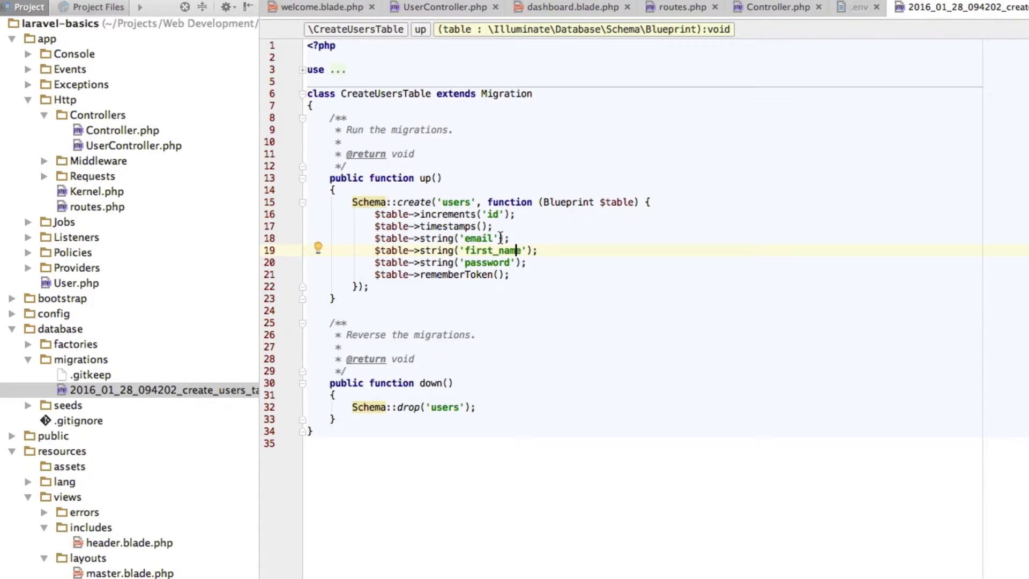
pyautogui.moveTo(221, 224)
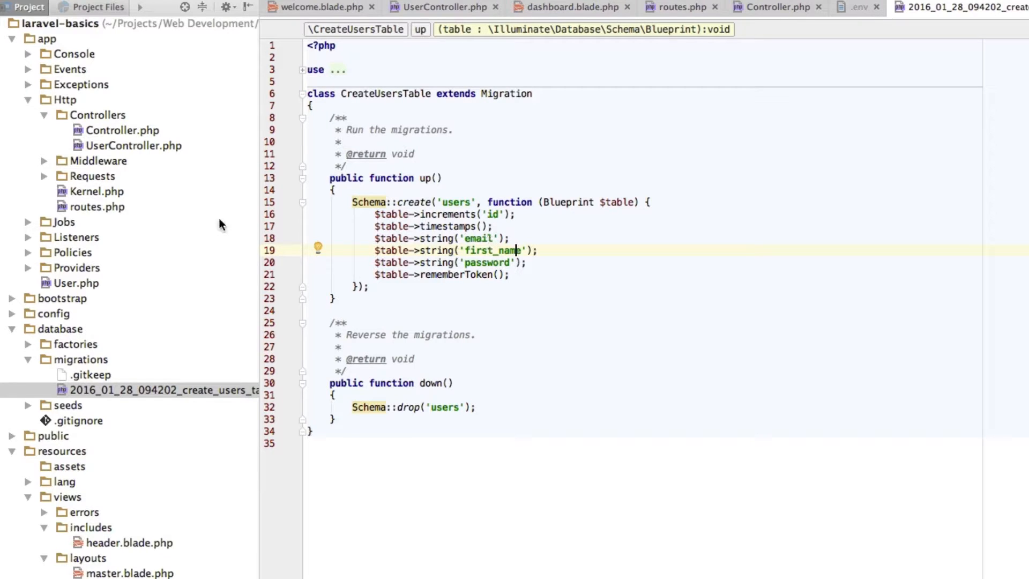
pyautogui.click(444, 8)
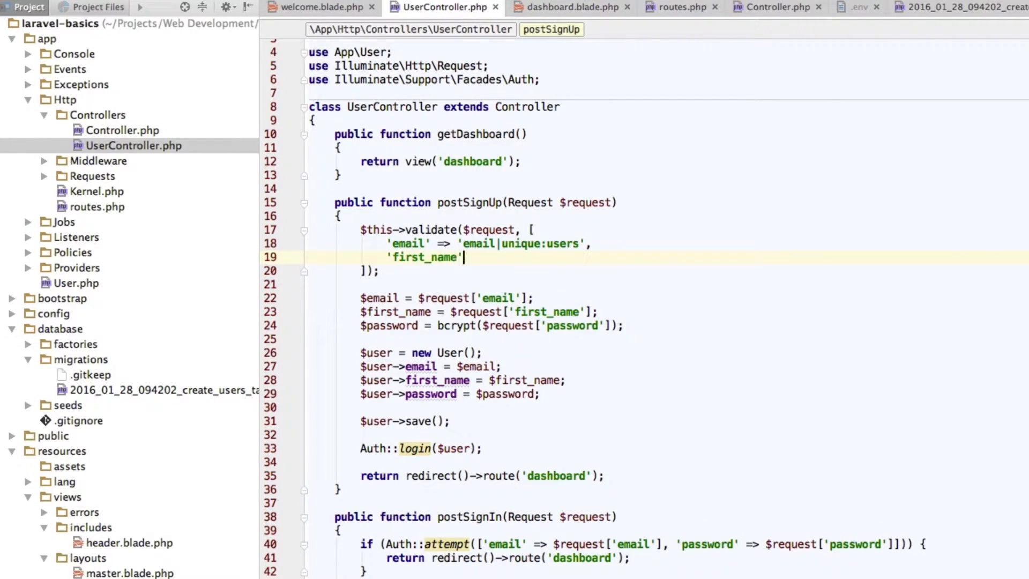
# - Make email required and validate first_name as 'required|max:120'
pyautogui.write("=> 'required")
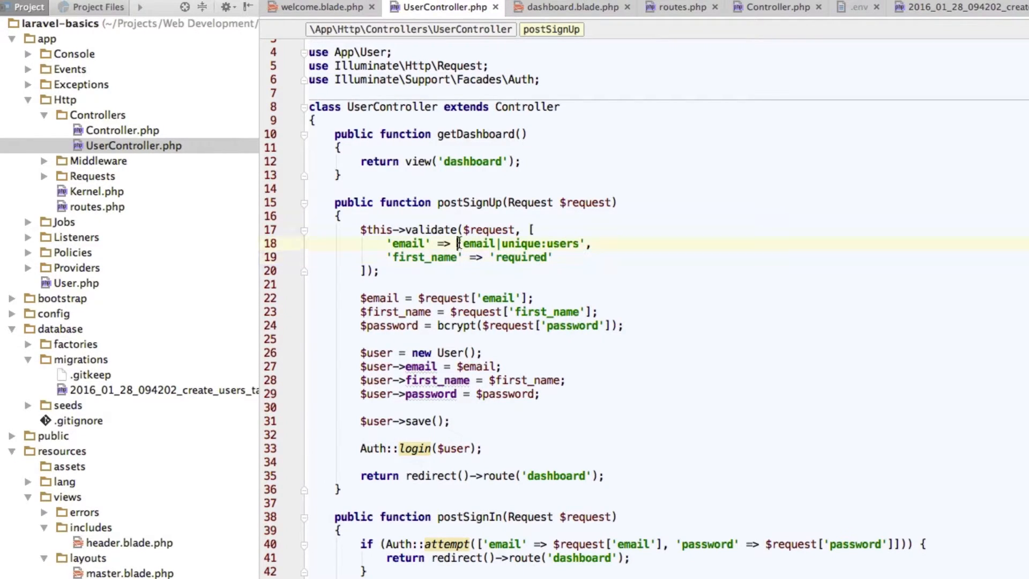
pyautogui.write('required|')
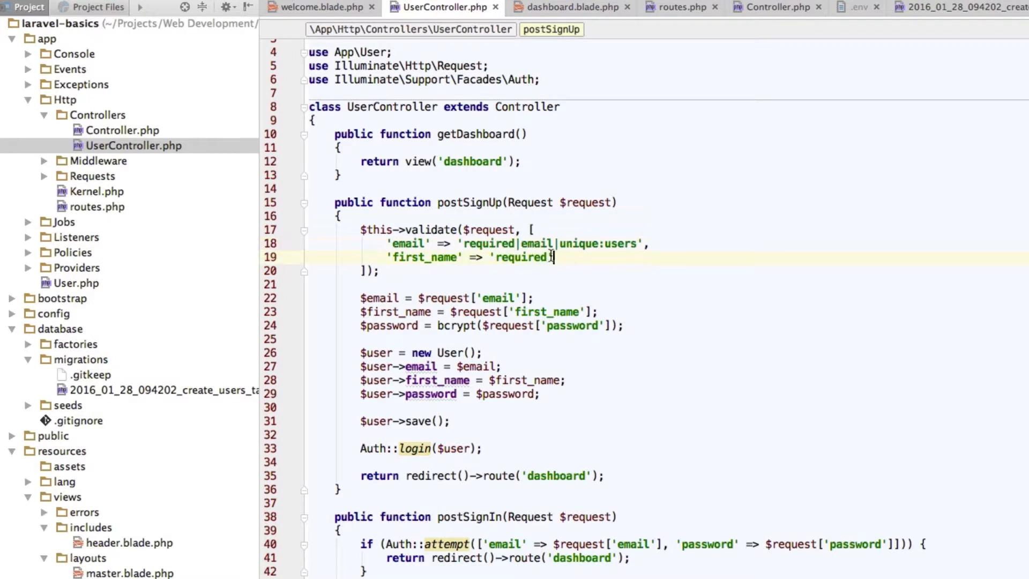
pyautogui.write('|')
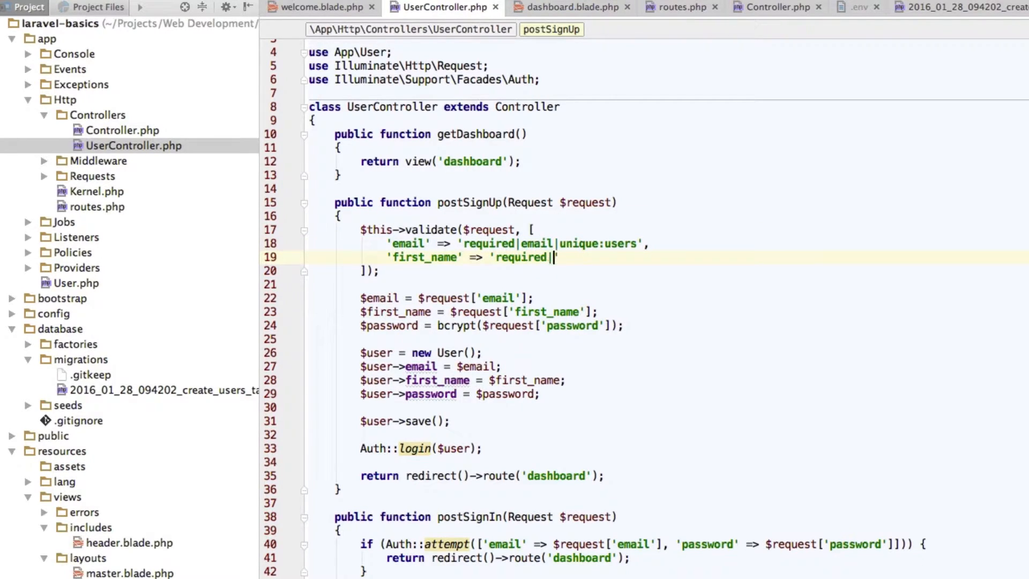
pyautogui.write('m')
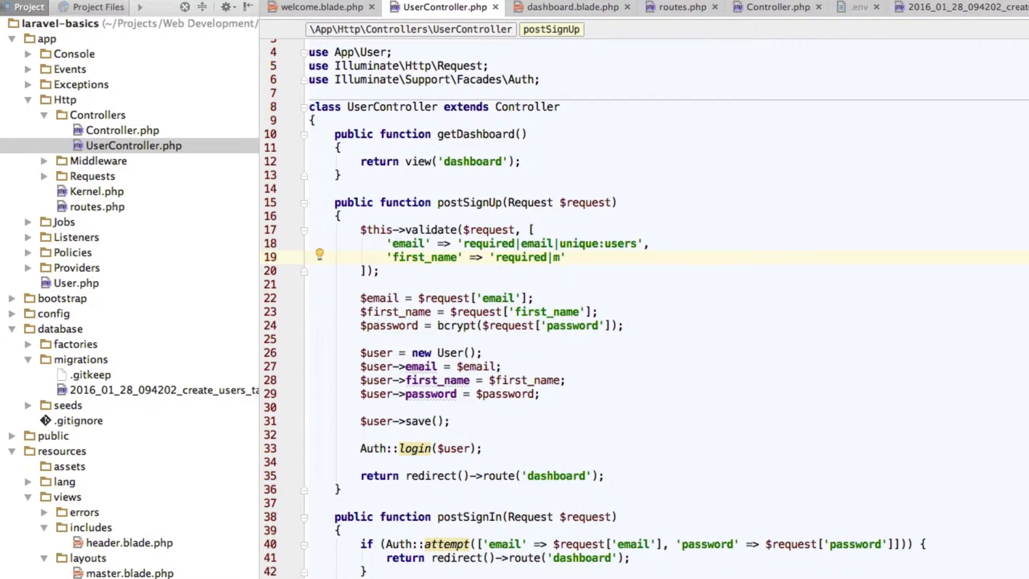
pyautogui.write('max')
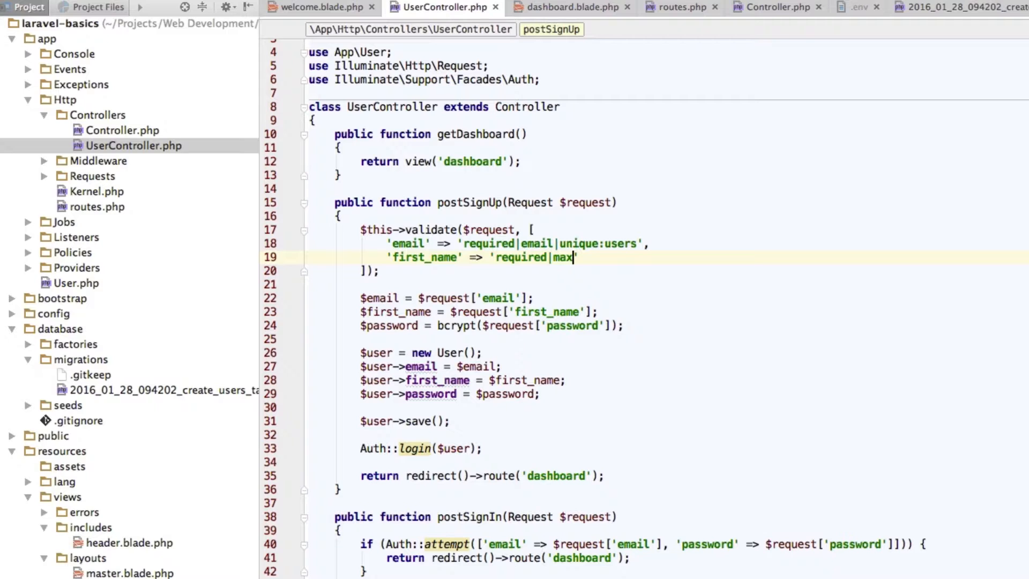
pyautogui.write(':')
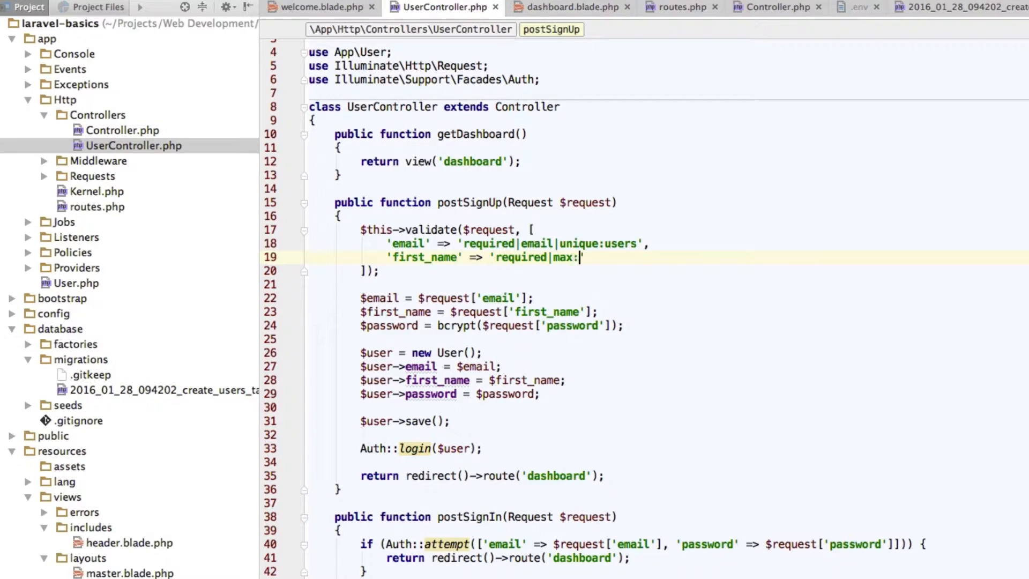
pyautogui.write("120'")
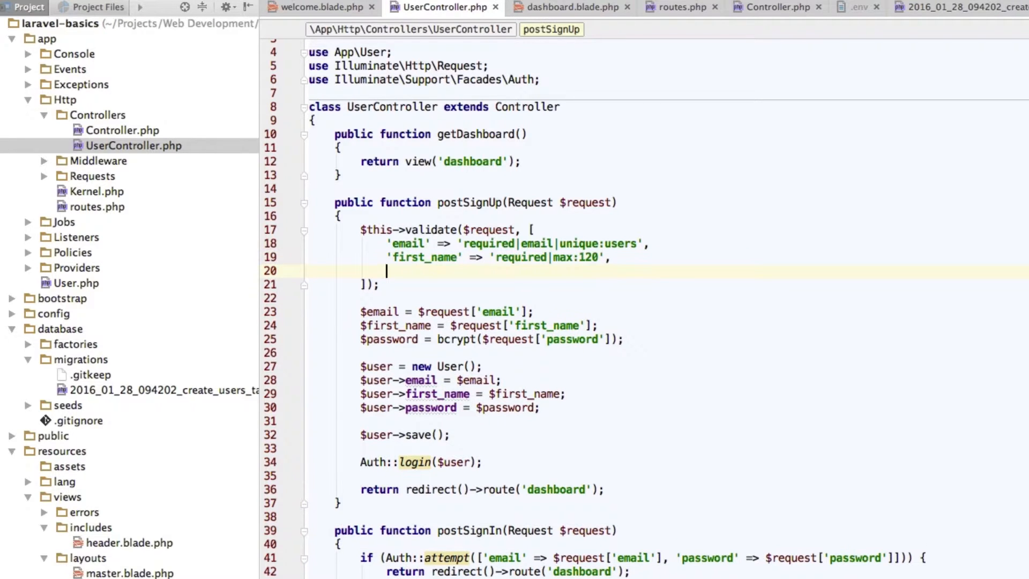
# - Add a 'password' rule of 'required|min:4'
pyautogui.write("'password' => 'require")
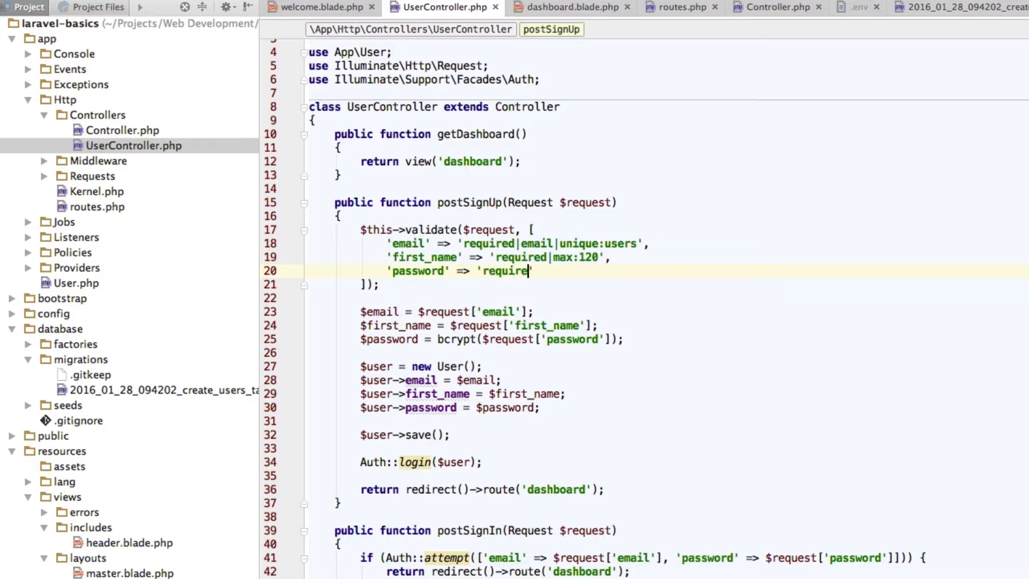
pyautogui.write('|ma')
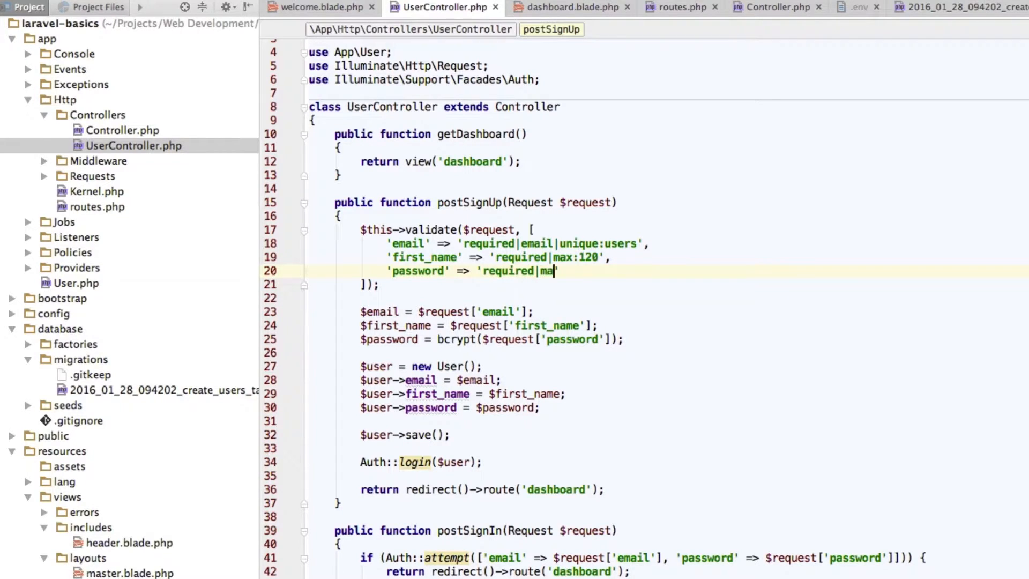
pyautogui.write('in:4')
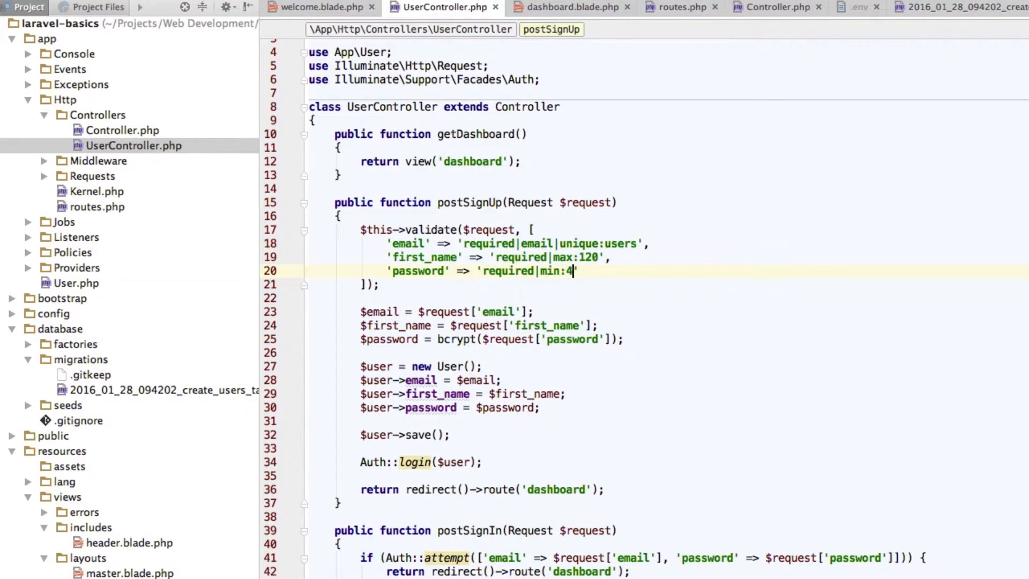
pyautogui.moveTo(542, 286)
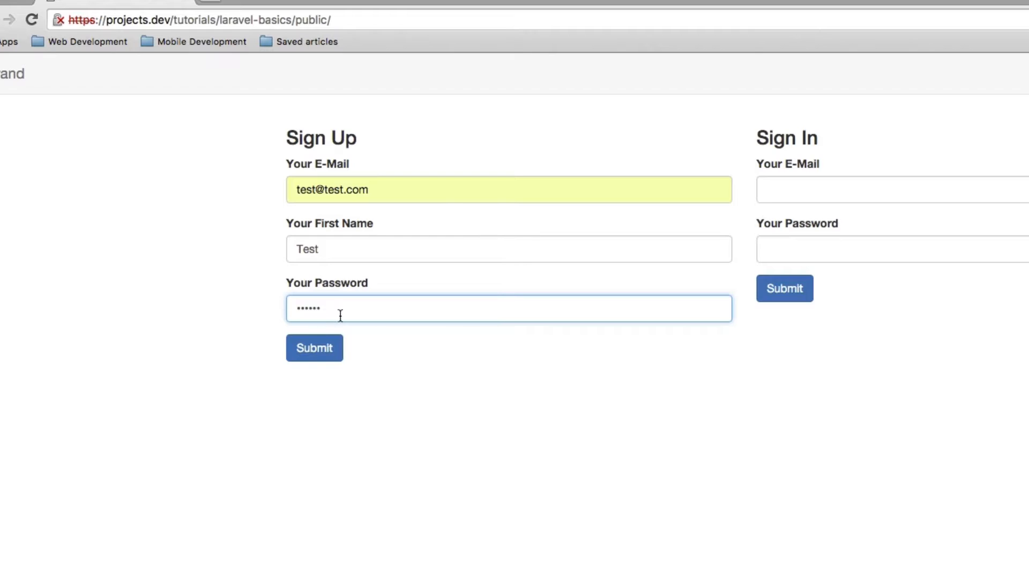
pyautogui.click(315, 348)
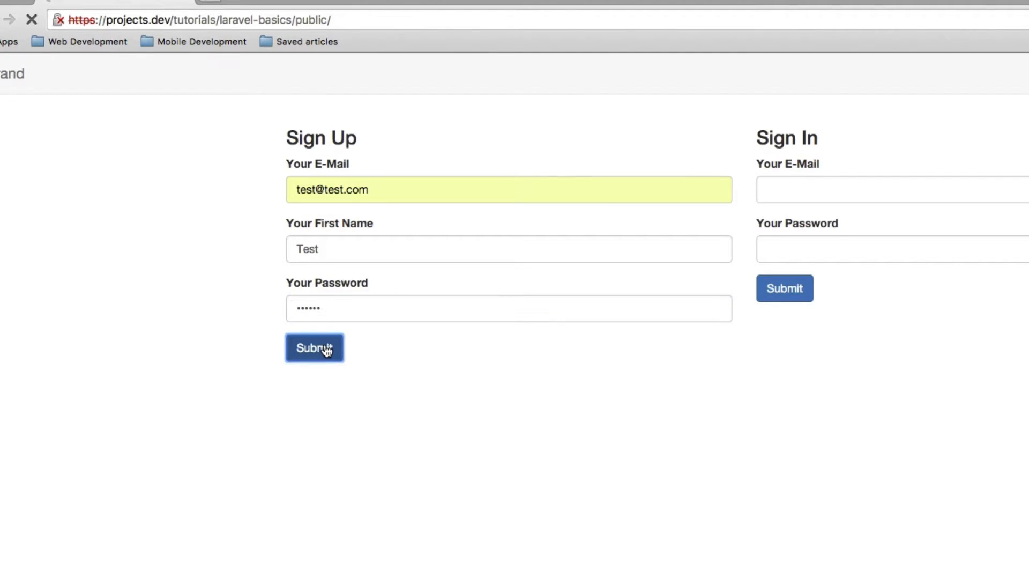
pyautogui.click(316, 347)
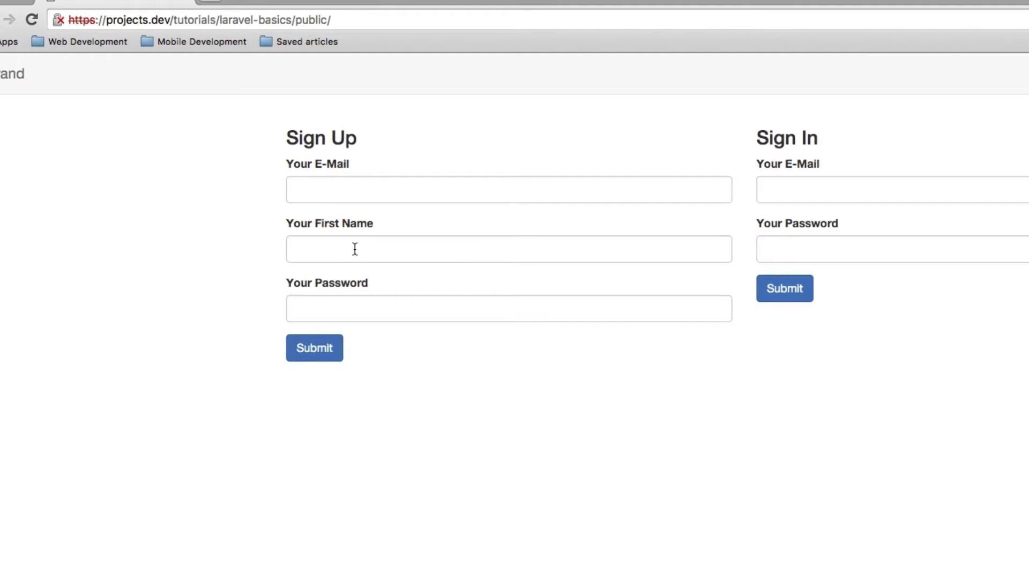
pyautogui.moveTo(349, 245)
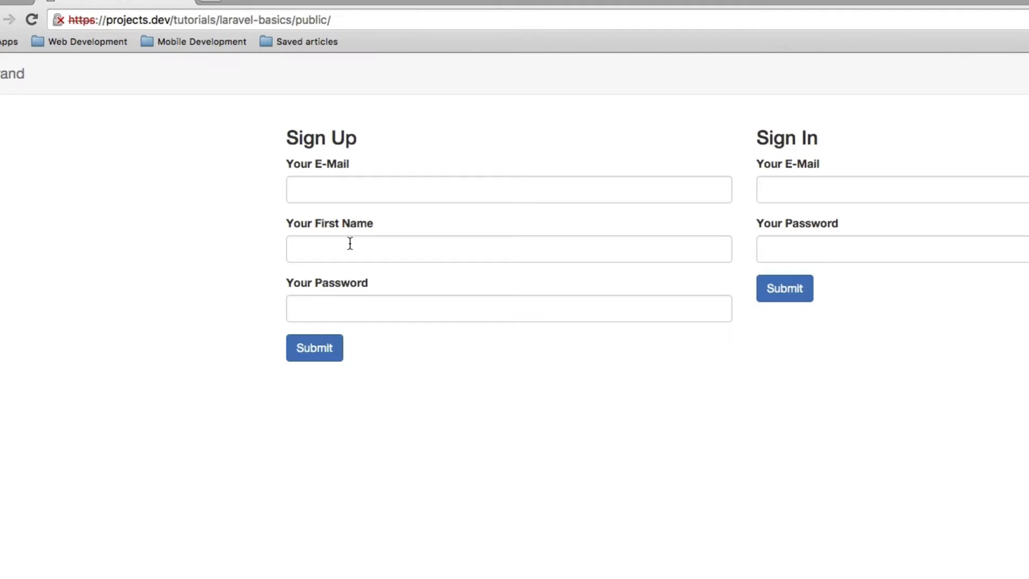
pyautogui.moveTo(675, 300)
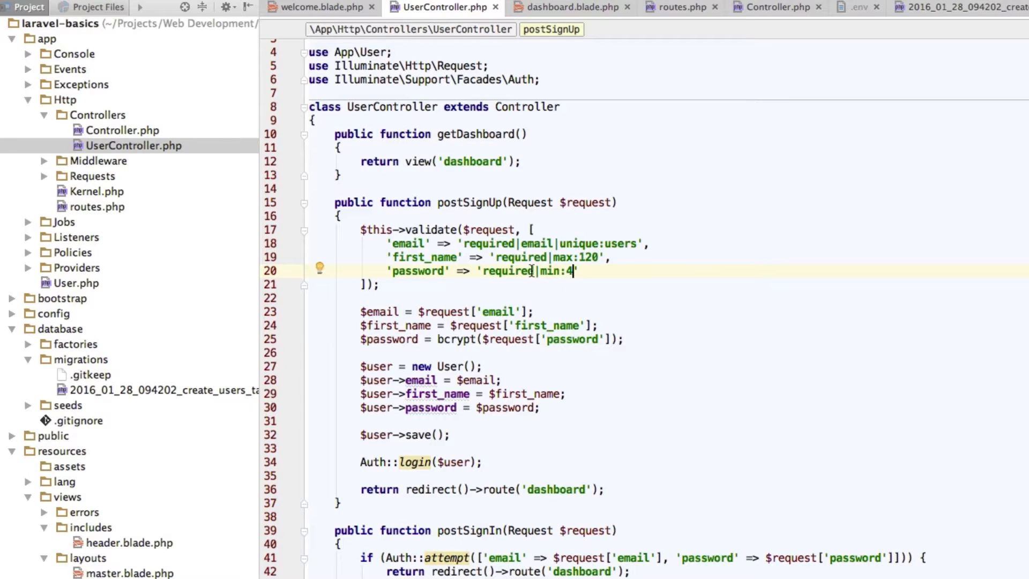
pyautogui.scroll(-3)
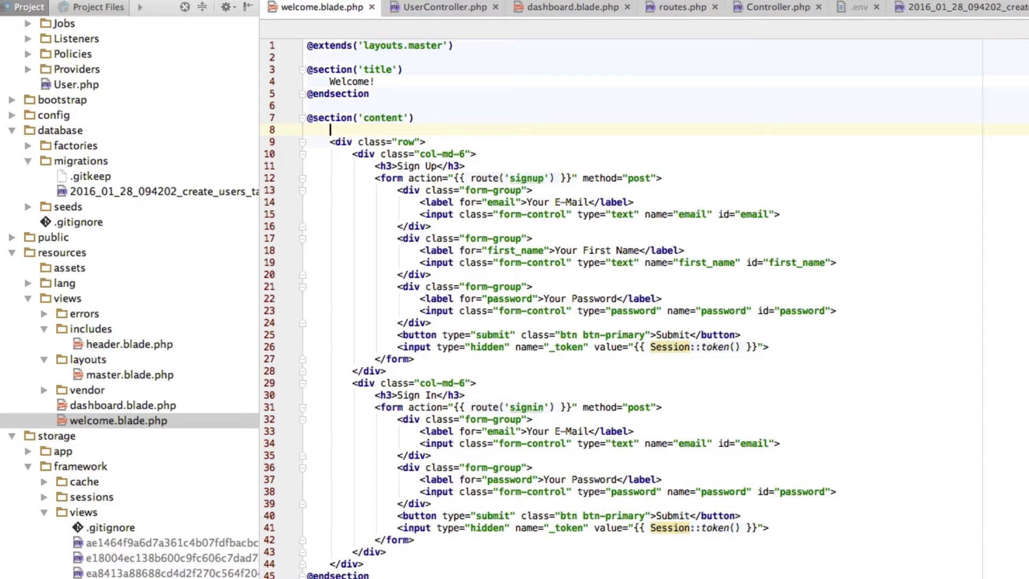
# - Emmet a .row with a .col-md-6 column holding an empty ul above the forms
pyautogui.write('.')
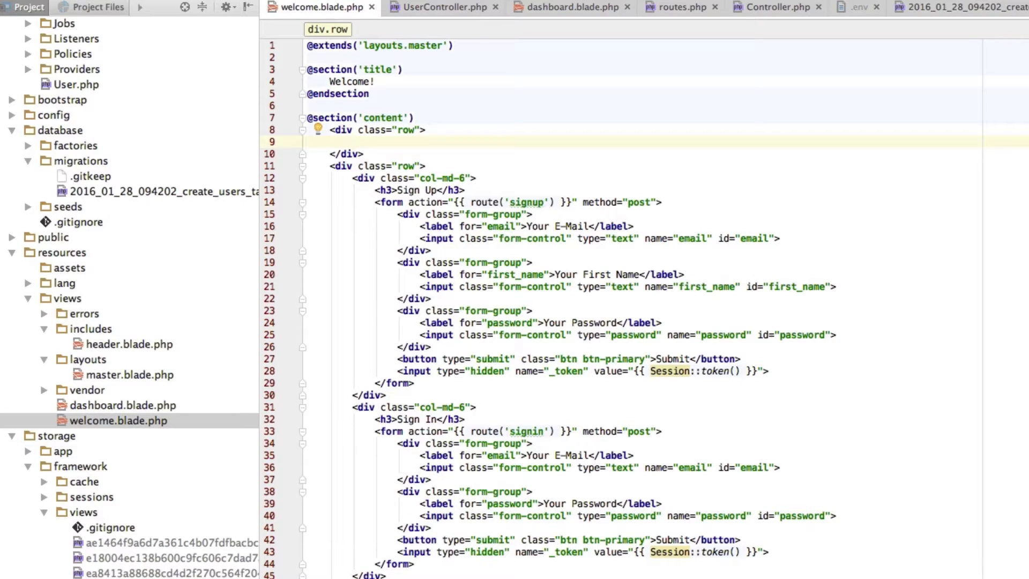
pyautogui.write('.c')
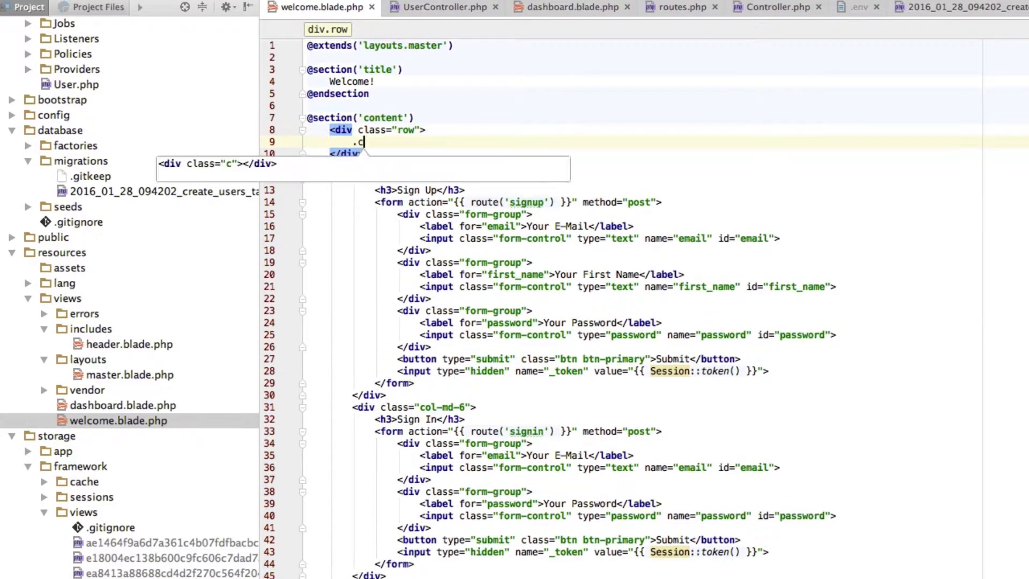
pyautogui.write('ol-md-6"></div>')
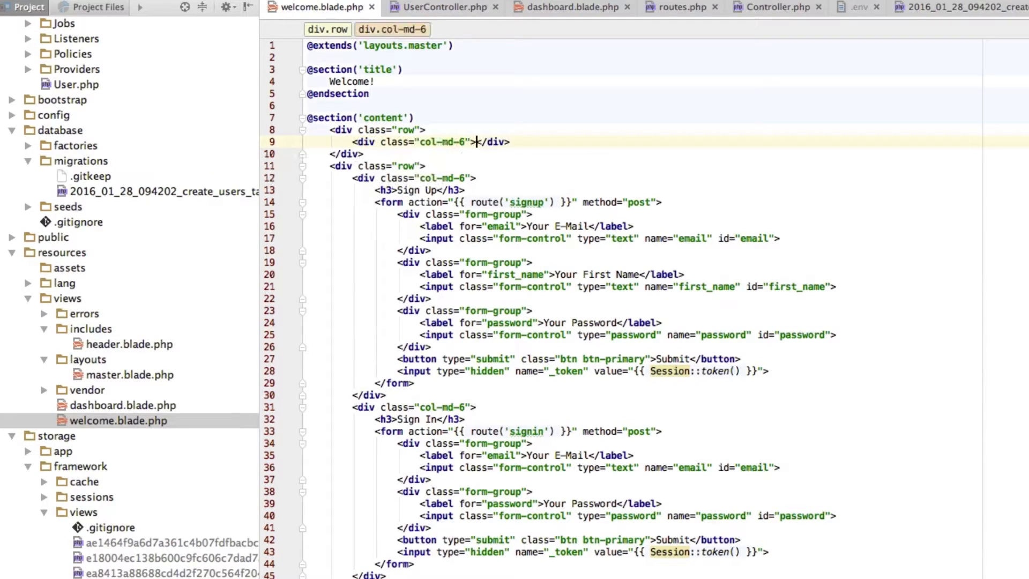
pyautogui.press('Enter')
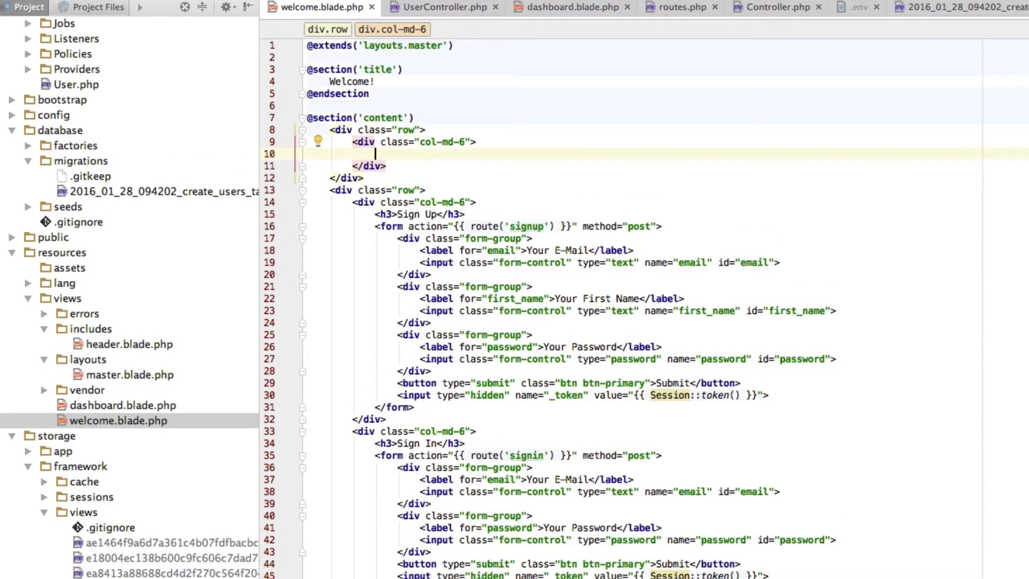
pyautogui.write('ul>')
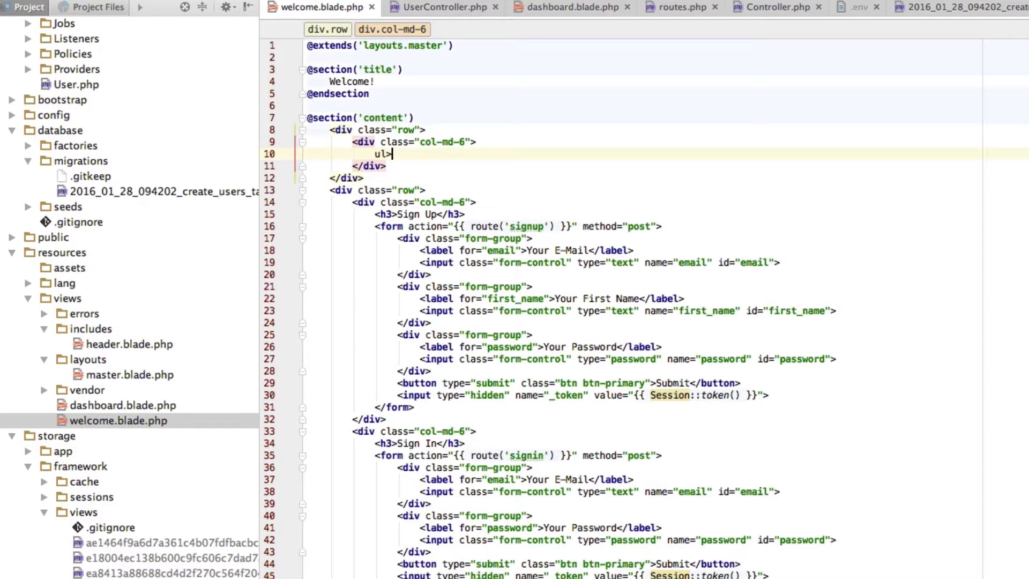
pyautogui.write('<ul>')
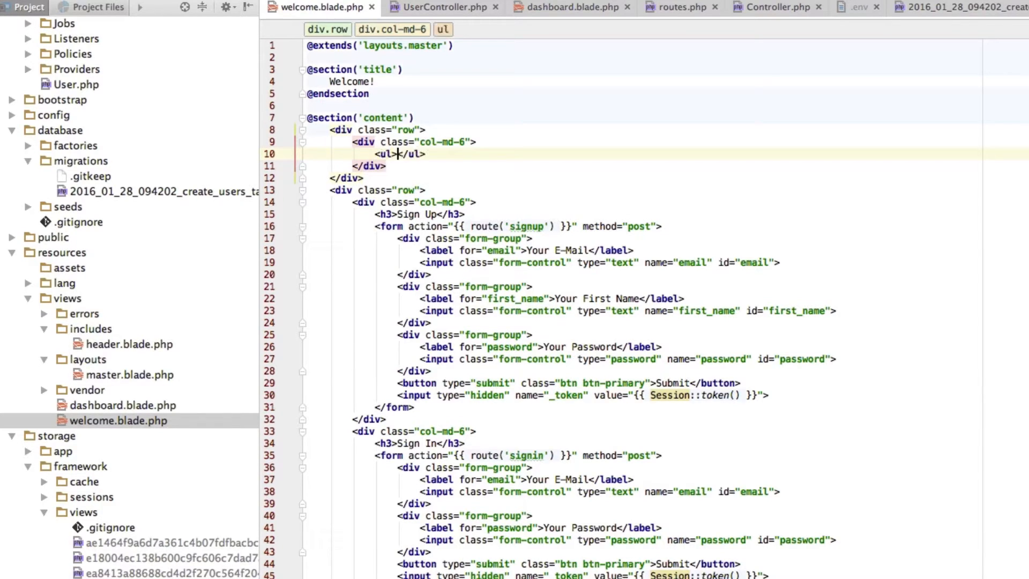
pyautogui.press('Enter')
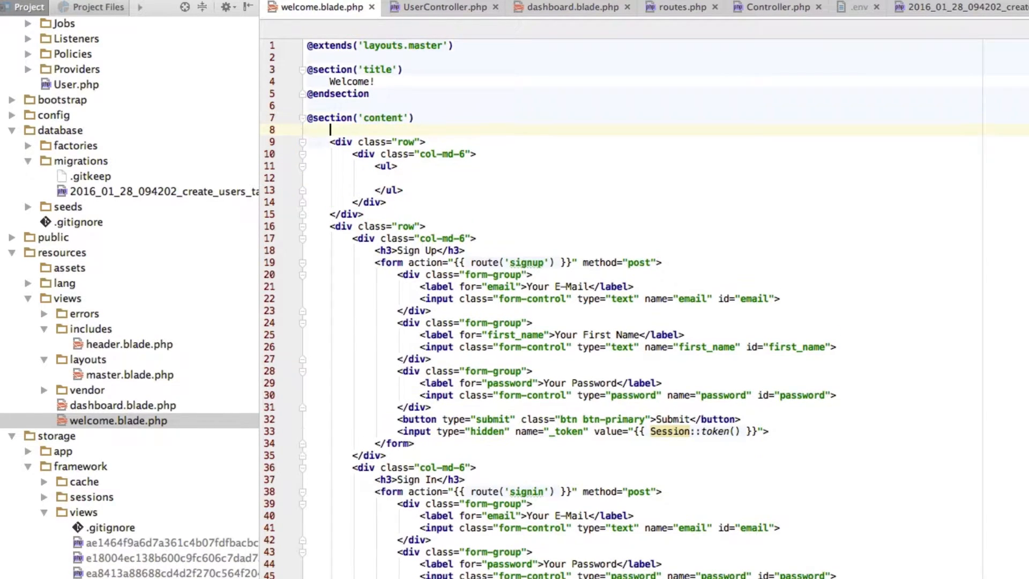
pyautogui.write('@')
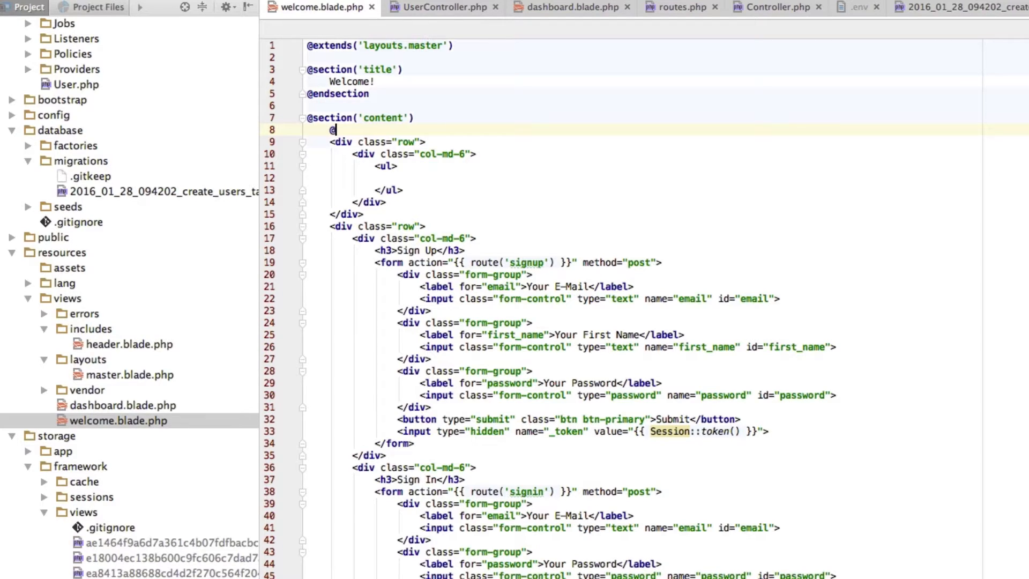
pyautogui.write('if')
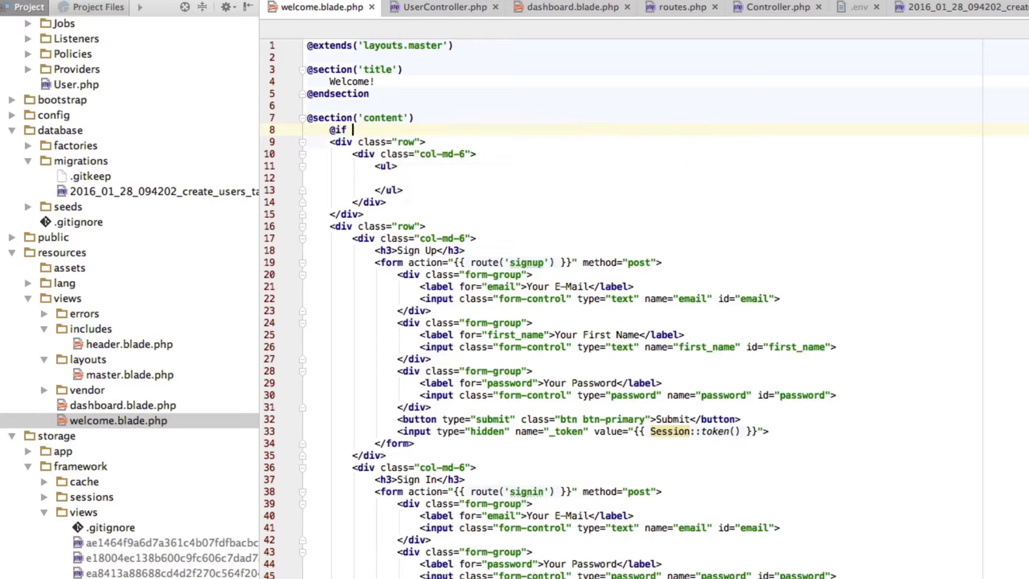
pyautogui.write('(')
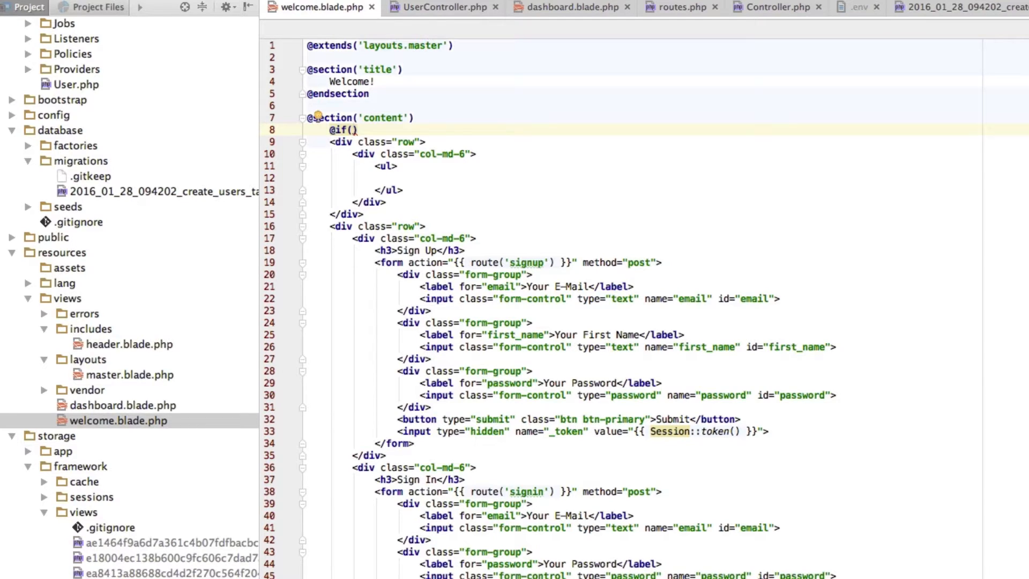
pyautogui.write('coun')
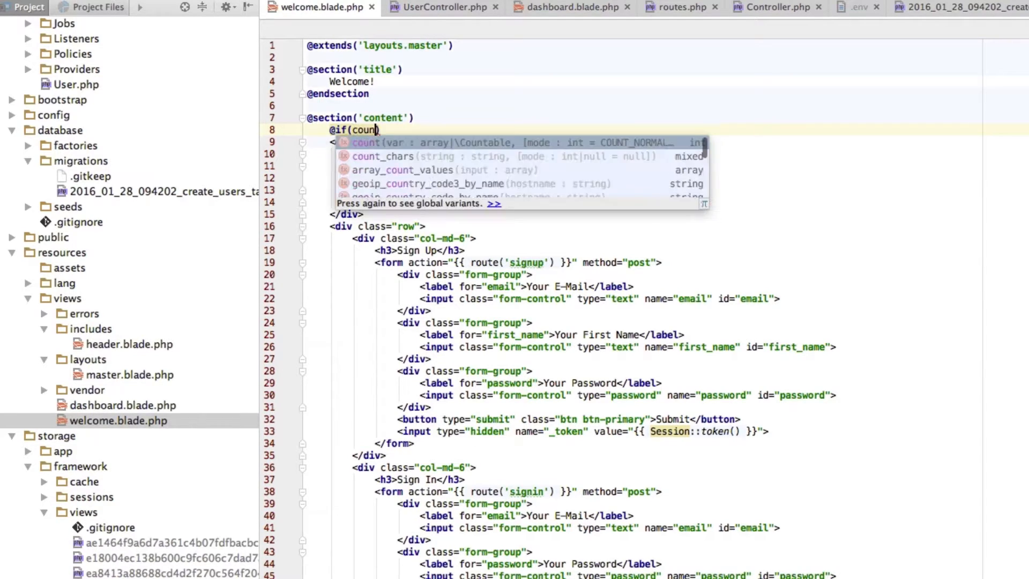
pyautogui.write('($errors')
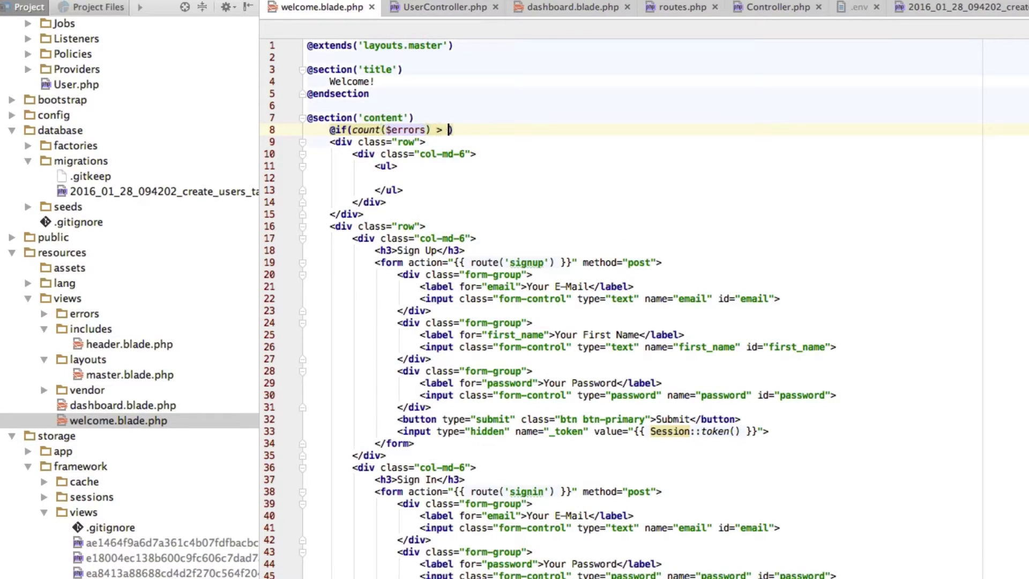
pyautogui.write('0')
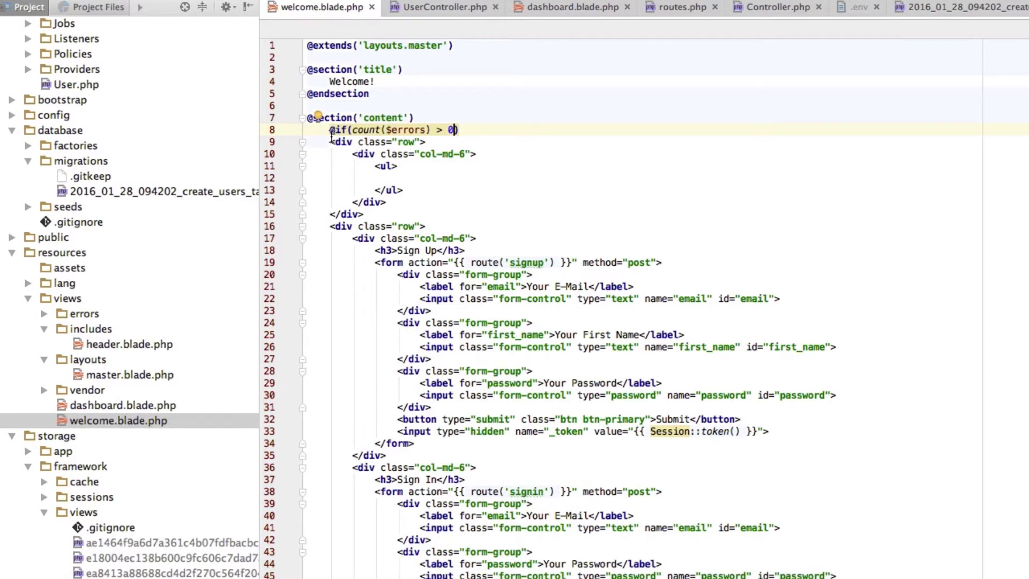
pyautogui.moveTo(331, 142); pyautogui.dragTo(387, 215)
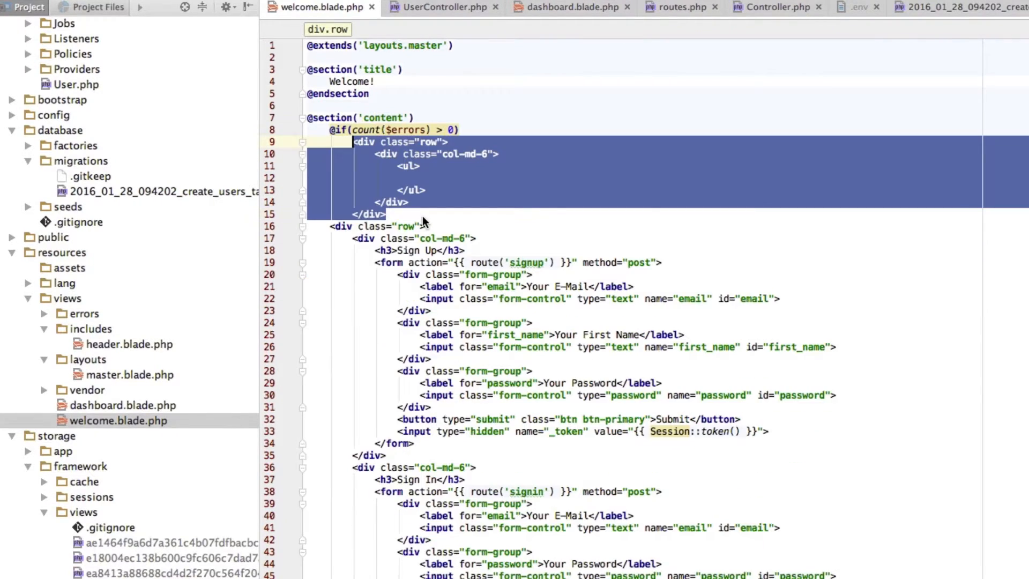
pyautogui.write('@endif')
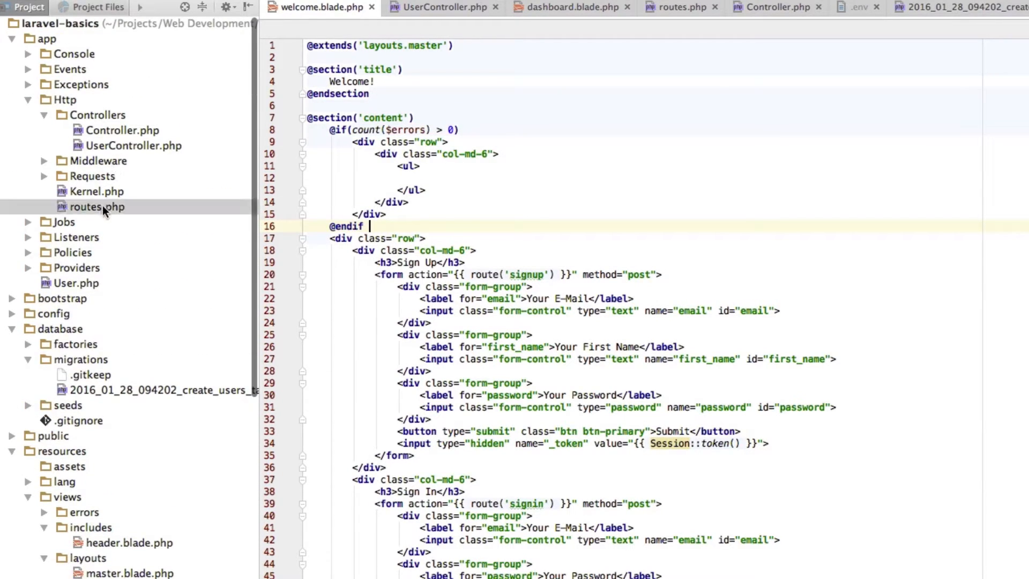
pyautogui.click(684, 7)
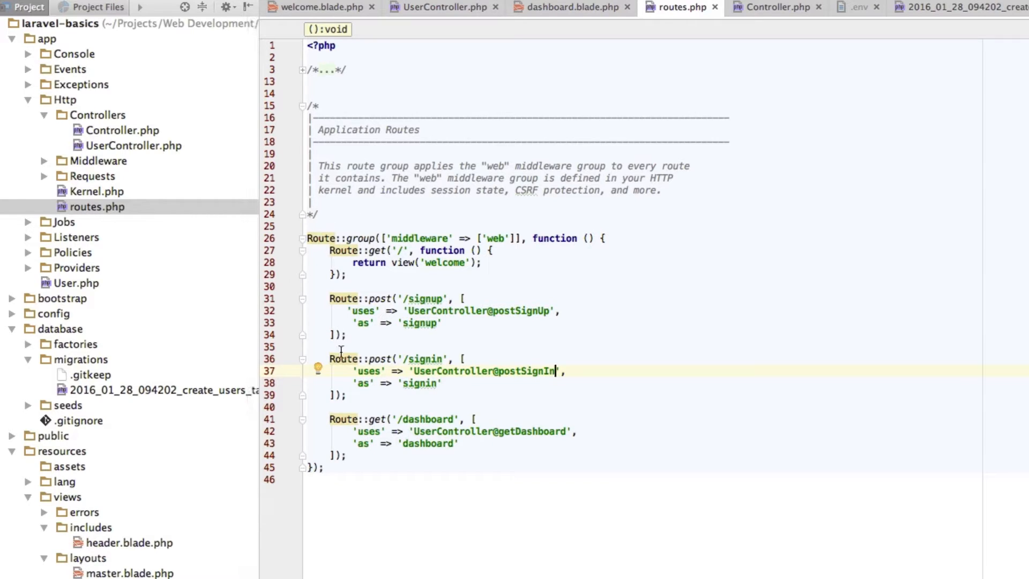
pyautogui.moveTo(512, 238)
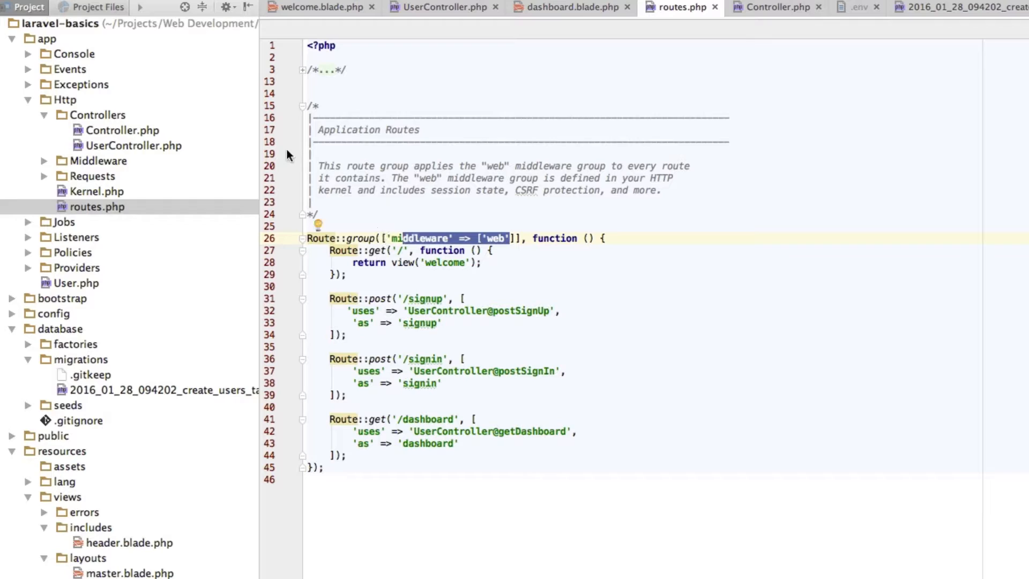
pyautogui.moveTo(135, 269)
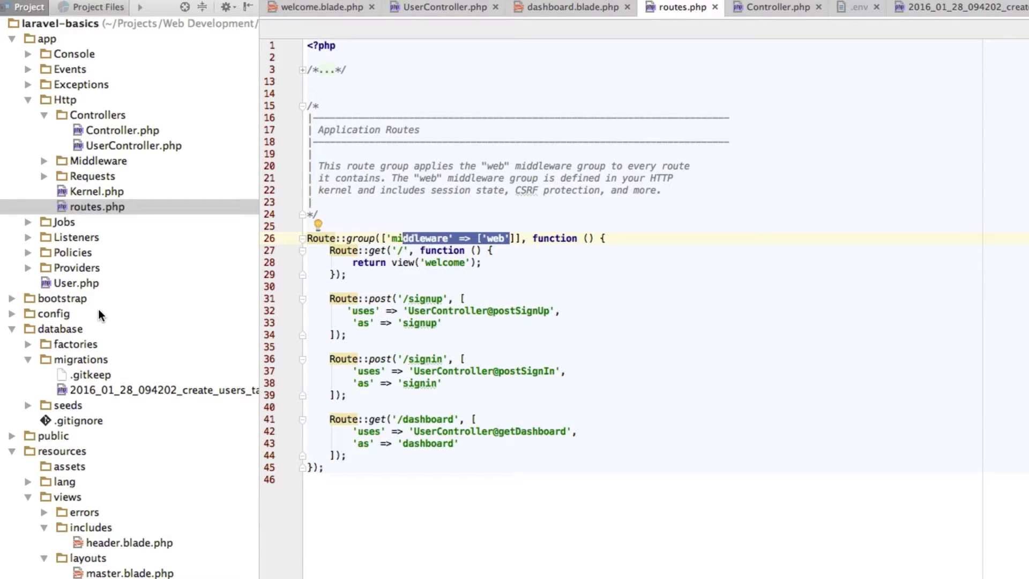
pyautogui.moveTo(94, 568)
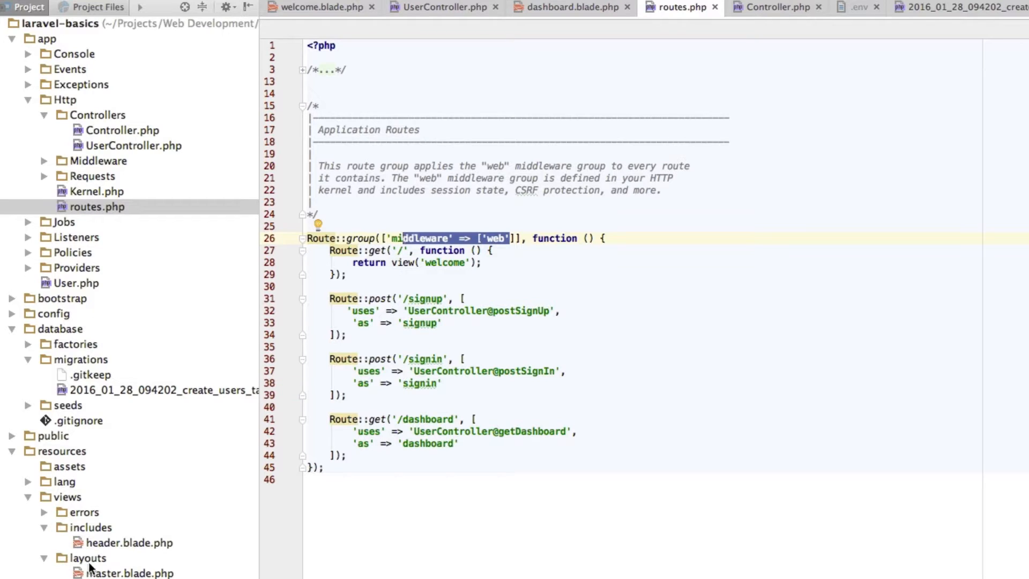
pyautogui.click(321, 7)
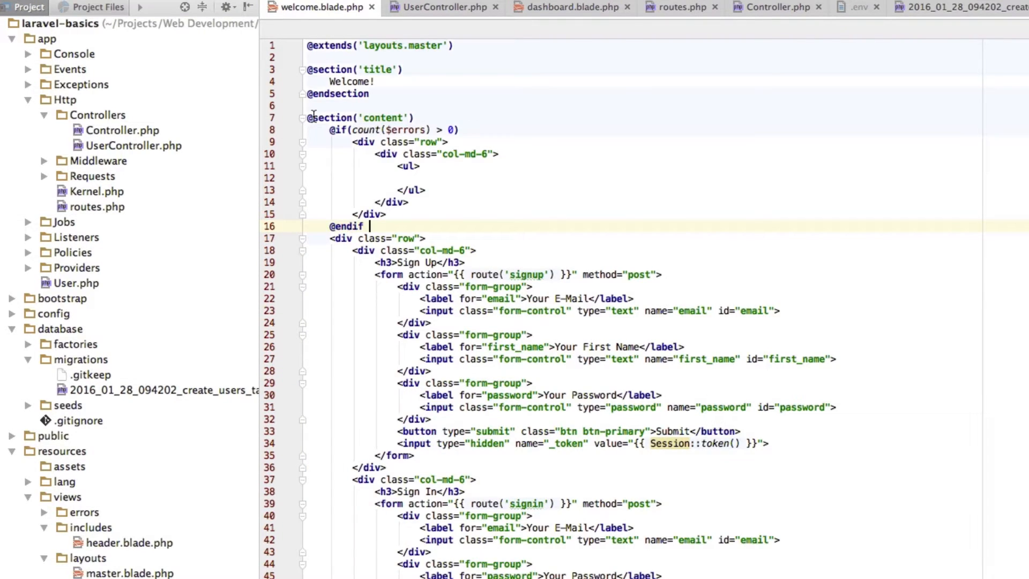
pyautogui.moveTo(444, 178)
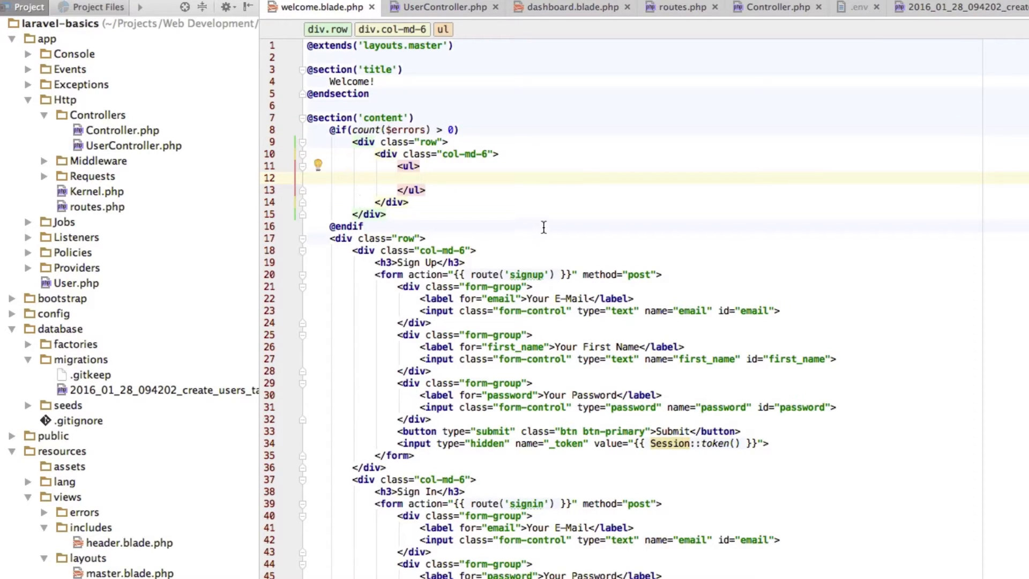
pyautogui.write('@foreach(')
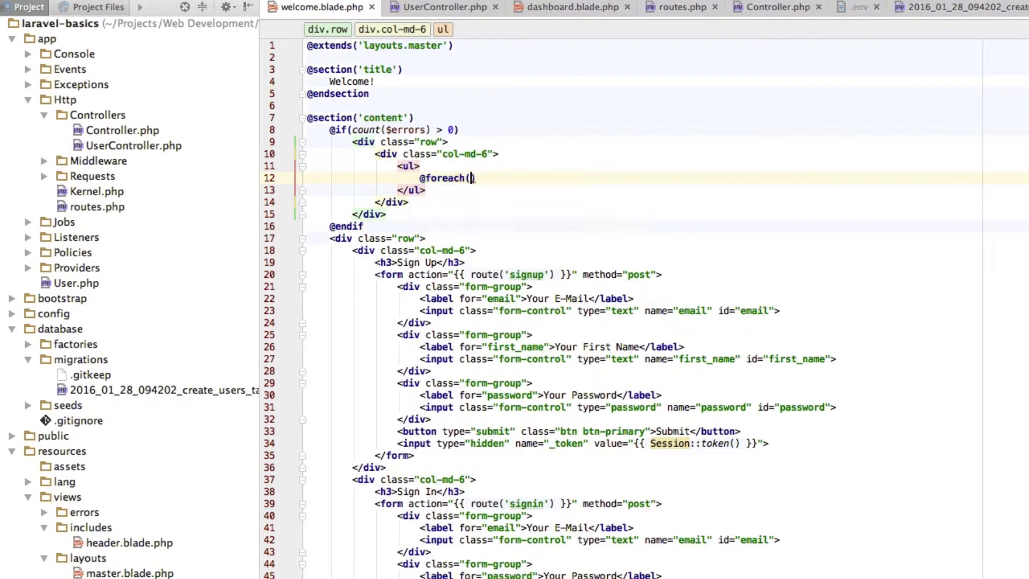
pyautogui.write('$e')
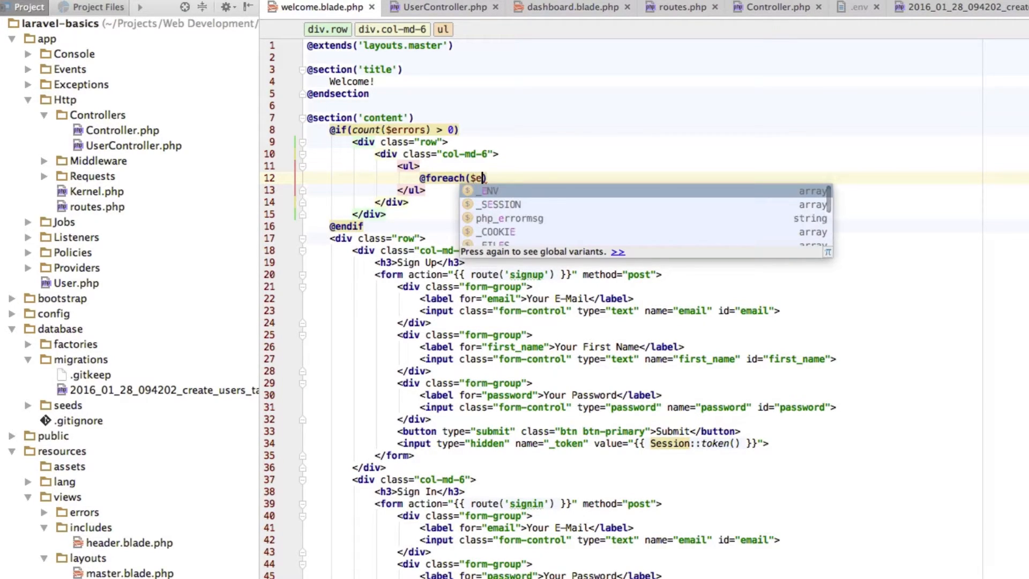
pyautogui.write('rrors->all')
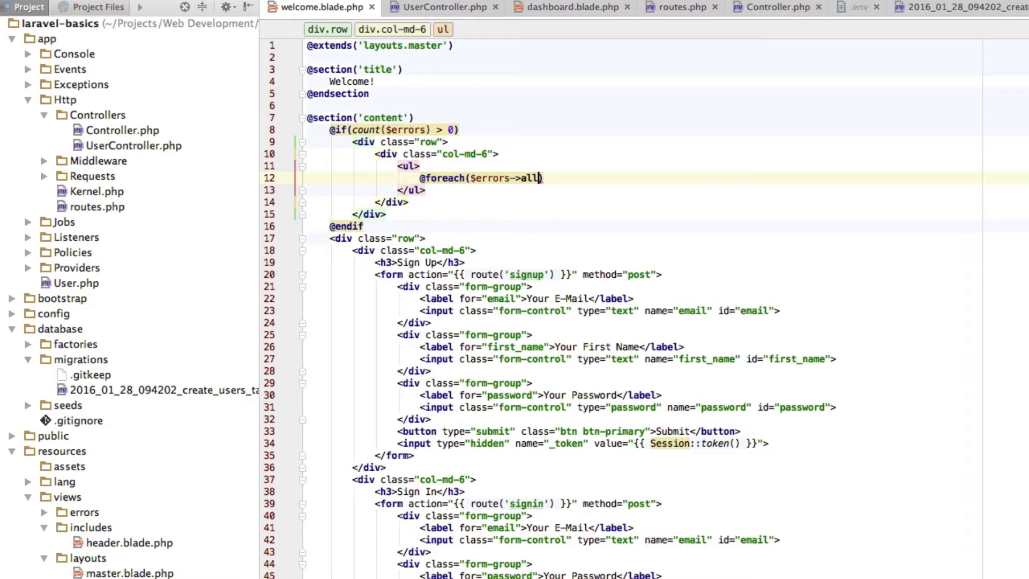
pyautogui.write('as $)')
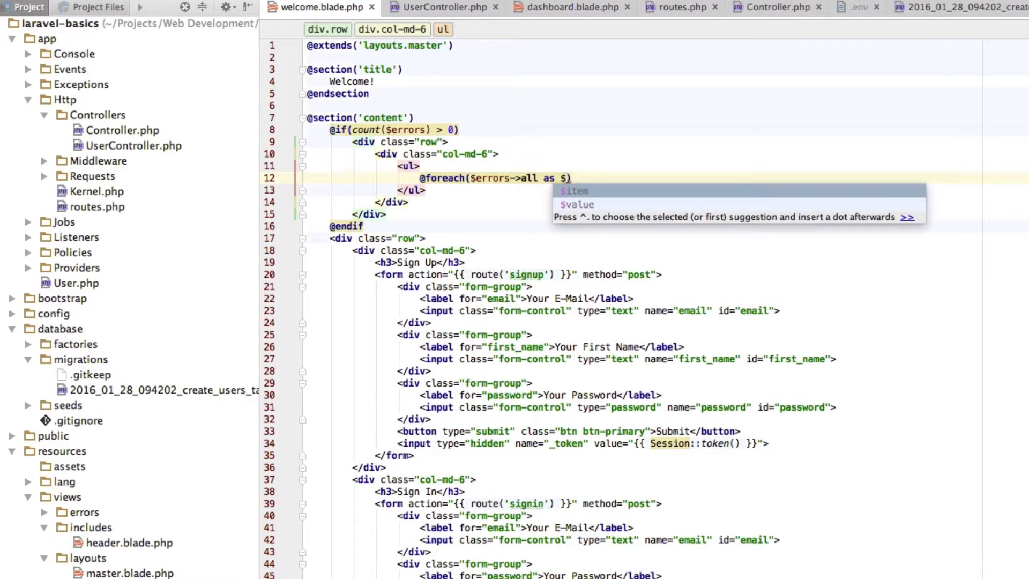
pyautogui.write('error')
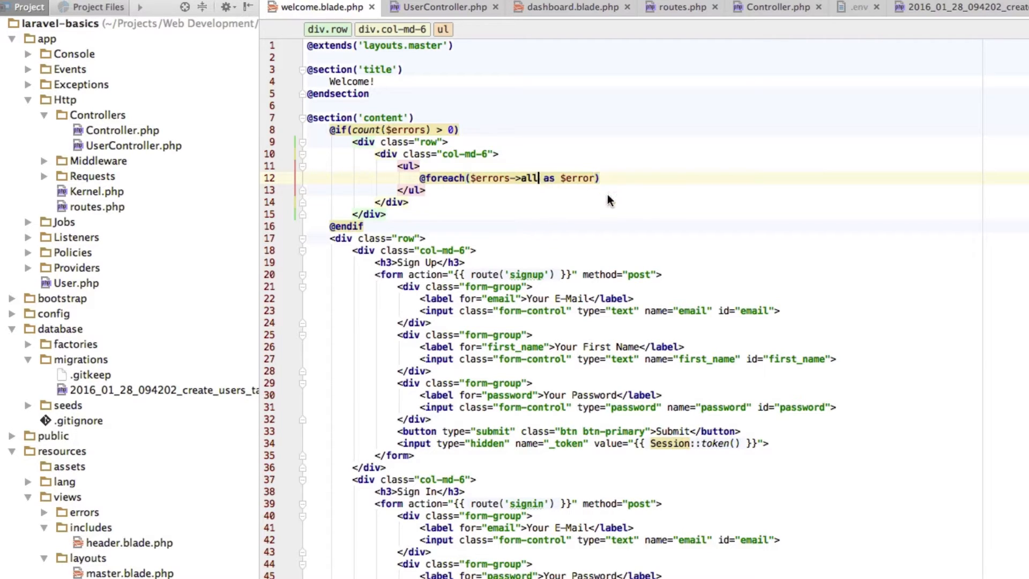
pyautogui.write('()')
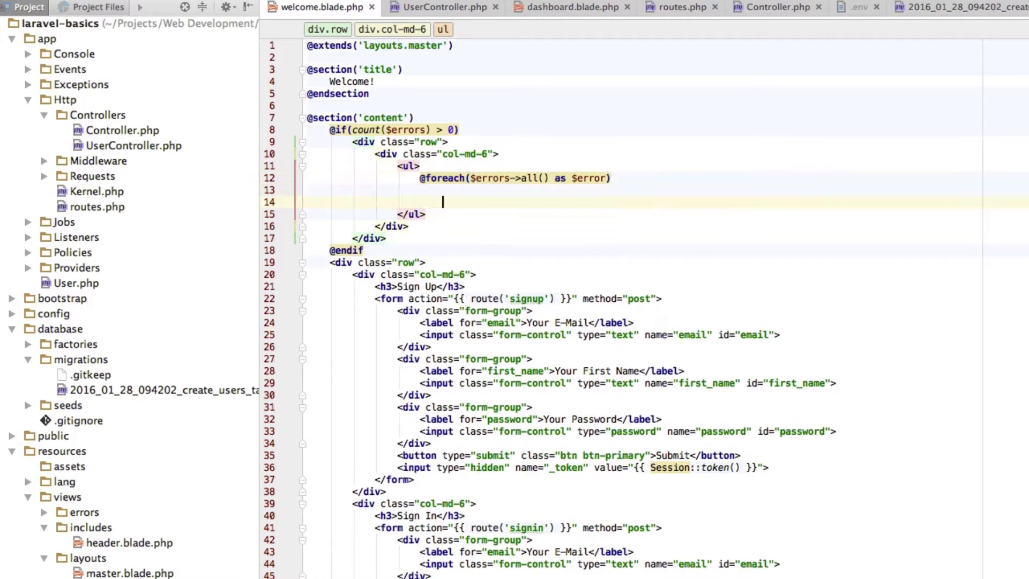
pyautogui.write('@endforeach')
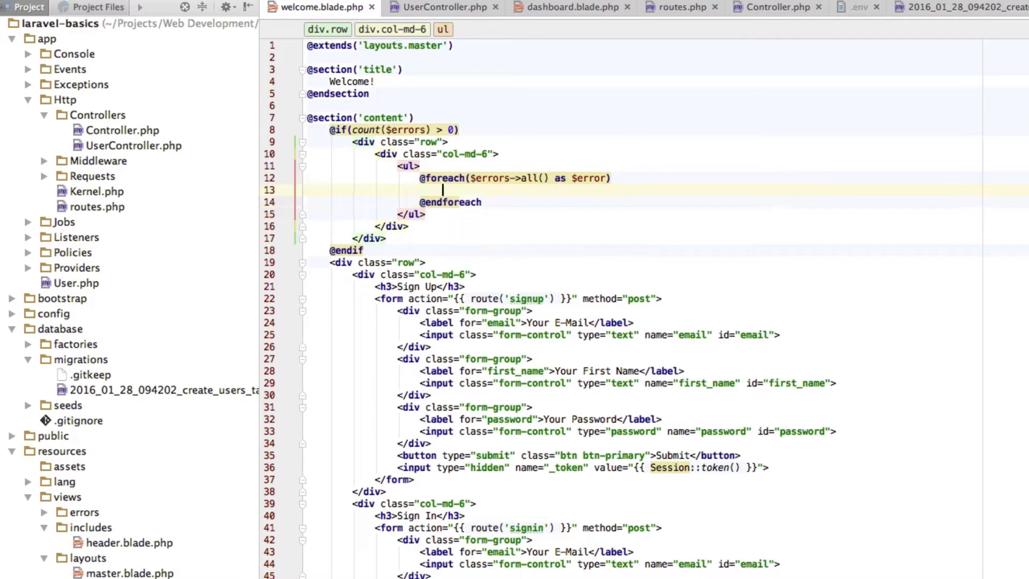
# - Print each error as <li>{{$error}}</li> inside the loop
pyautogui.write('<li></li>')
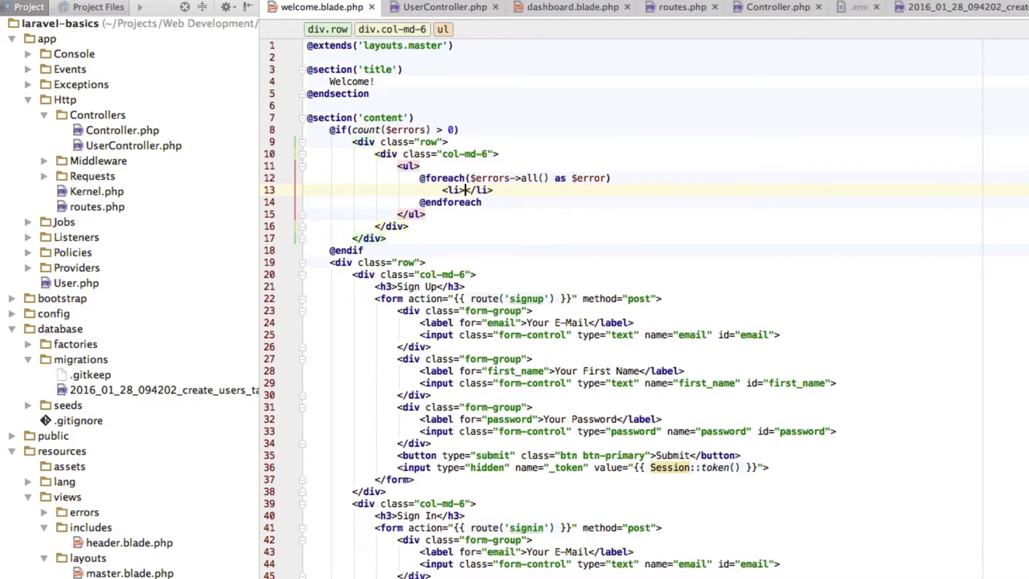
pyautogui.write('{{}}')
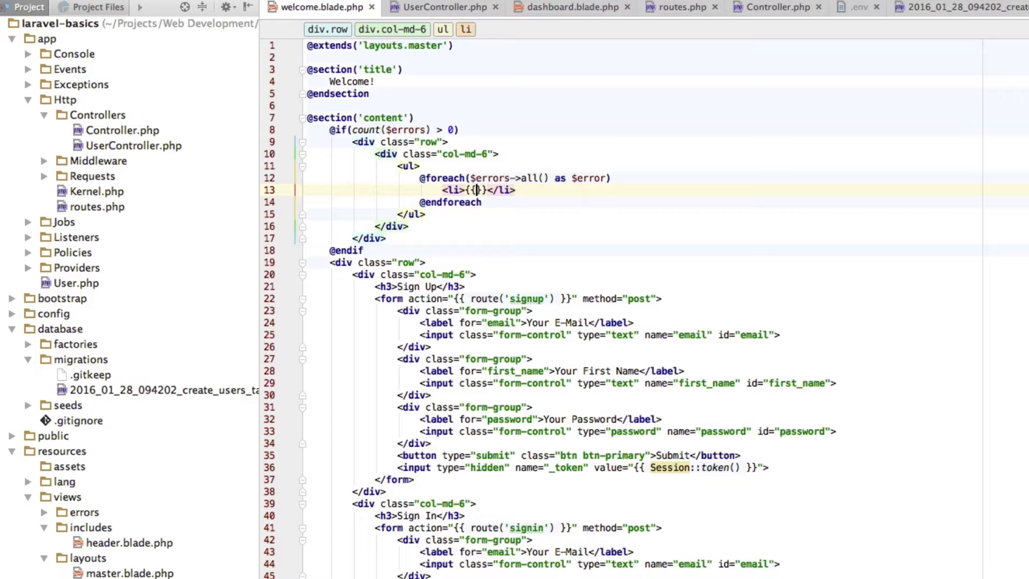
pyautogui.write('error')
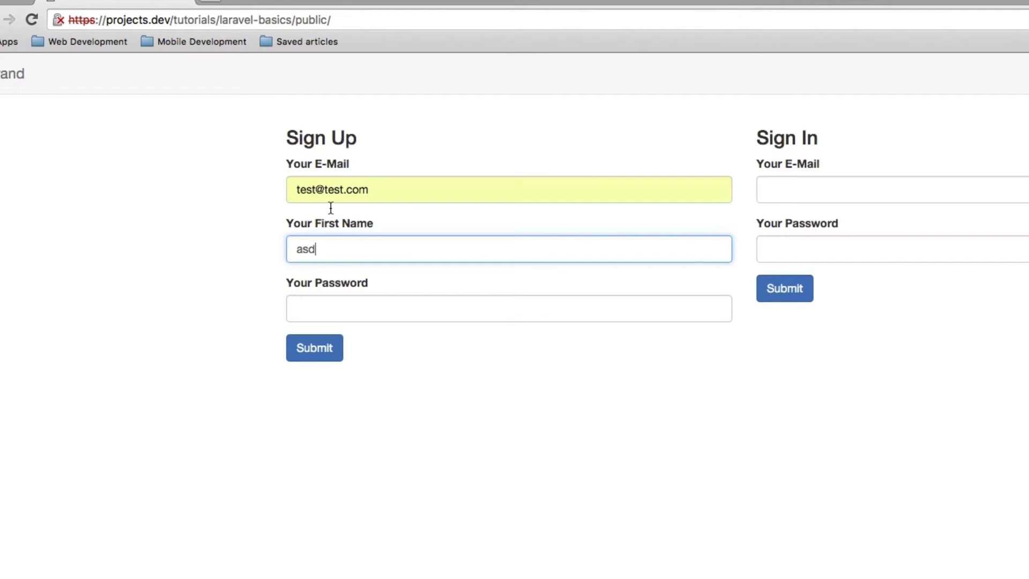
# - Submit sign-up with a taken email, then empty, then a two-character password to see each error listed
pyautogui.click(314, 347)
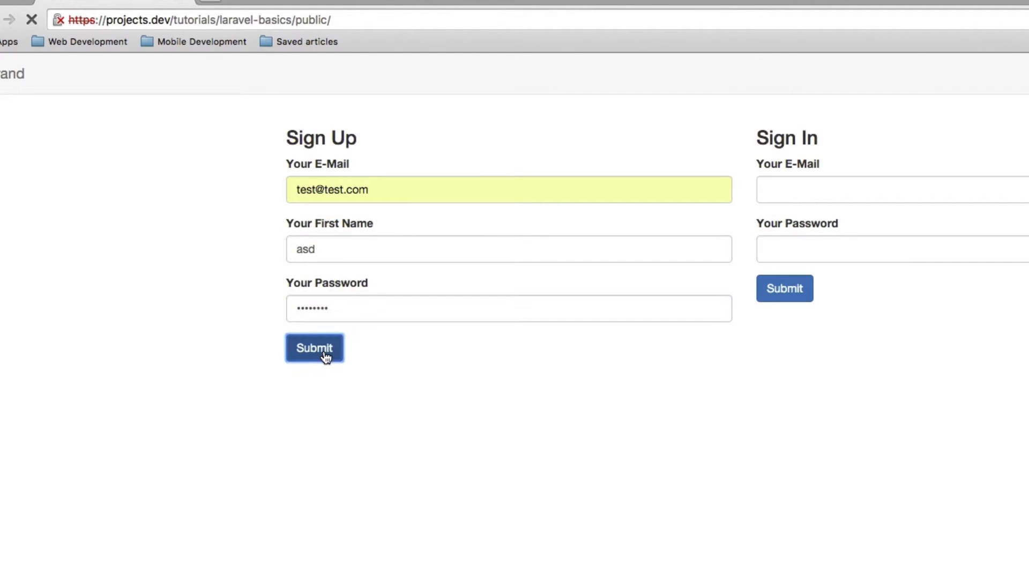
pyautogui.click(314, 348)
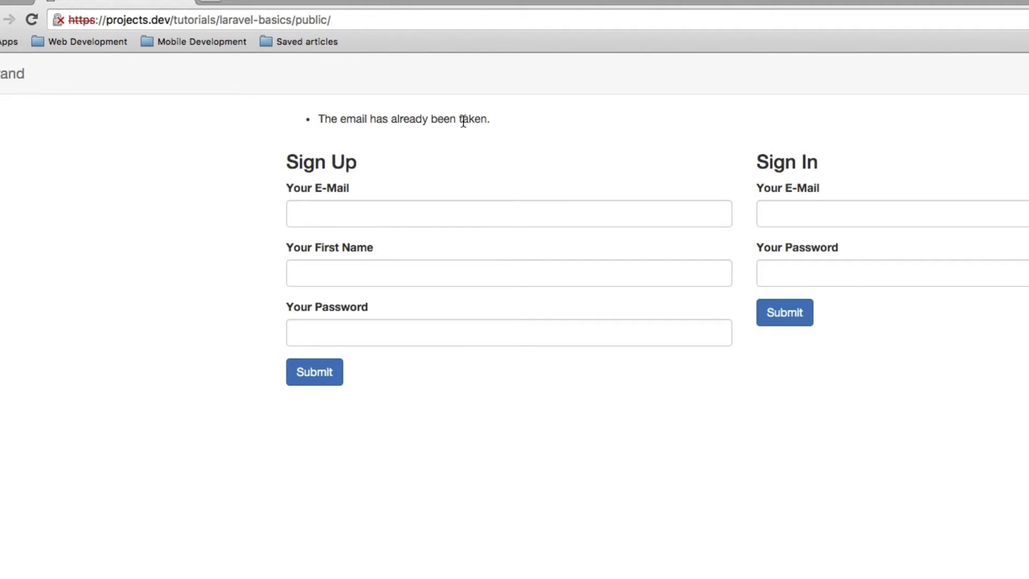
pyautogui.click(508, 212)
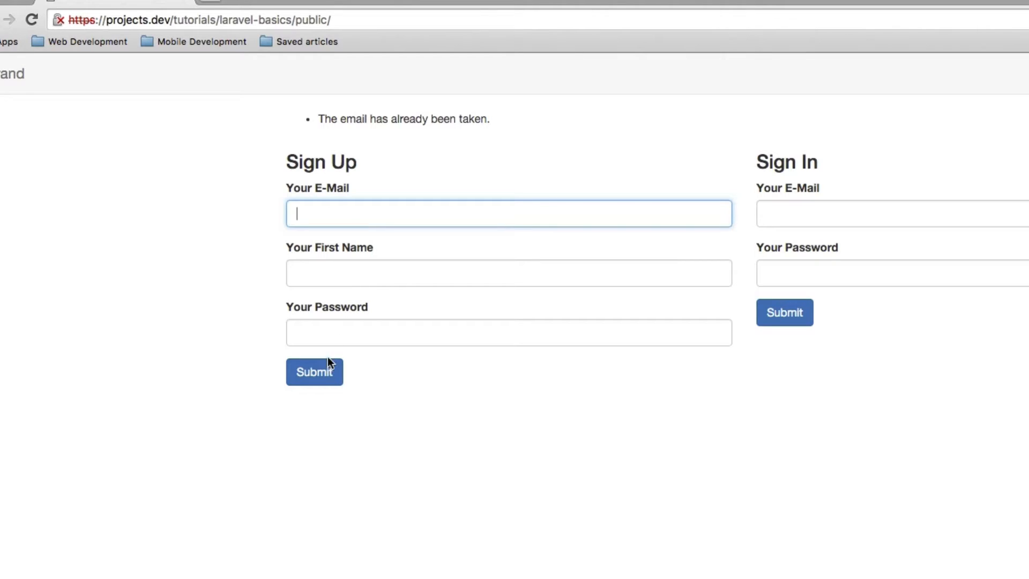
pyautogui.click(314, 370)
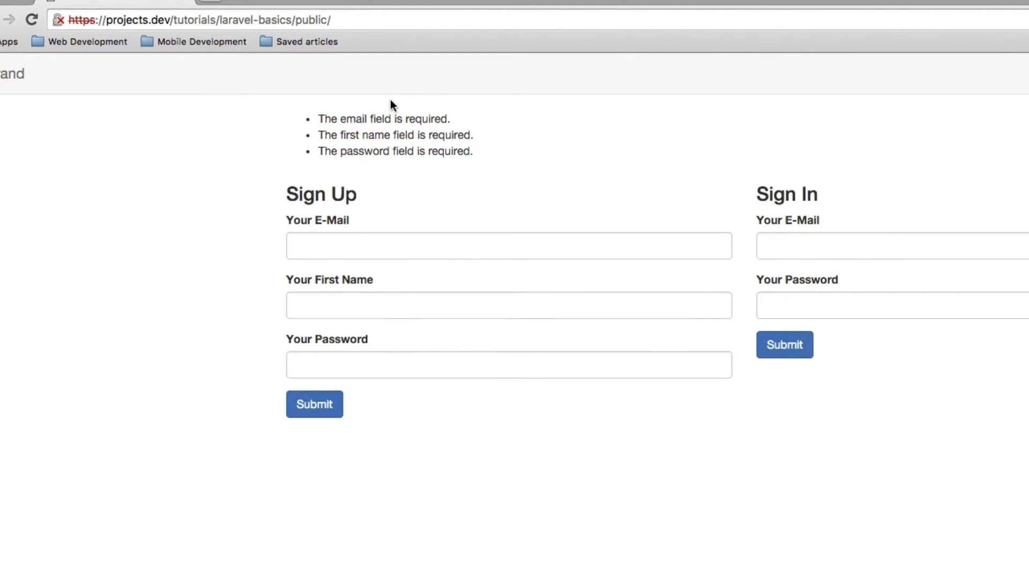
pyautogui.moveTo(430, 211)
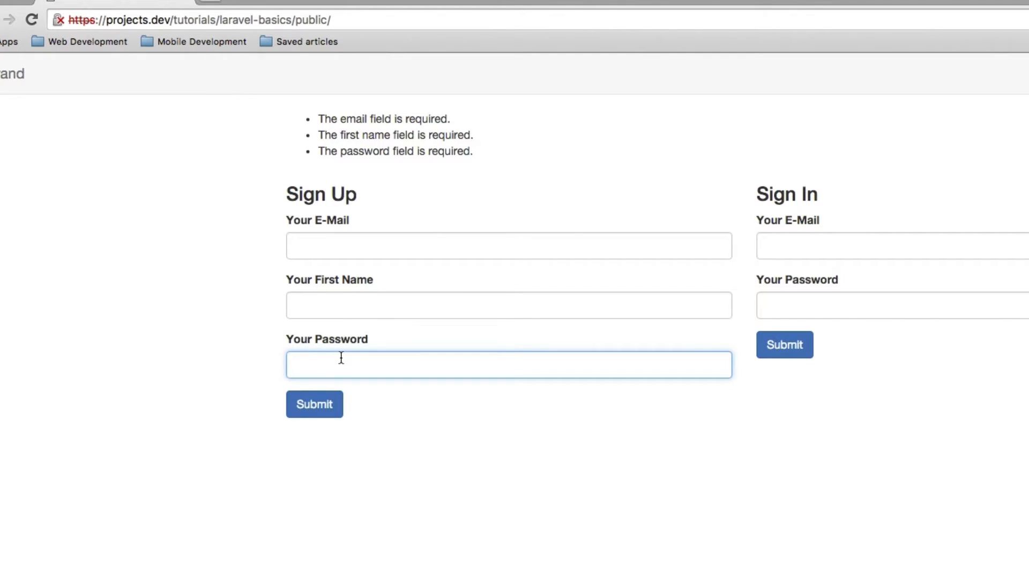
pyautogui.write('••')
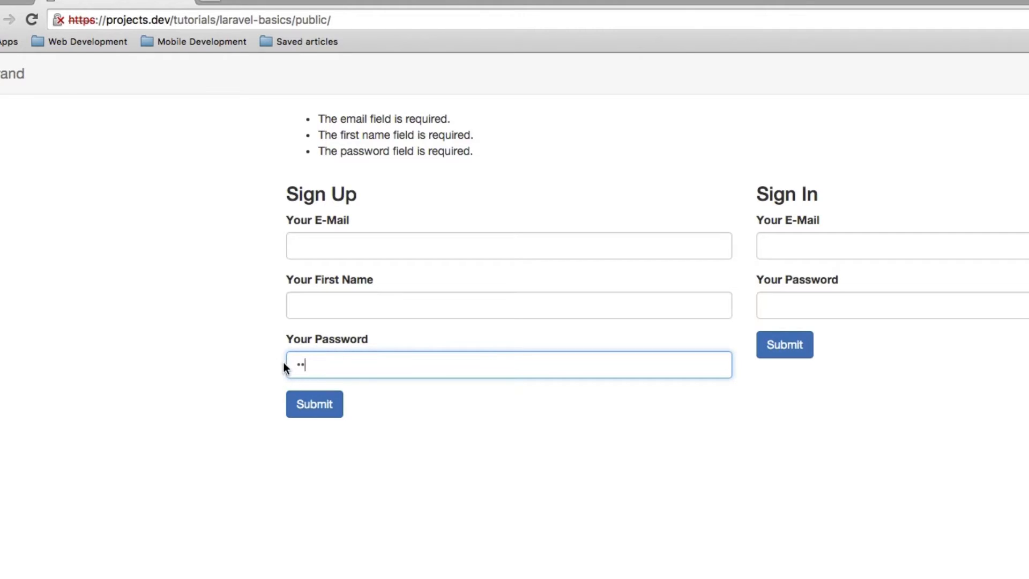
pyautogui.click(314, 404)
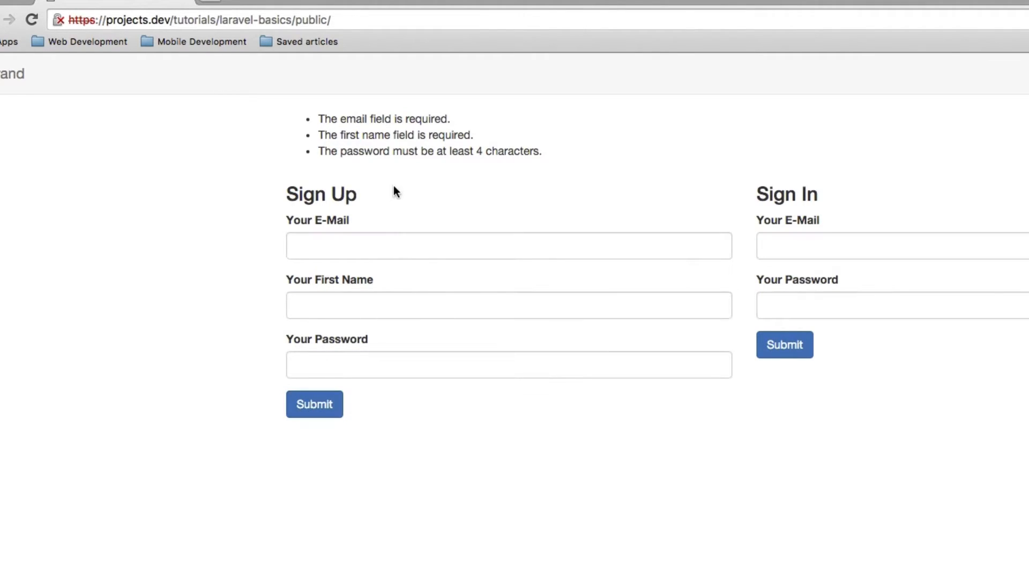
pyautogui.moveTo(474, 157)
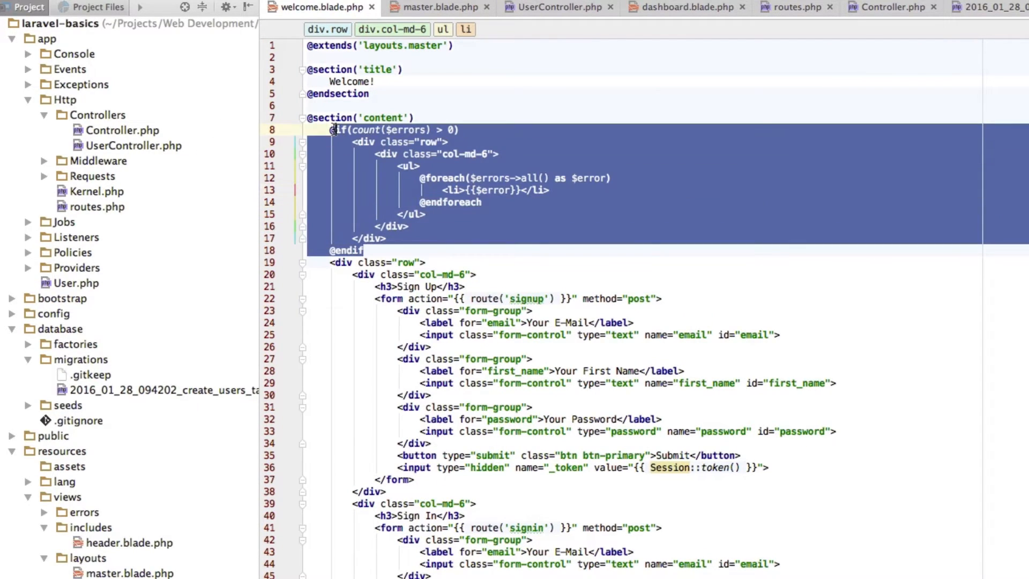
# - Reduce postSignIn's email and password rules to just 'required', dropping '|email' and '|min:4'
pyautogui.click(554, 8)
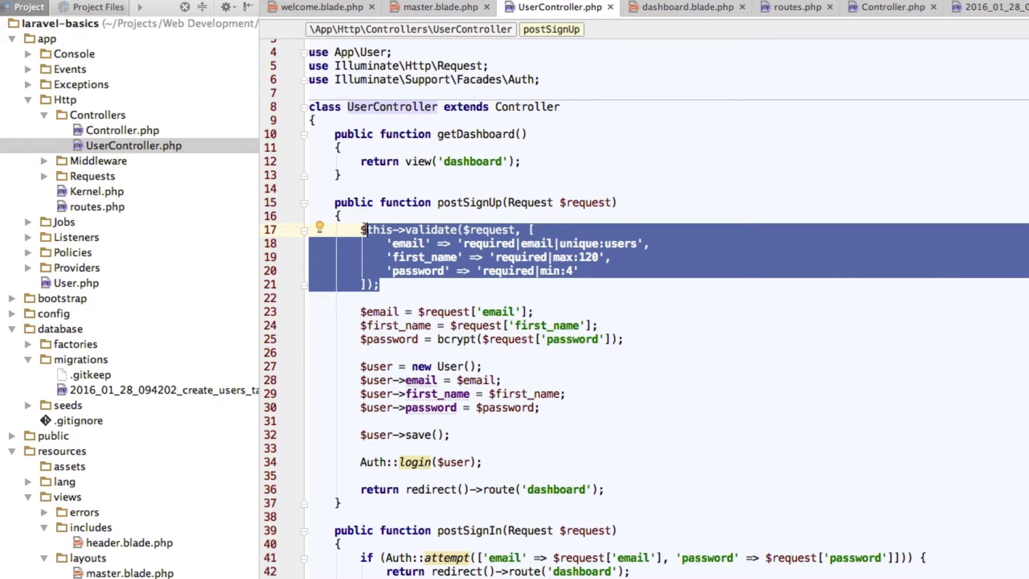
pyautogui.moveTo(408, 260)
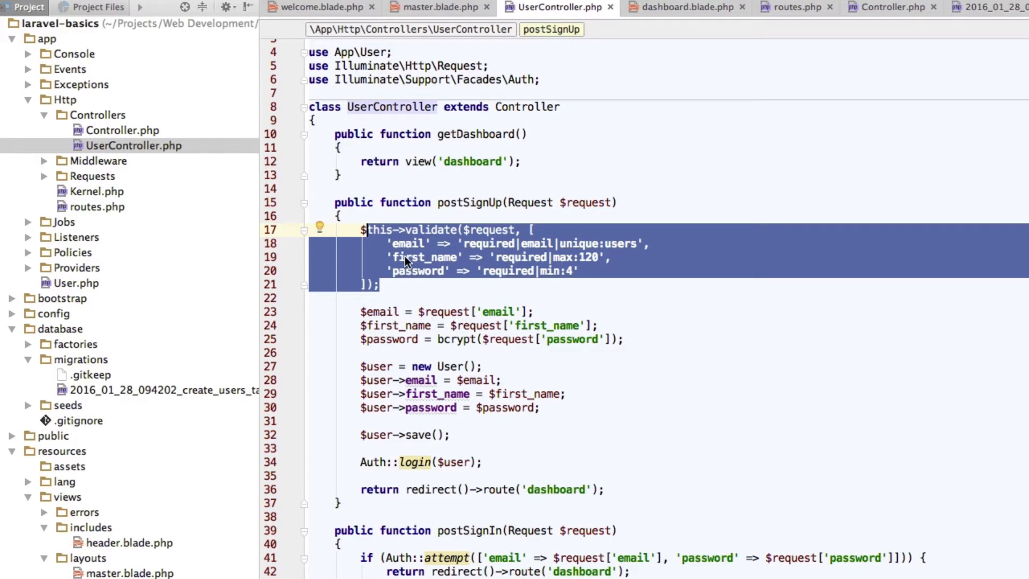
pyautogui.scroll(-3)
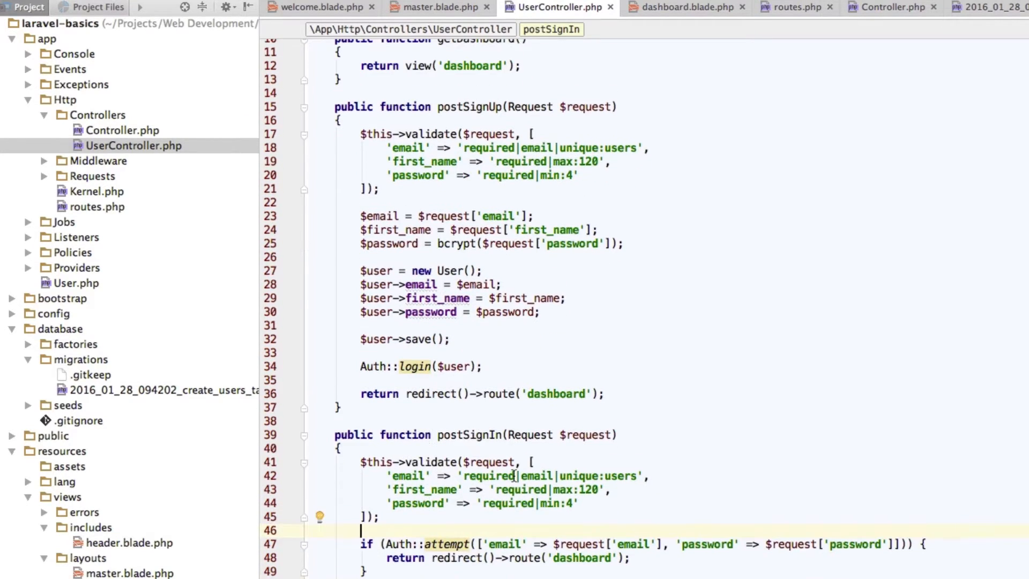
pyautogui.press('Delete')
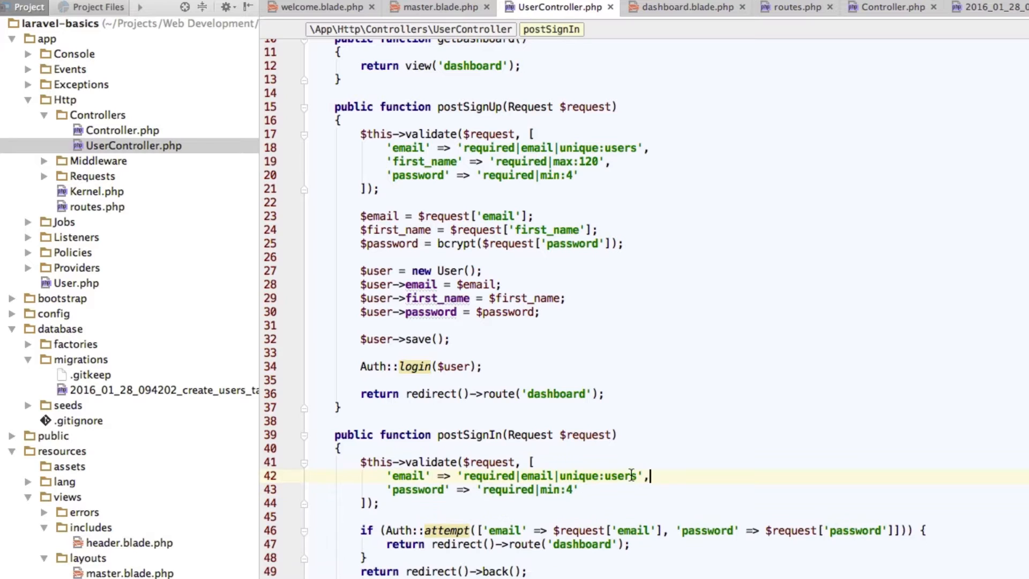
pyautogui.press('BackSpace')
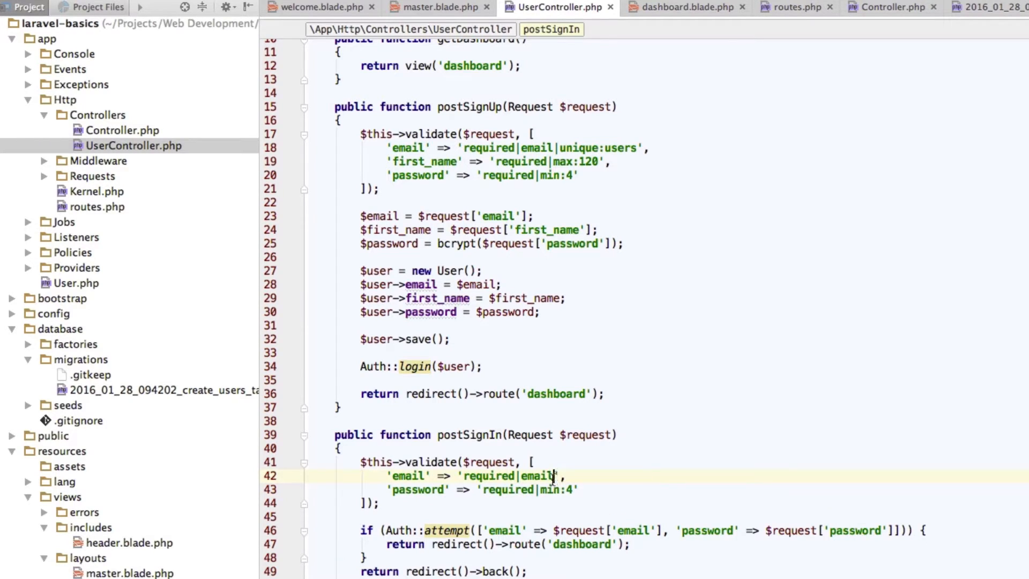
pyautogui.doubleClick(555, 490)
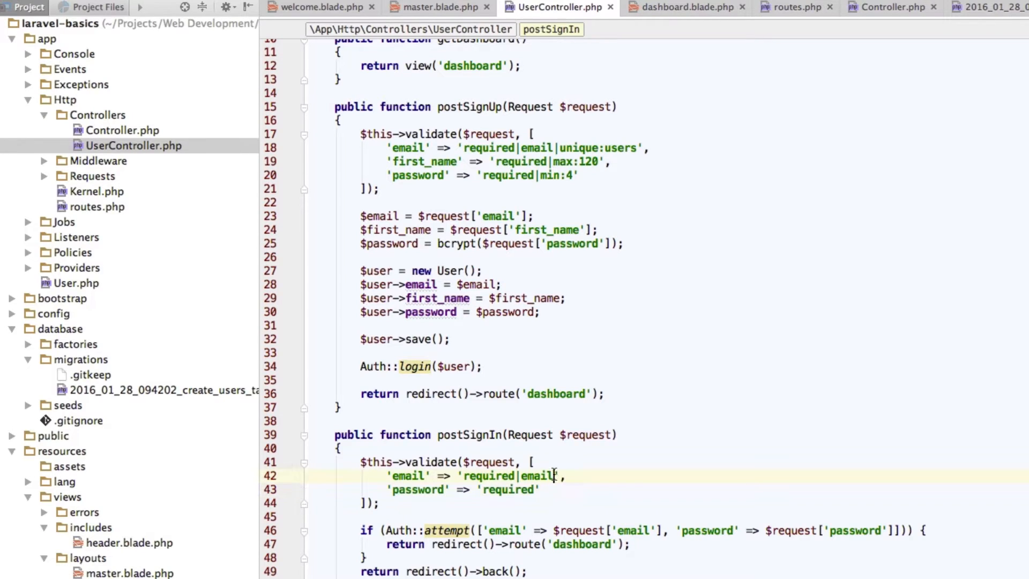
pyautogui.doubleClick(536, 476)
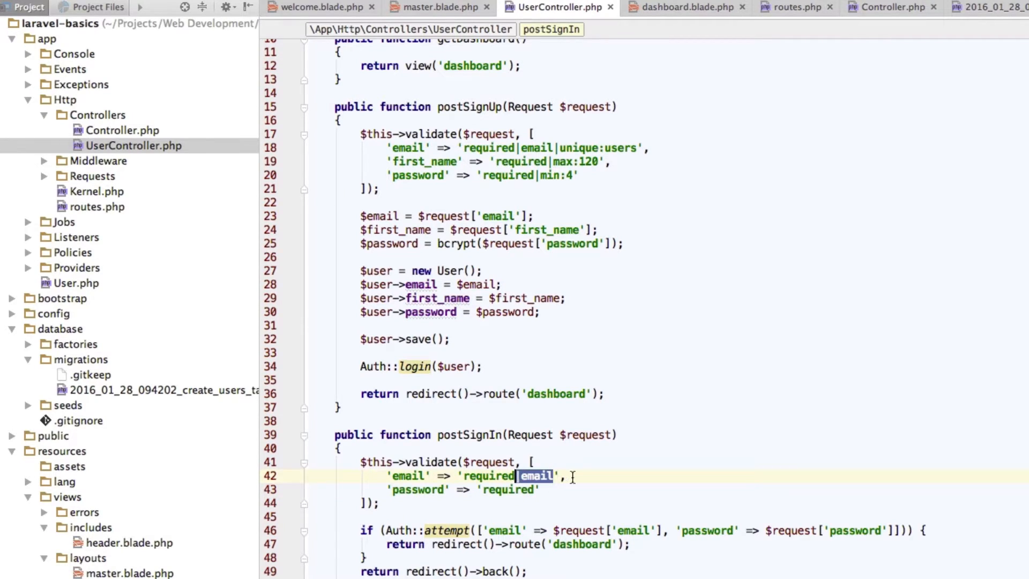
pyautogui.press('Delete')
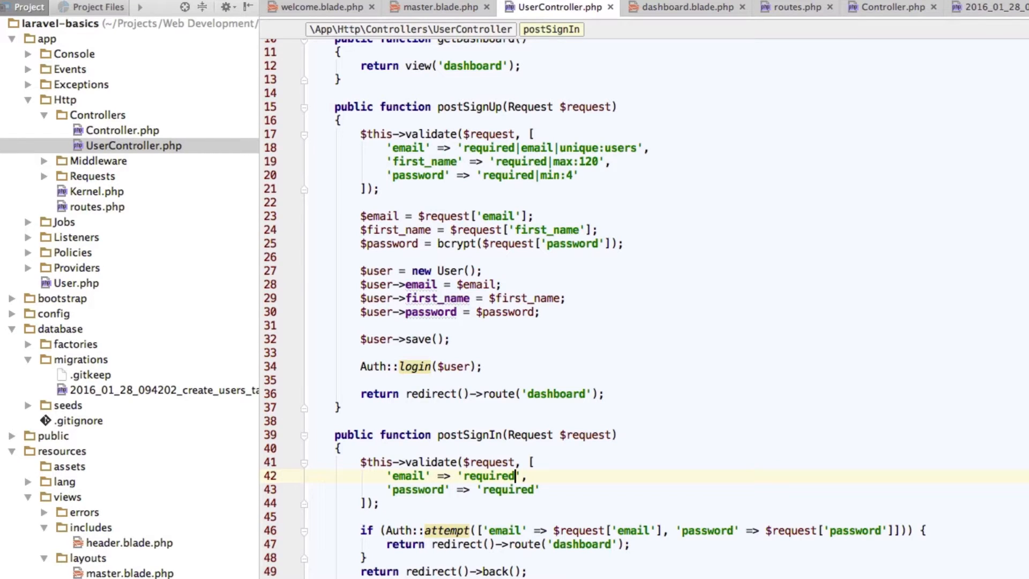
# - Review the attempt call on line 46 and go back to the browser to test
pyautogui.scroll(-3)
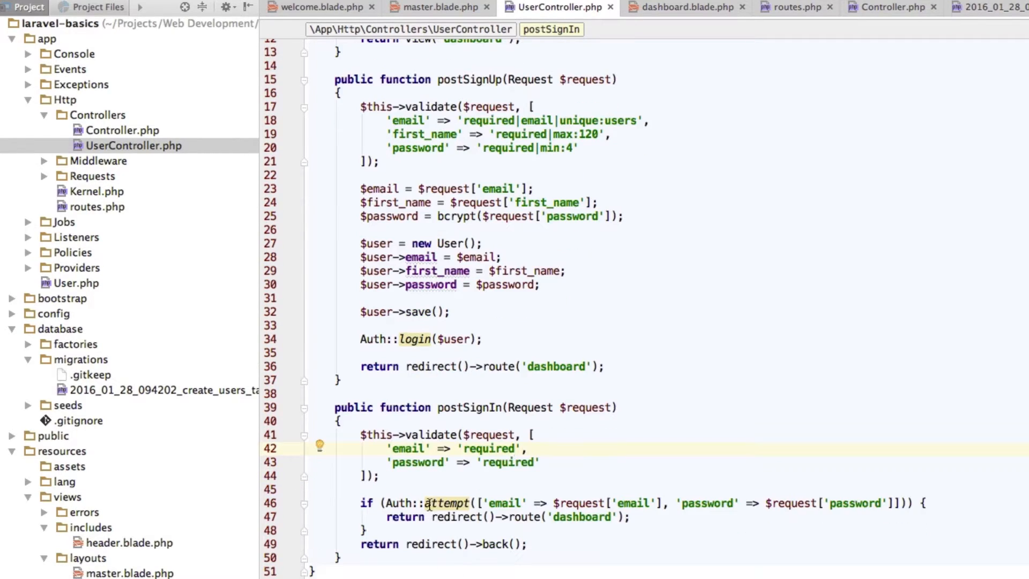
pyautogui.doubleClick(445, 502)
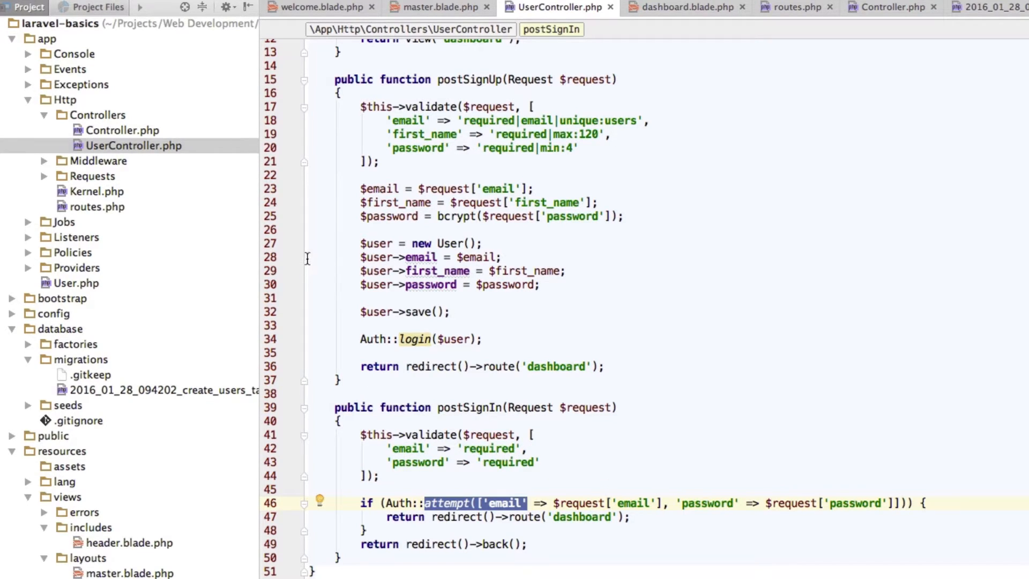
pyautogui.moveTo(438, 270)
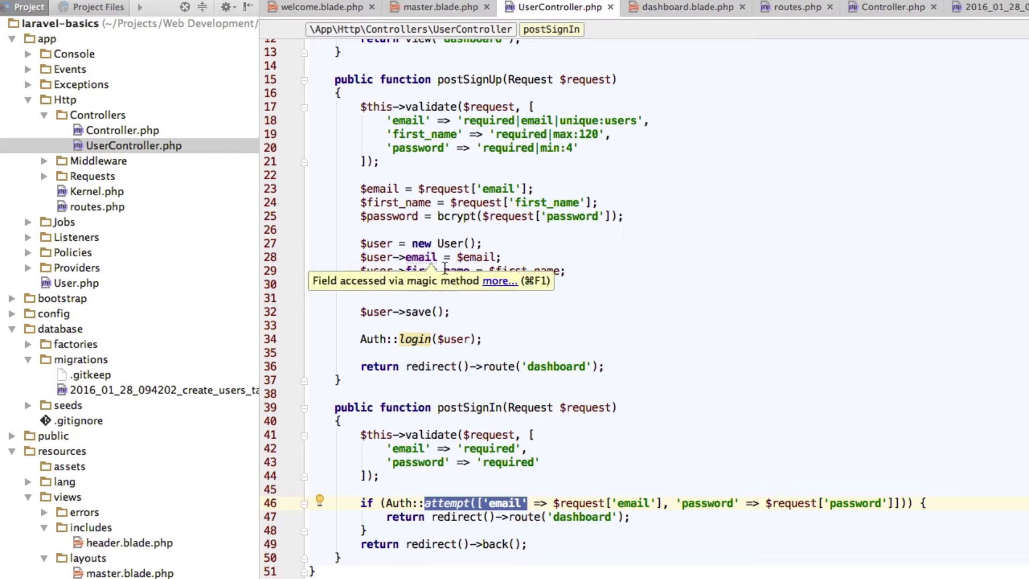
pyautogui.moveTo(212, 281)
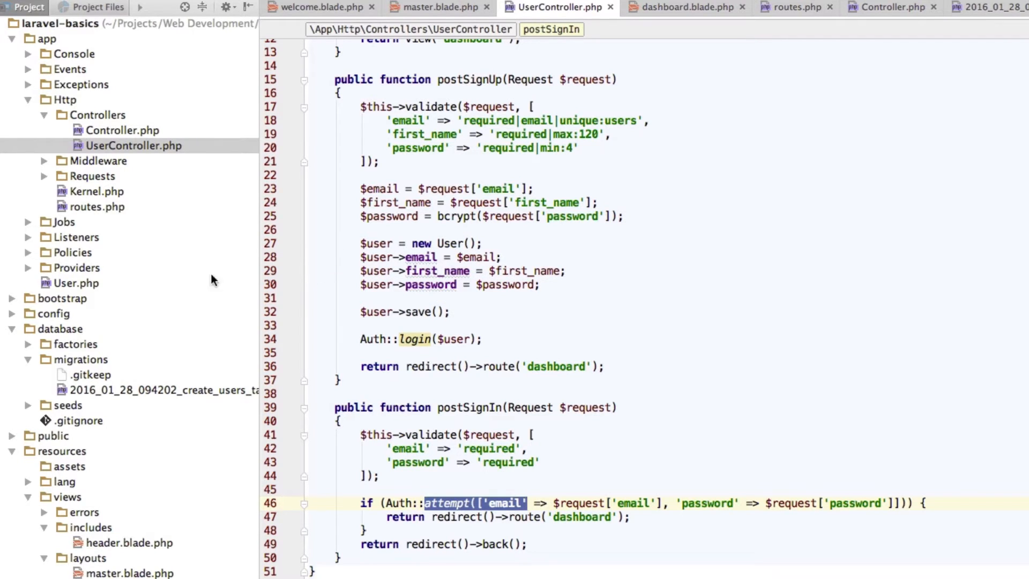
pyautogui.click(320, 8)
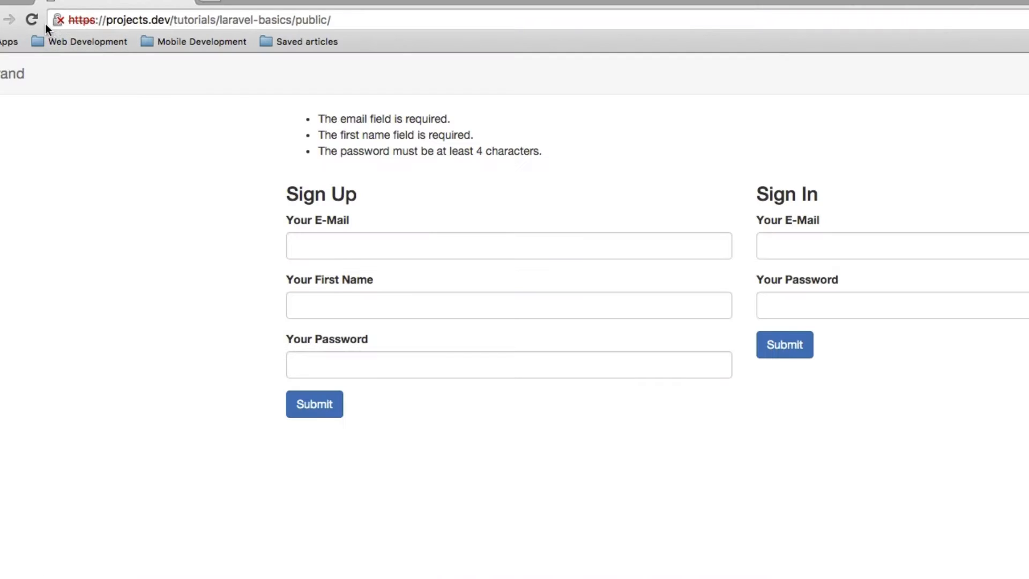
# - Submit the sign-in form empty, then again with 'sdfa' as email and a password
pyautogui.click(31, 17)
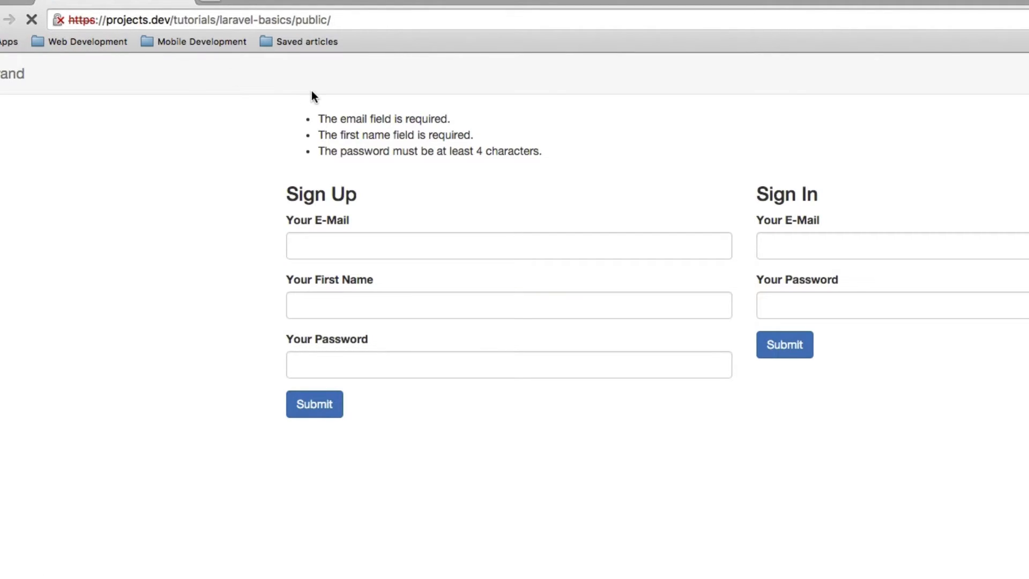
pyautogui.click(784, 345)
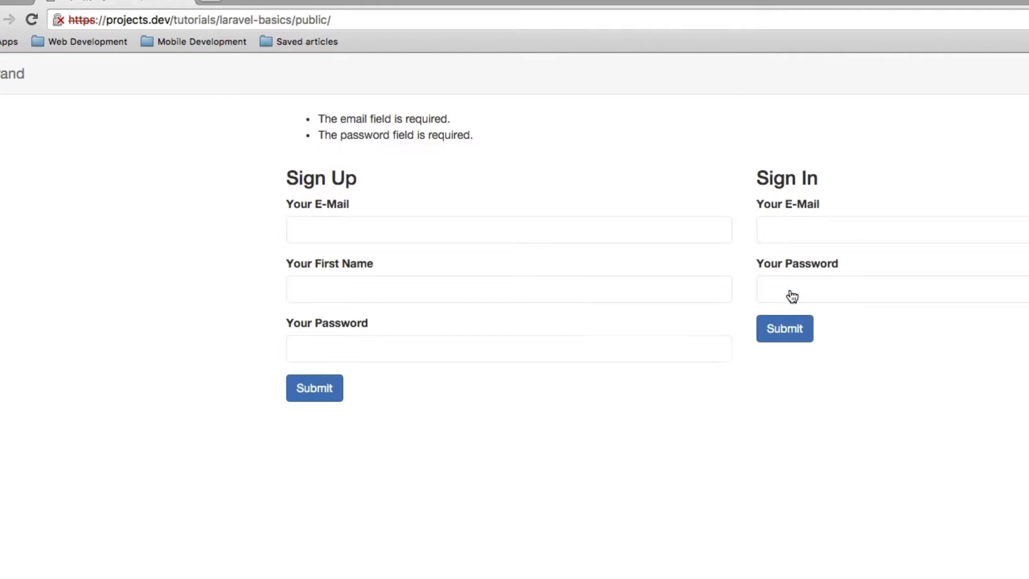
pyautogui.write('sdfa')
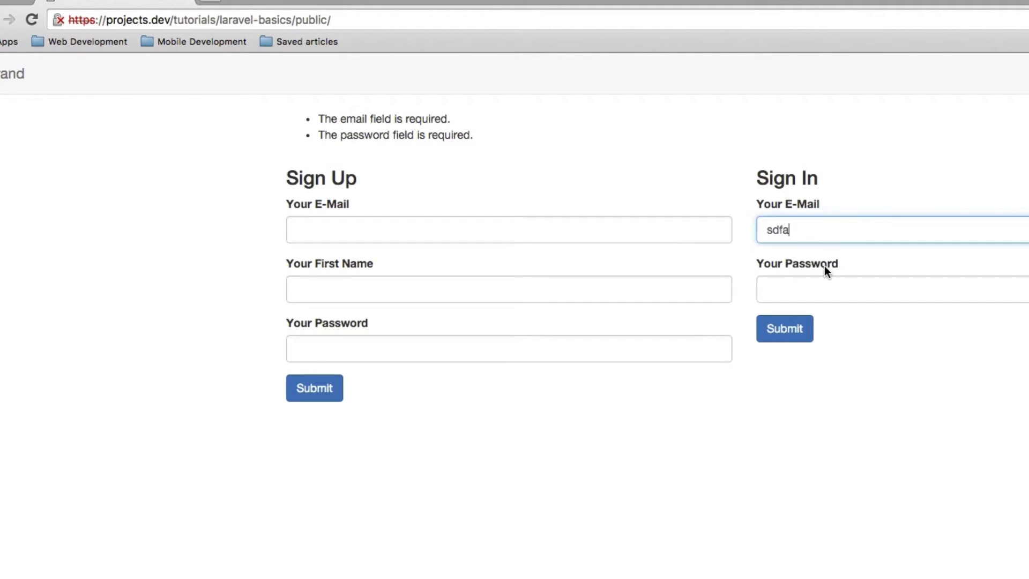
pyautogui.click(784, 329)
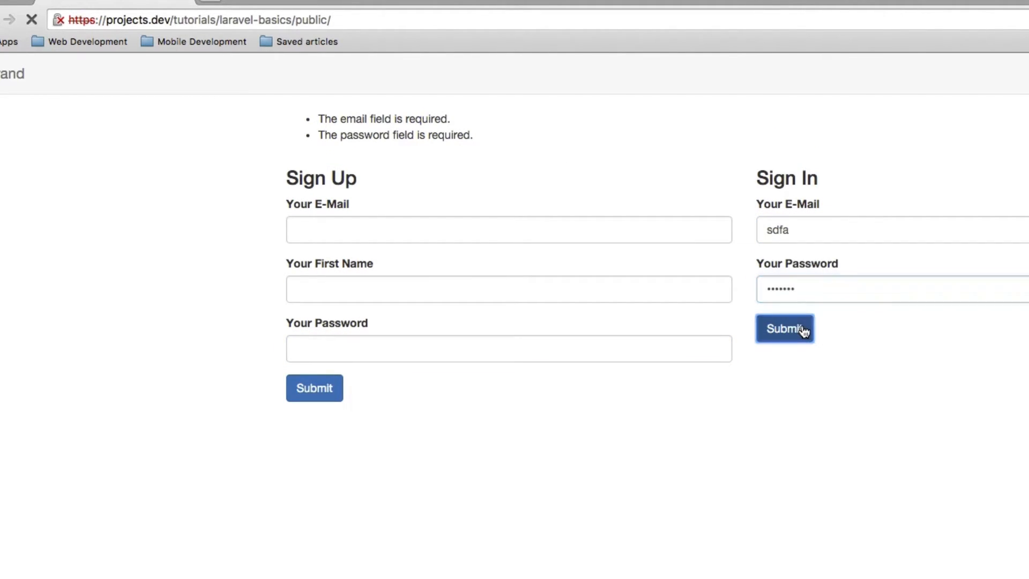
pyautogui.click(785, 329)
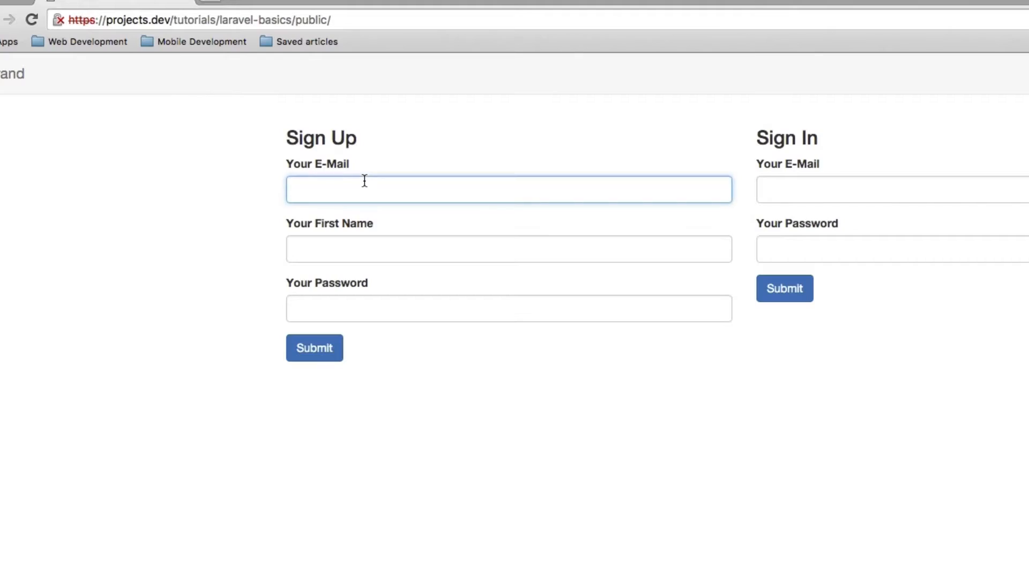
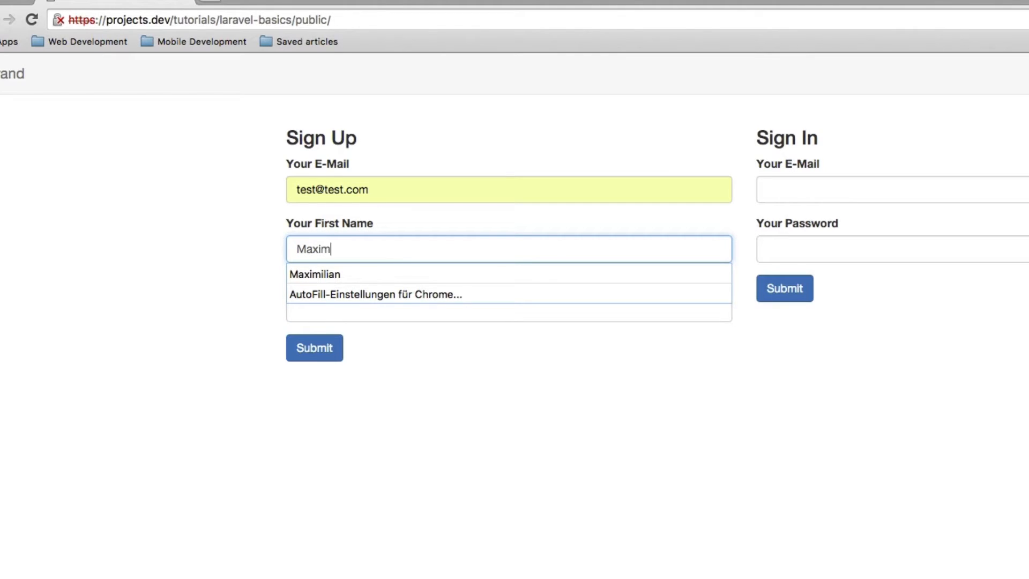
pyautogui.click(315, 275)
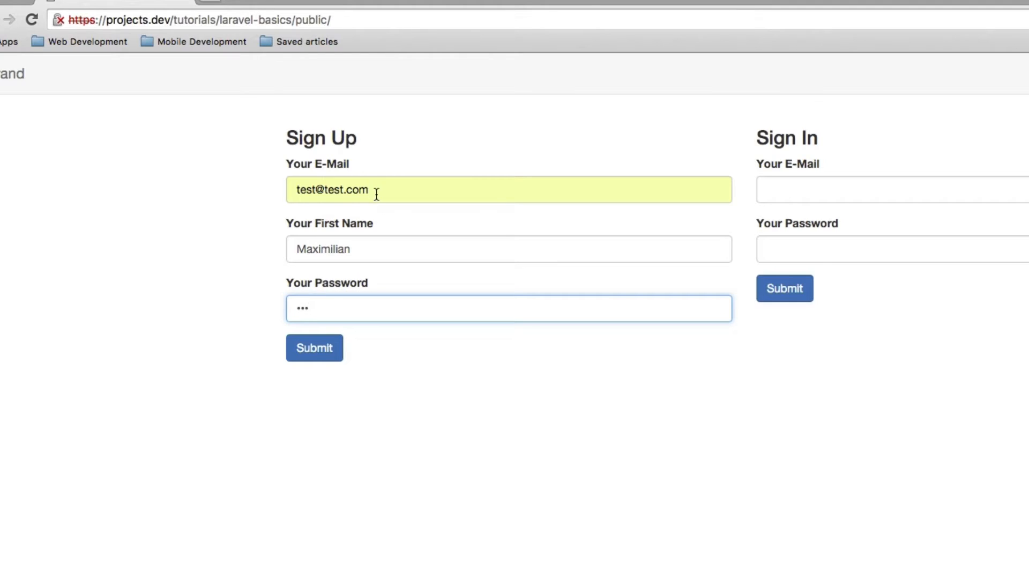
pyautogui.click(314, 347)
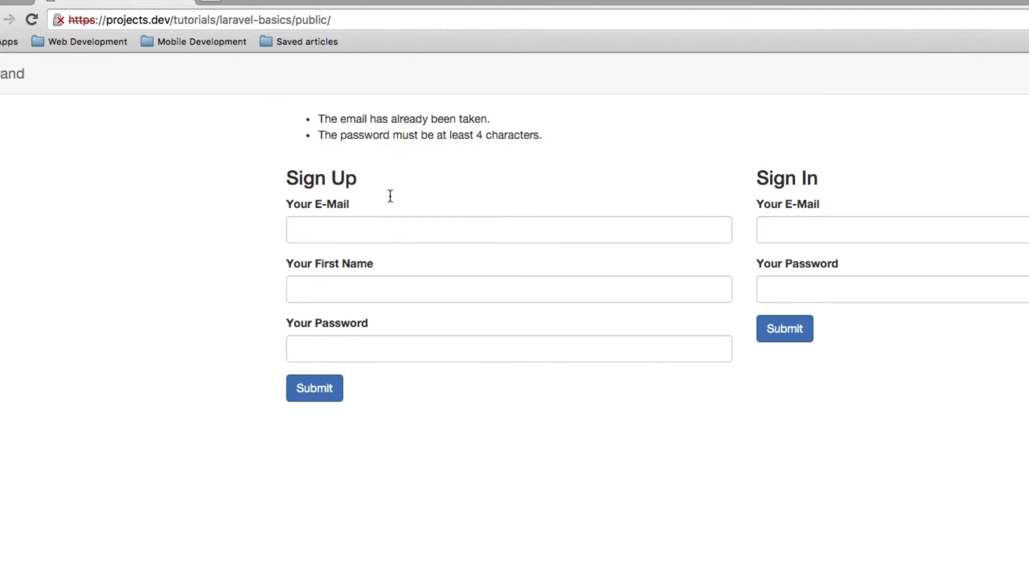
pyautogui.moveTo(508, 123)
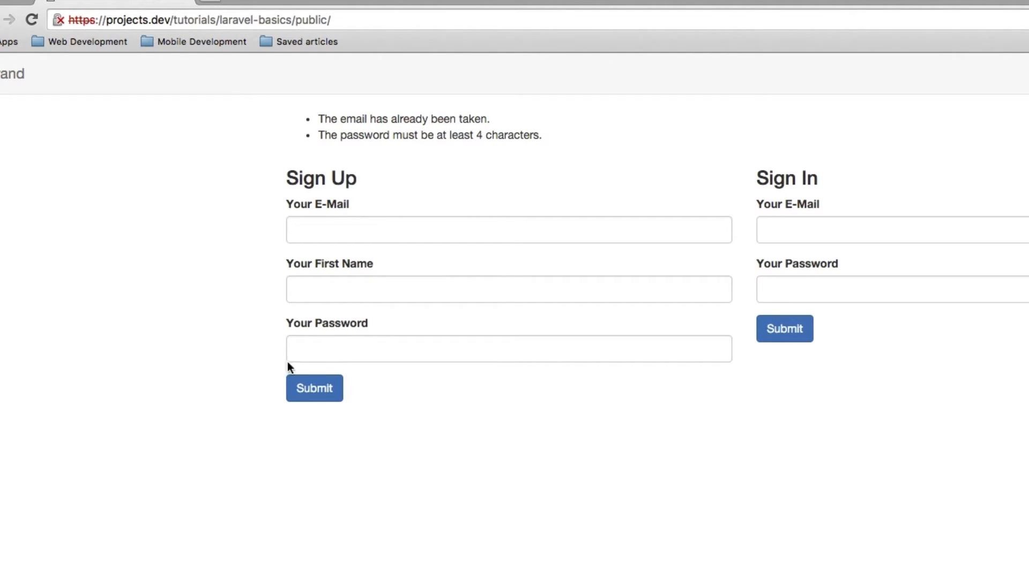
pyautogui.moveTo(351, 309)
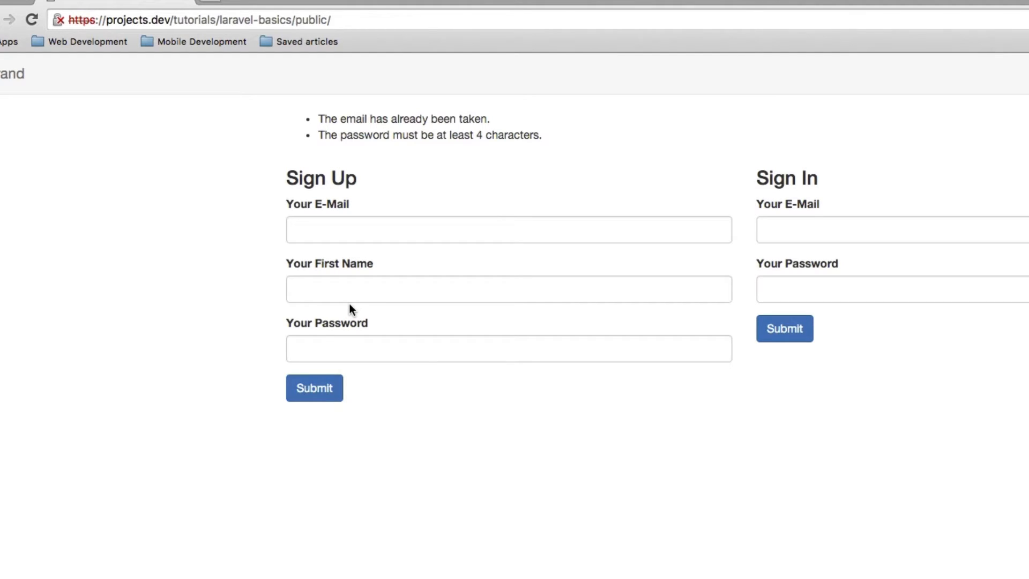
pyautogui.moveTo(361, 268)
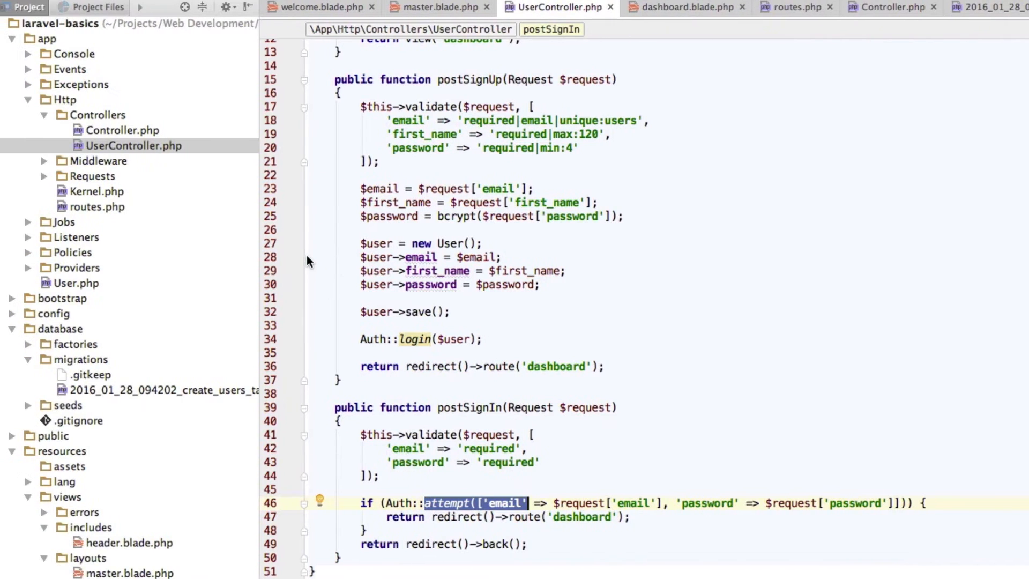
# - Add value="{{ Request::old('email') }}" to the sign-up email input in welcome.blade.php
pyautogui.scroll(-3)
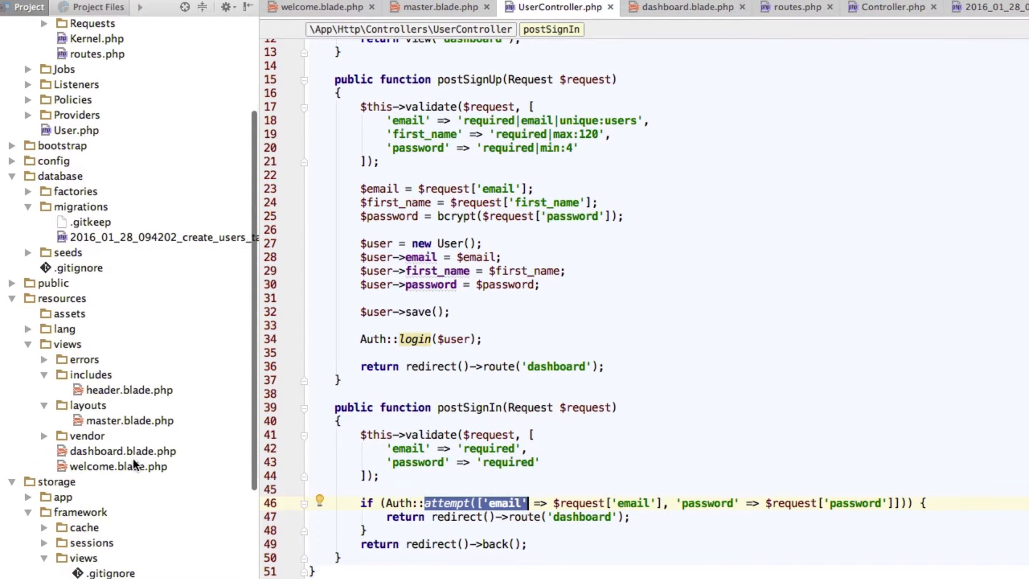
pyautogui.click(311, 7)
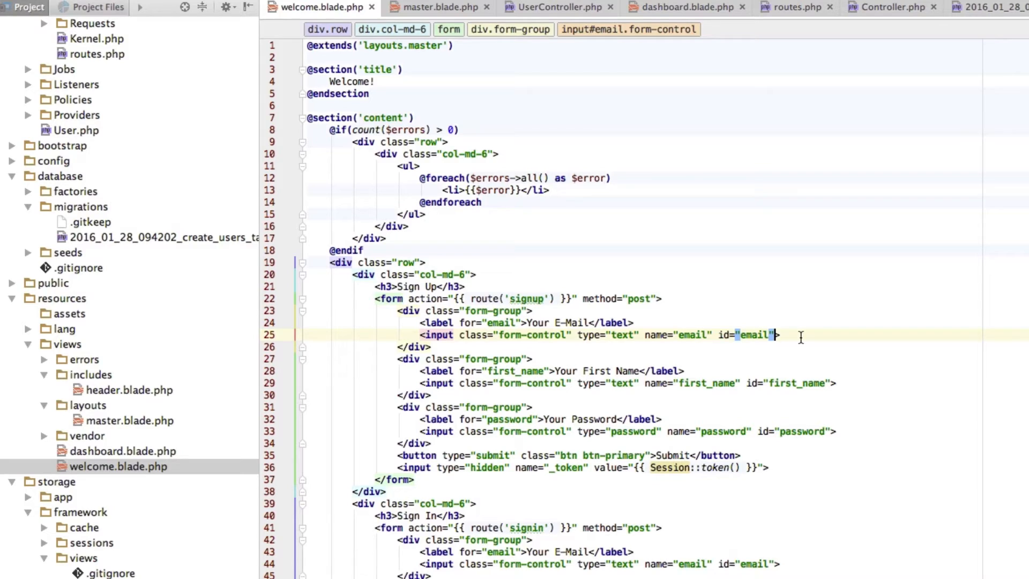
pyautogui.write('value=""')
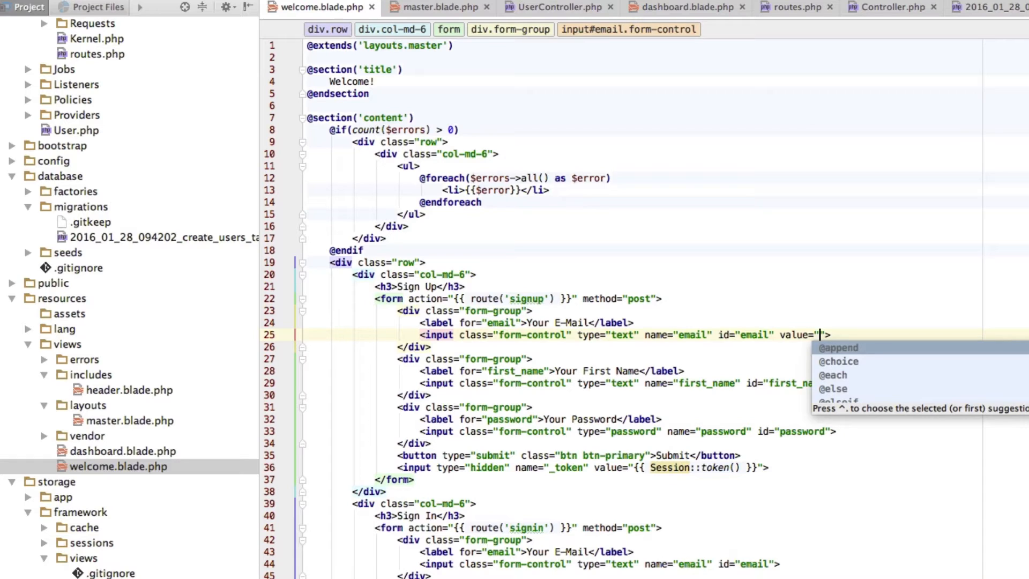
pyautogui.write('{{}}')
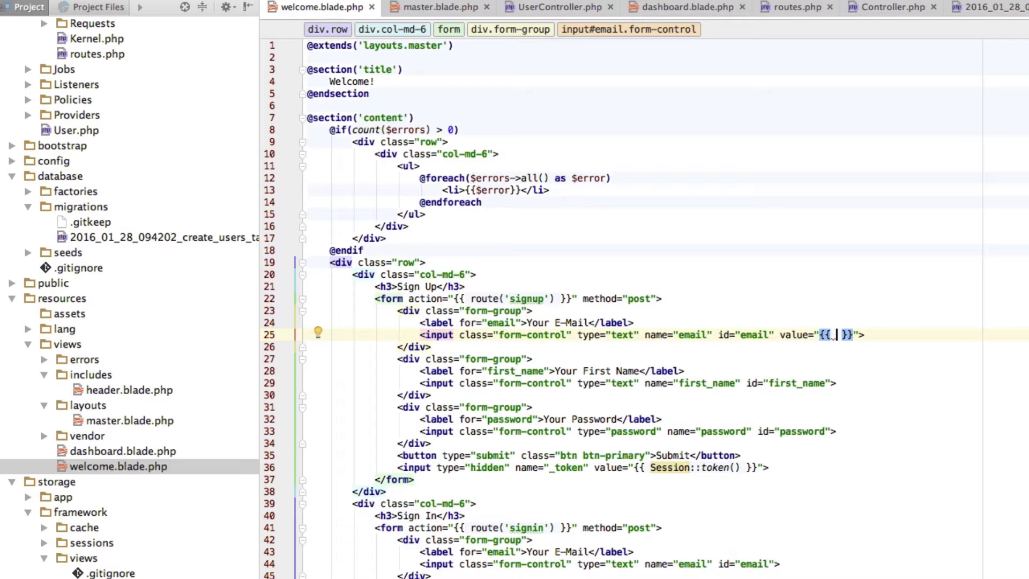
pyautogui.write('Request::')
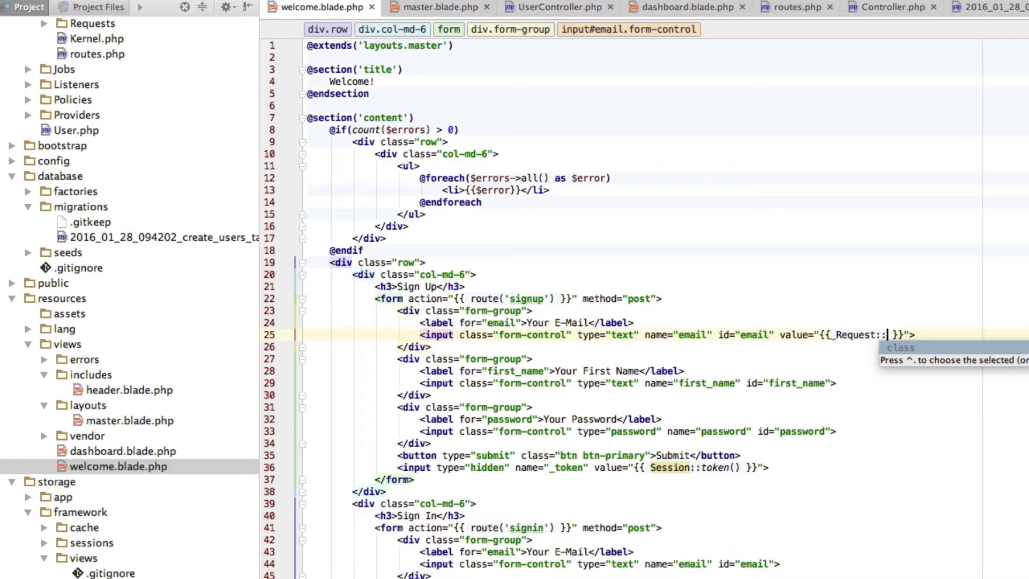
pyautogui.write('old()')
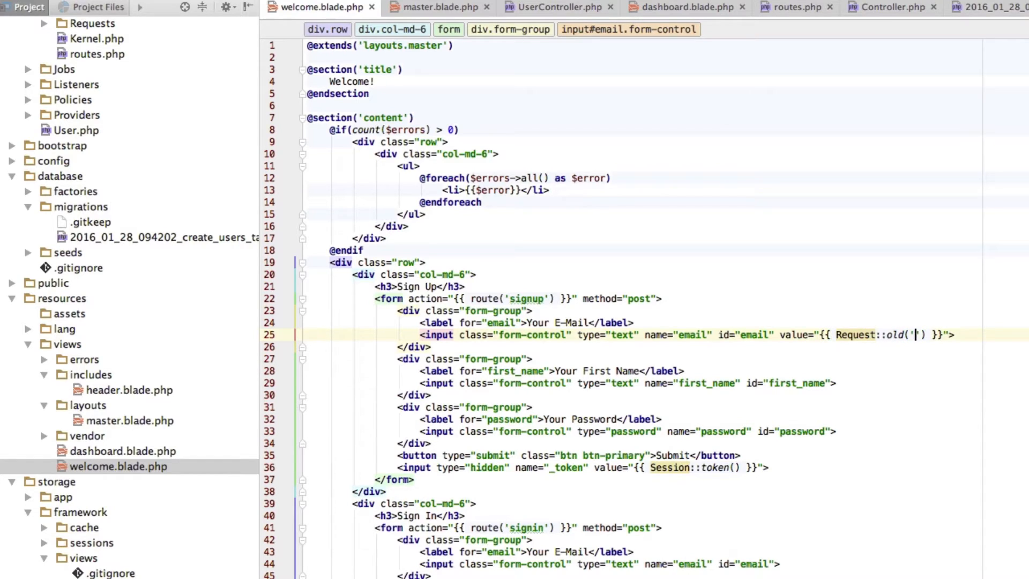
pyautogui.write('em')
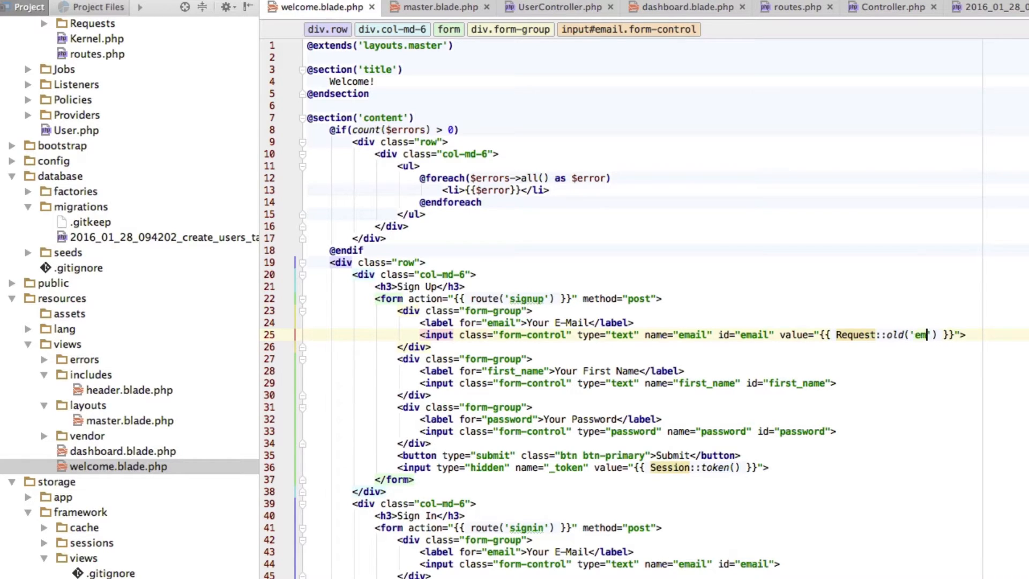
pyautogui.write('il')
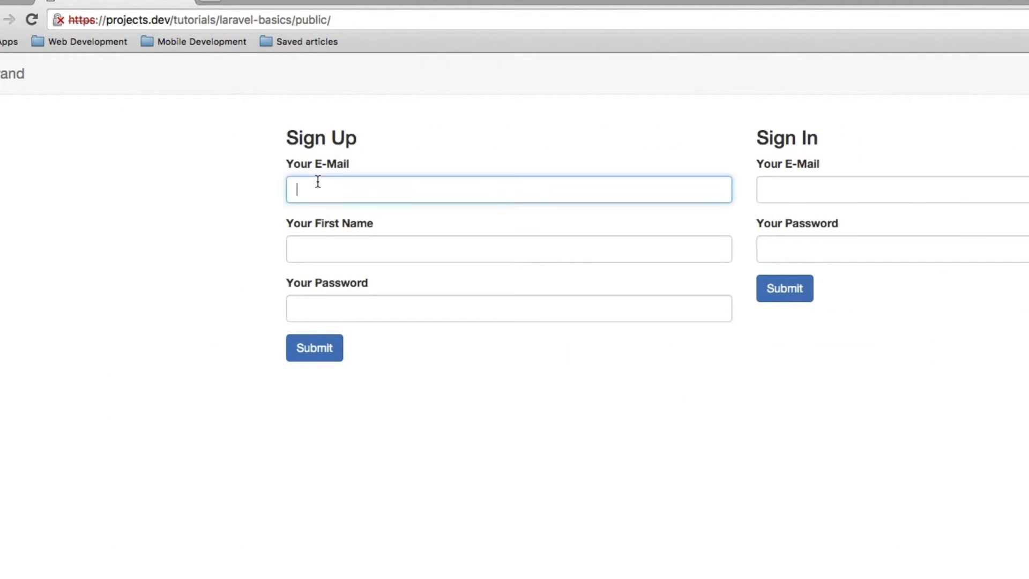
pyautogui.write('test@test.com')
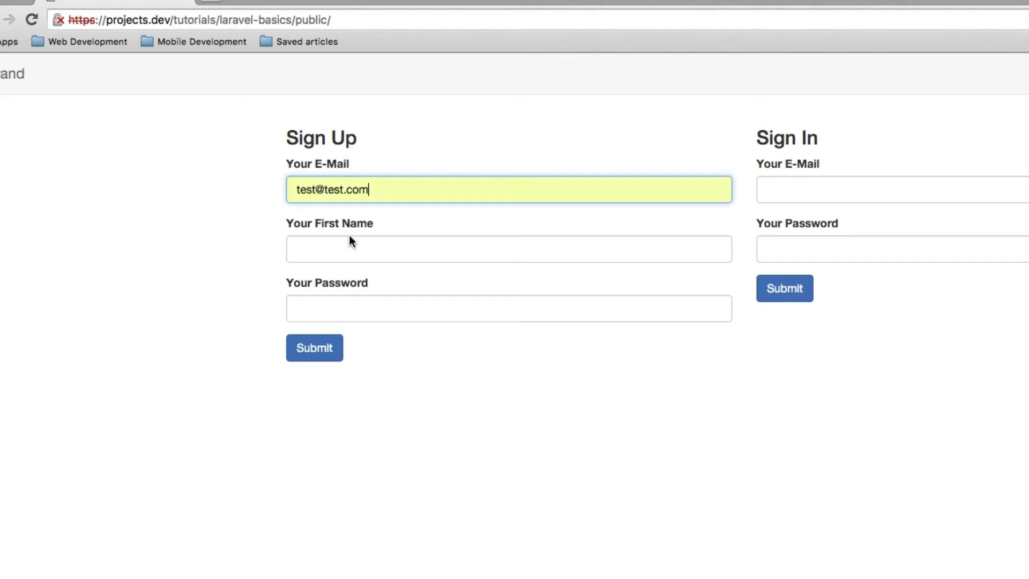
pyautogui.click(314, 347)
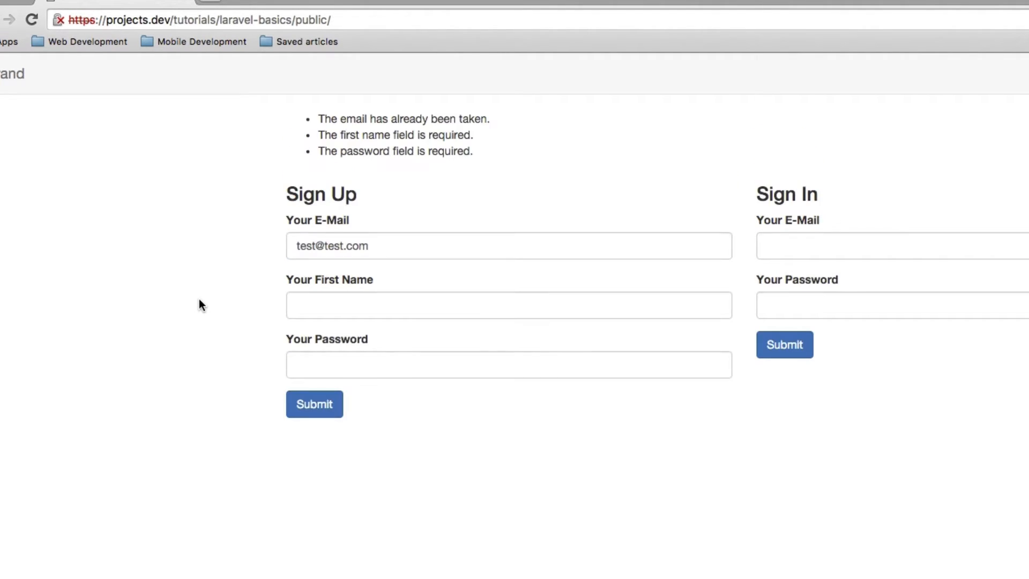
pyautogui.doubleClick(332, 246)
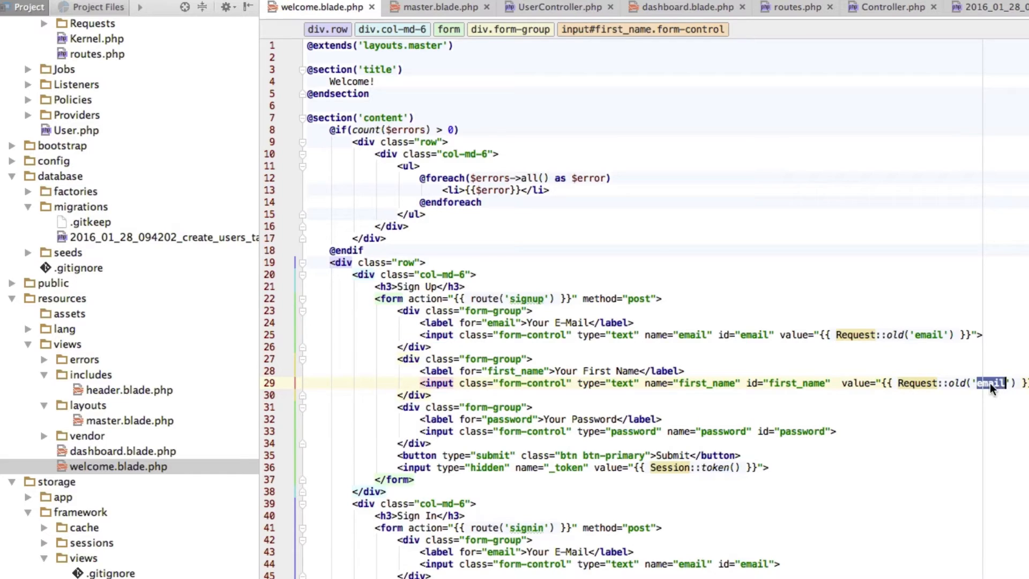
# - Add Request::old values for first_name, password and the sign-in email inputs
pyautogui.write('first_name')
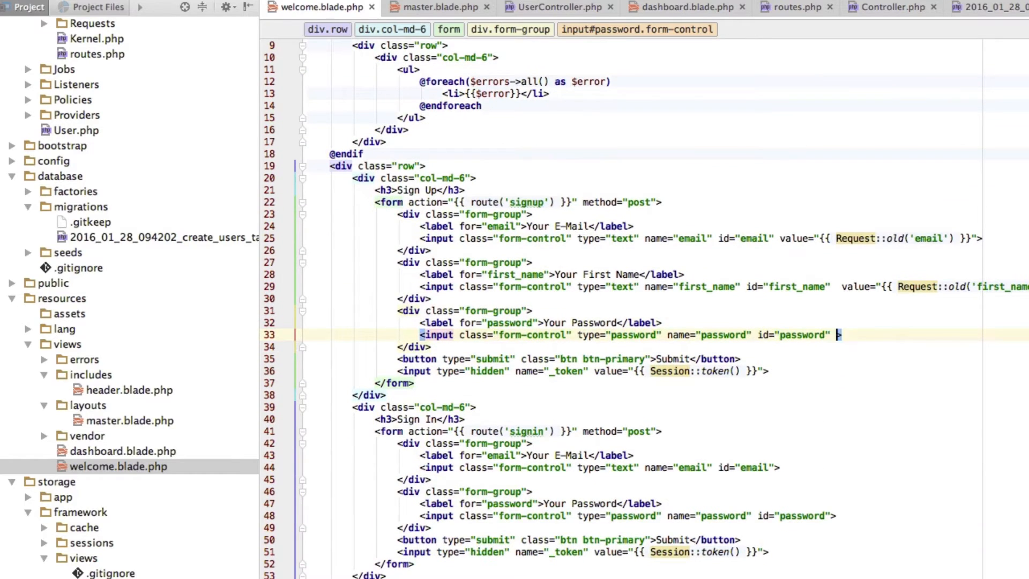
pyautogui.write('value="{{ Request::old(\'pa\') }}"')
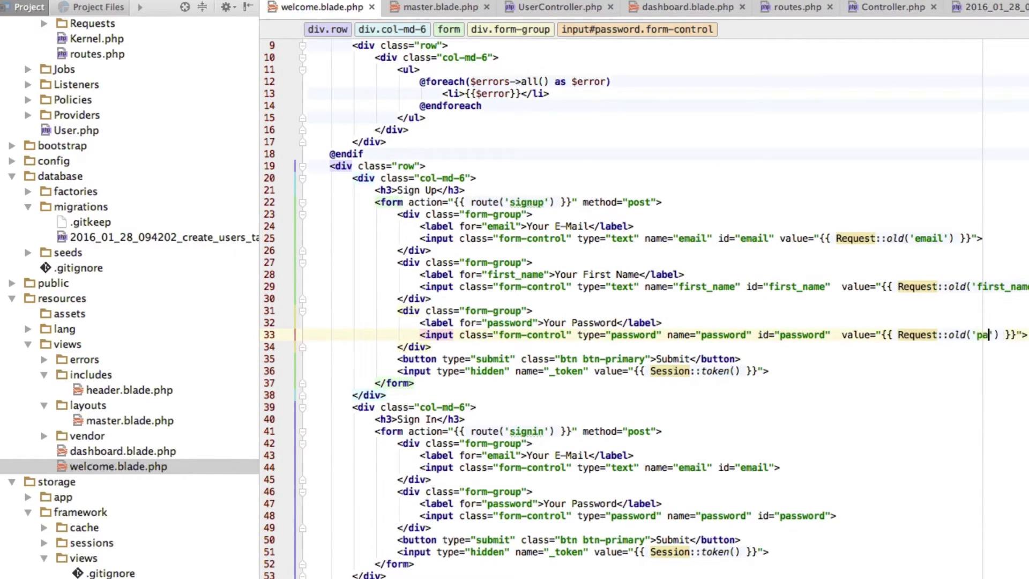
pyautogui.write('ssword')
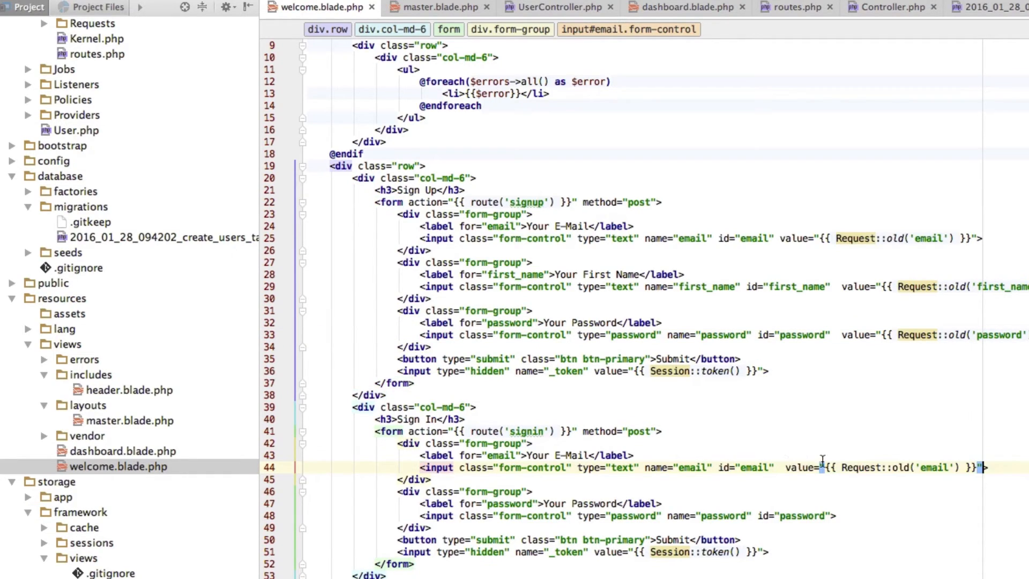
pyautogui.doubleClick(937, 482)
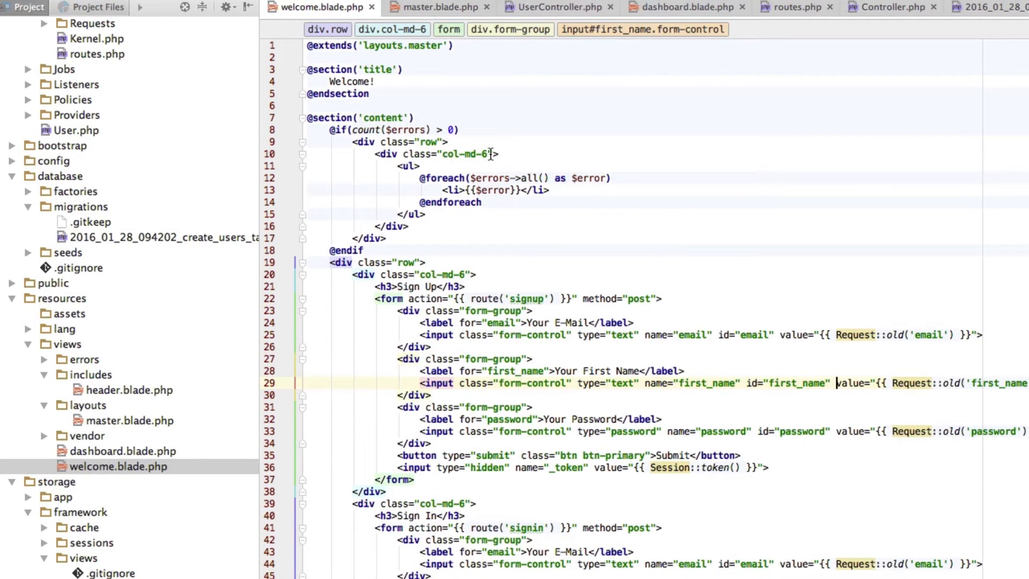
# - Change the error div's class from col-md-6 to col-md-4 col-md-offset-4
pyautogui.click(487, 154)
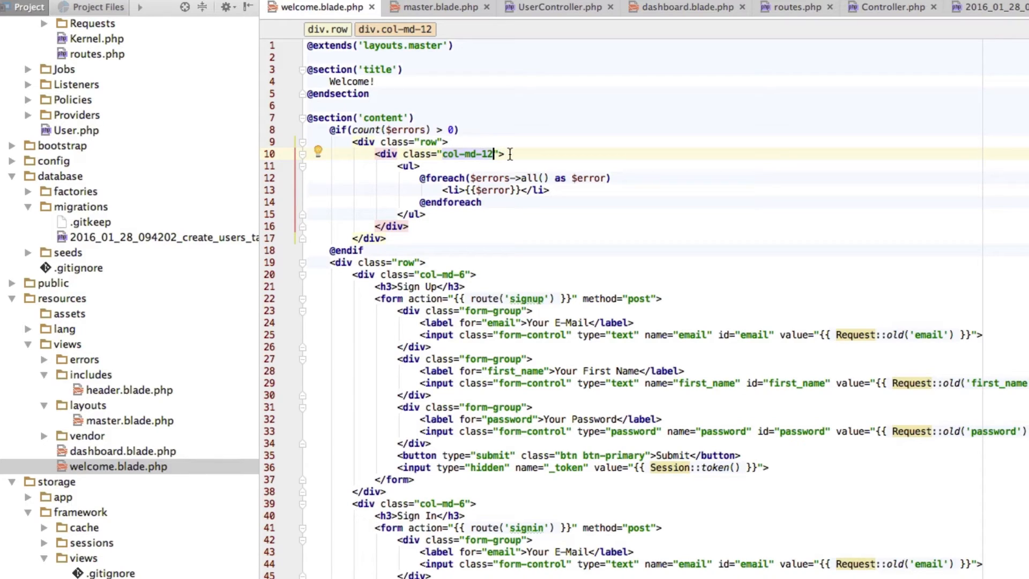
pyautogui.write('4')
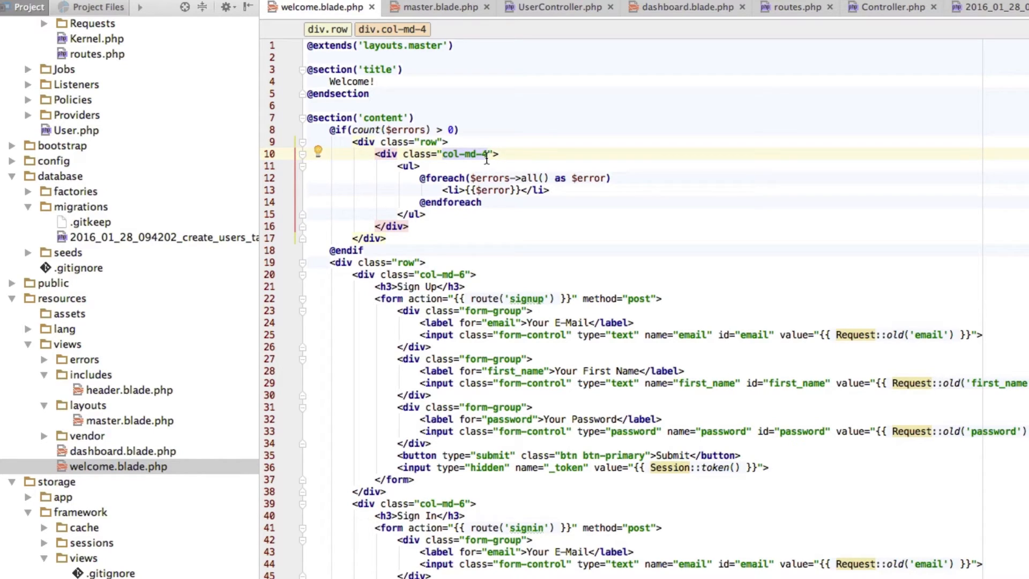
pyautogui.write('col-md-offset-0')
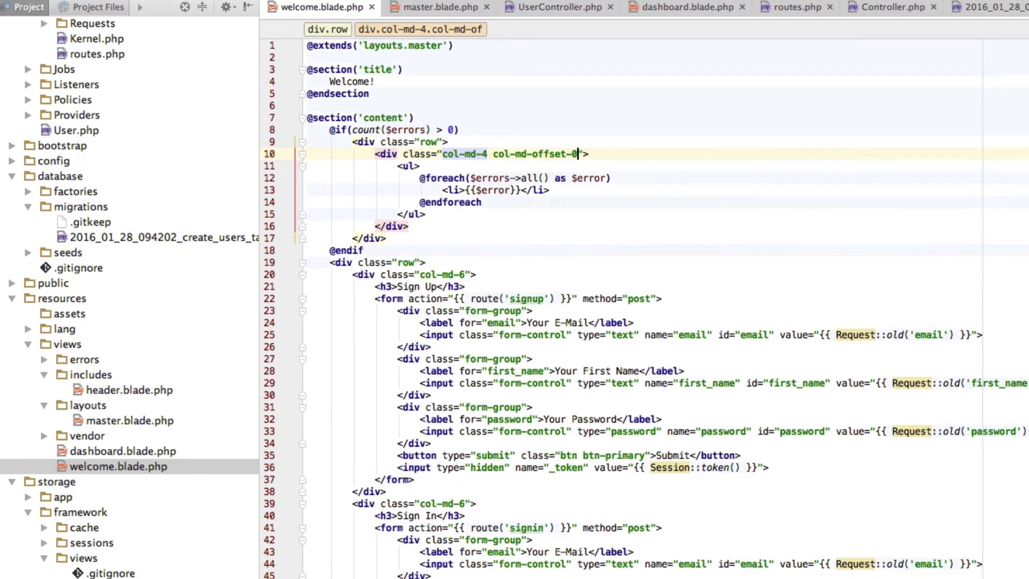
pyautogui.write('-4')
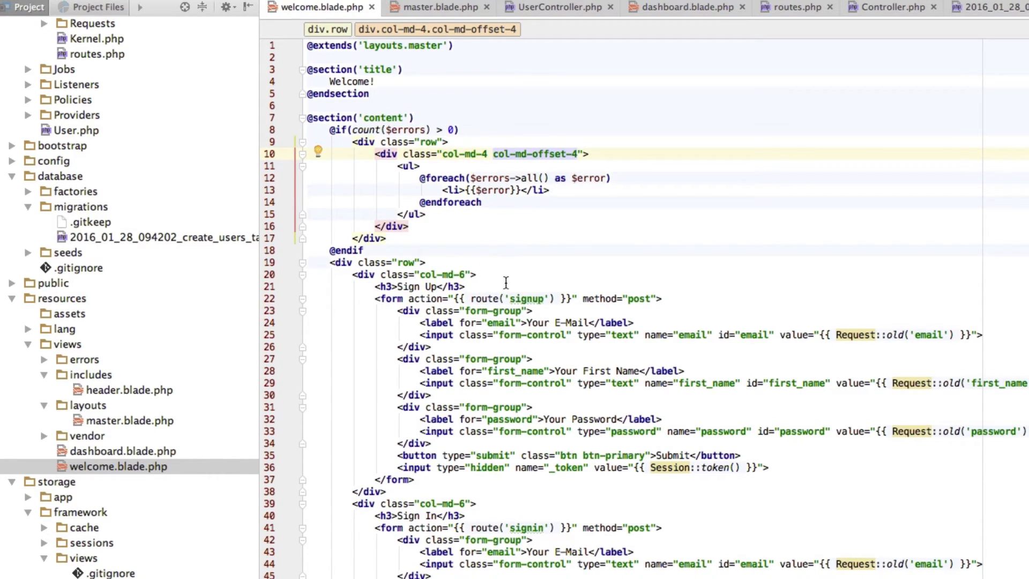
pyautogui.scroll(-3)
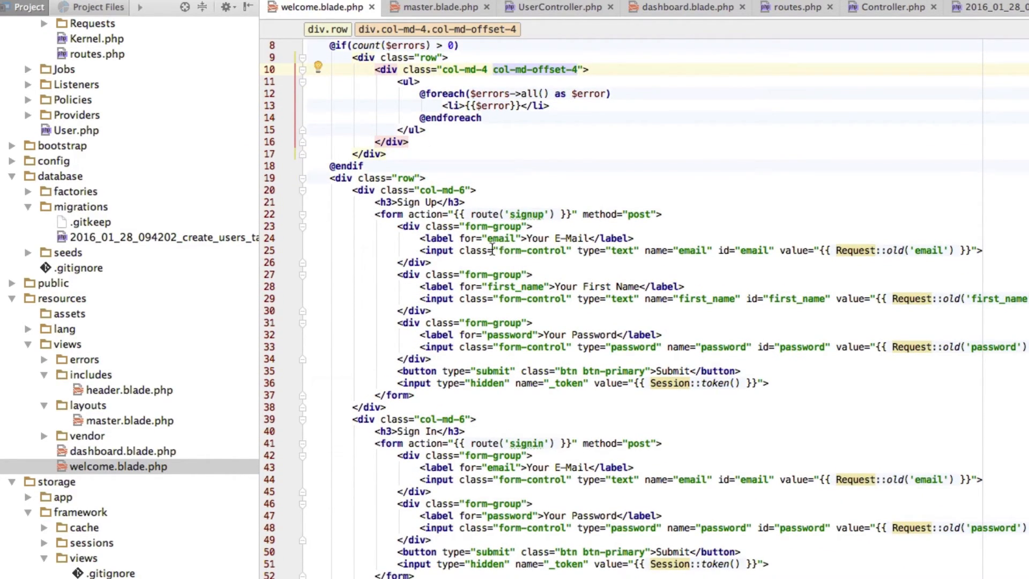
pyautogui.moveTo(462, 250)
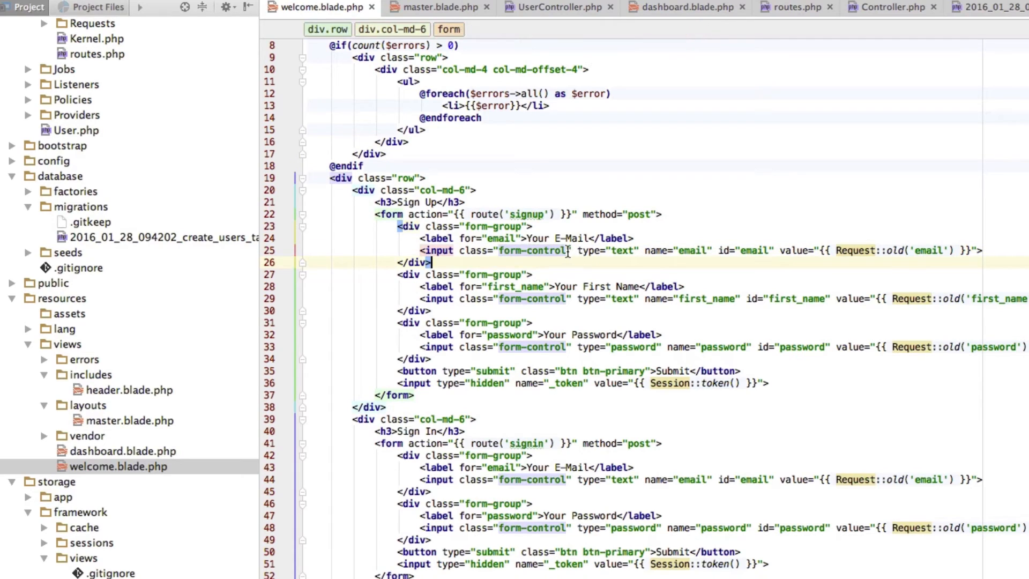
# - Add {{ $errors->has('email') ? 'has-error' : '' }} after form-control in the email input's class
pyautogui.click(568, 250)
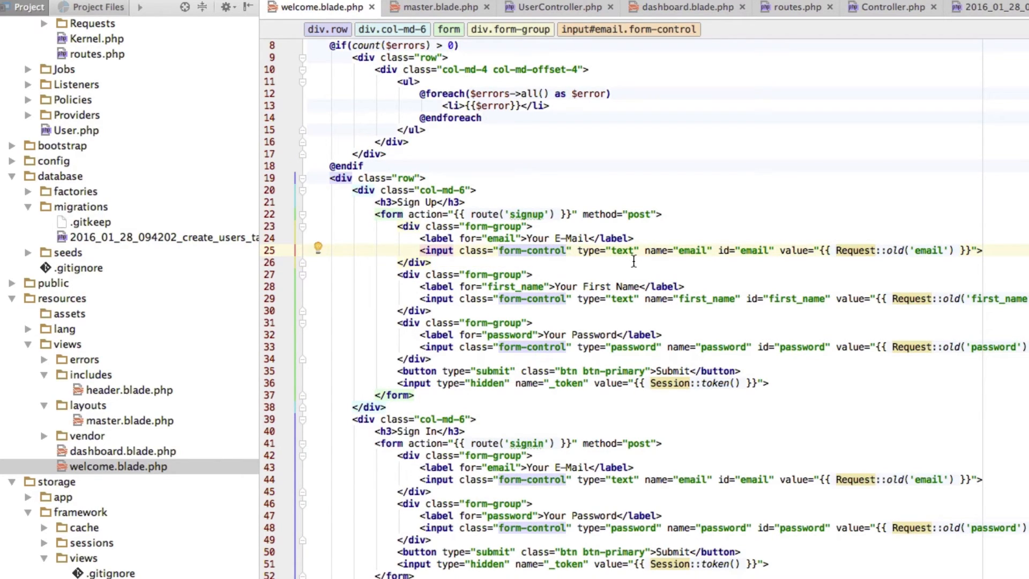
pyautogui.write('{{}}')
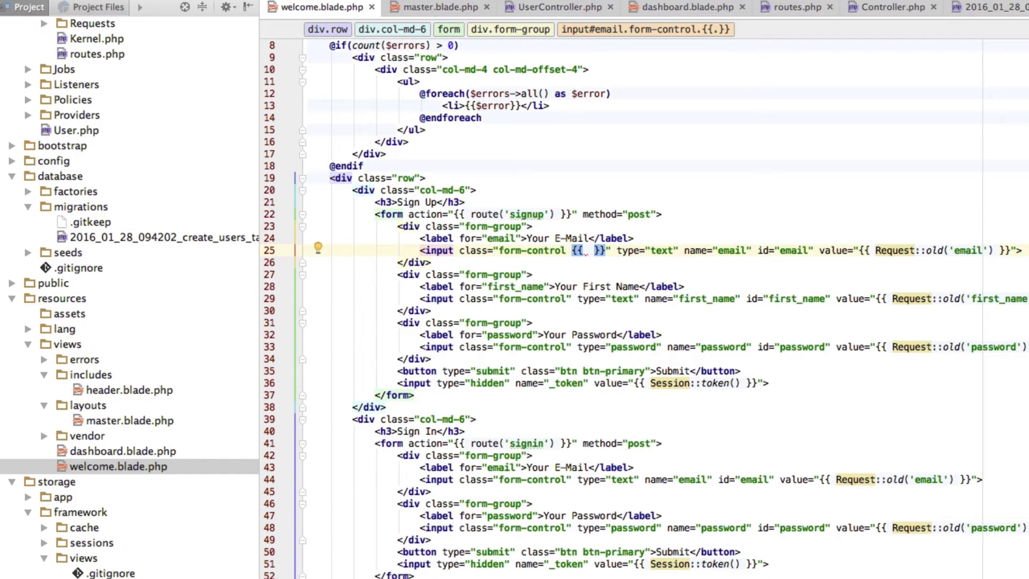
pyautogui.click(587, 251)
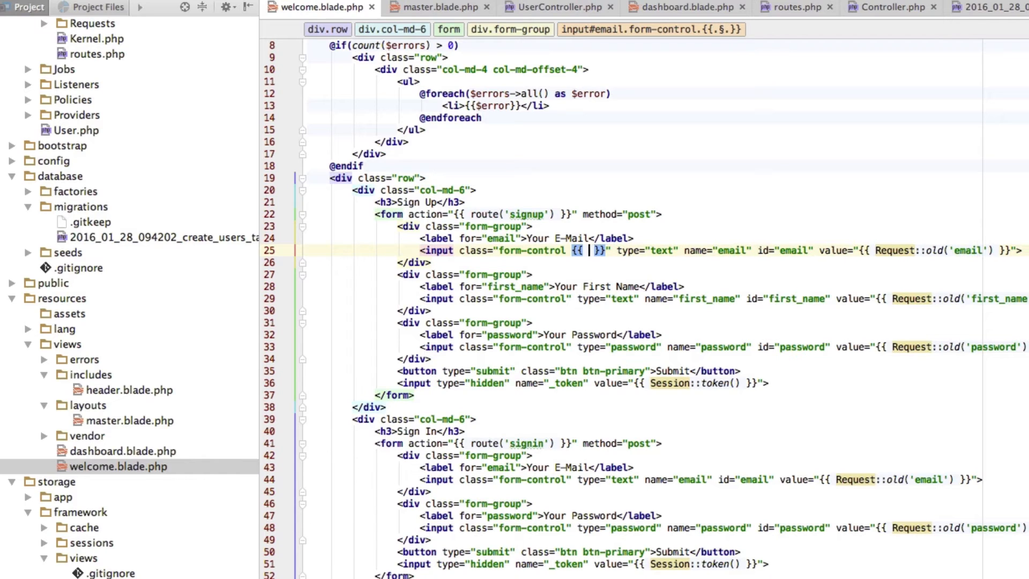
pyautogui.write('$errors->')
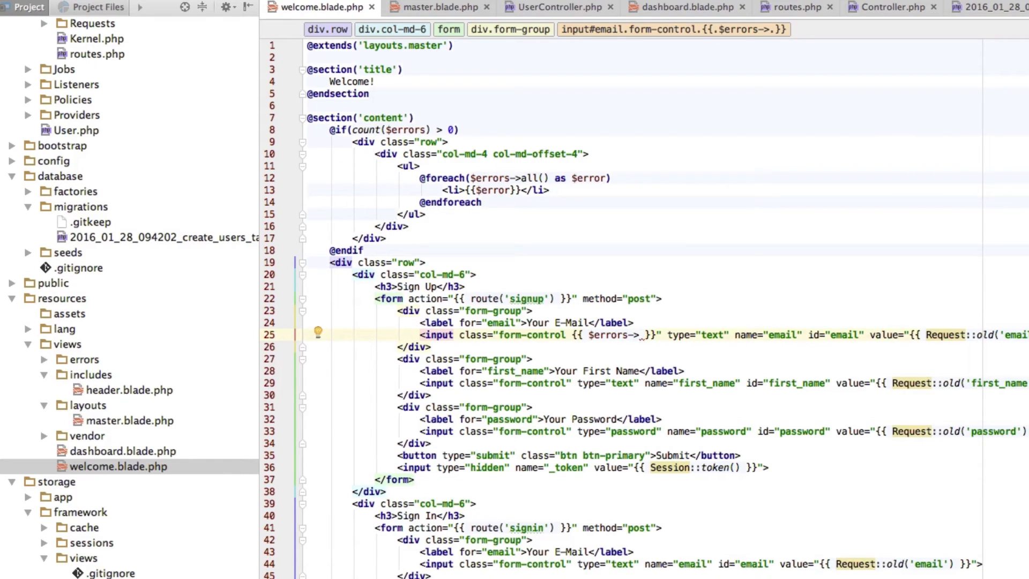
pyautogui.write('has()')
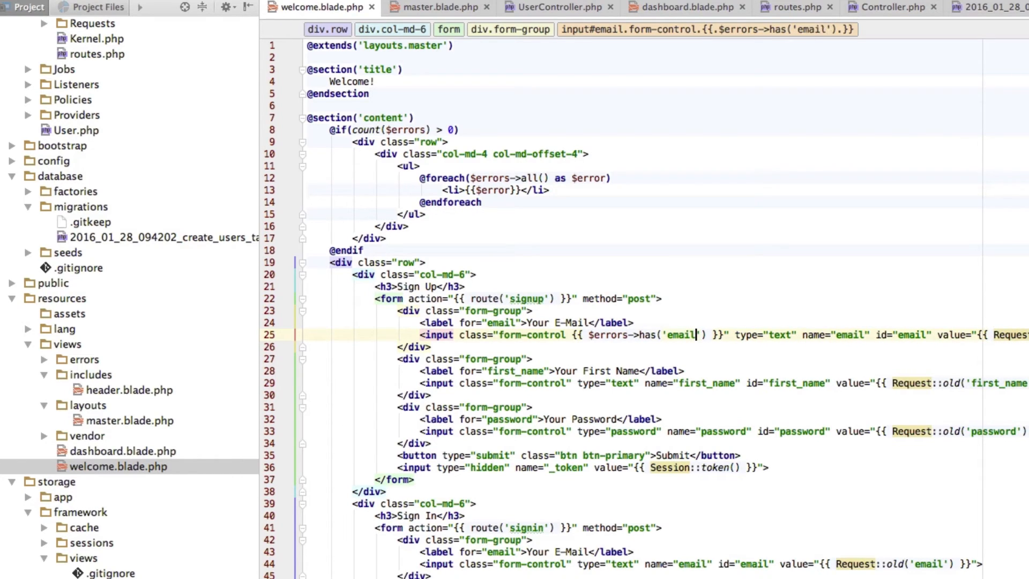
pyautogui.doubleClick(645, 335)
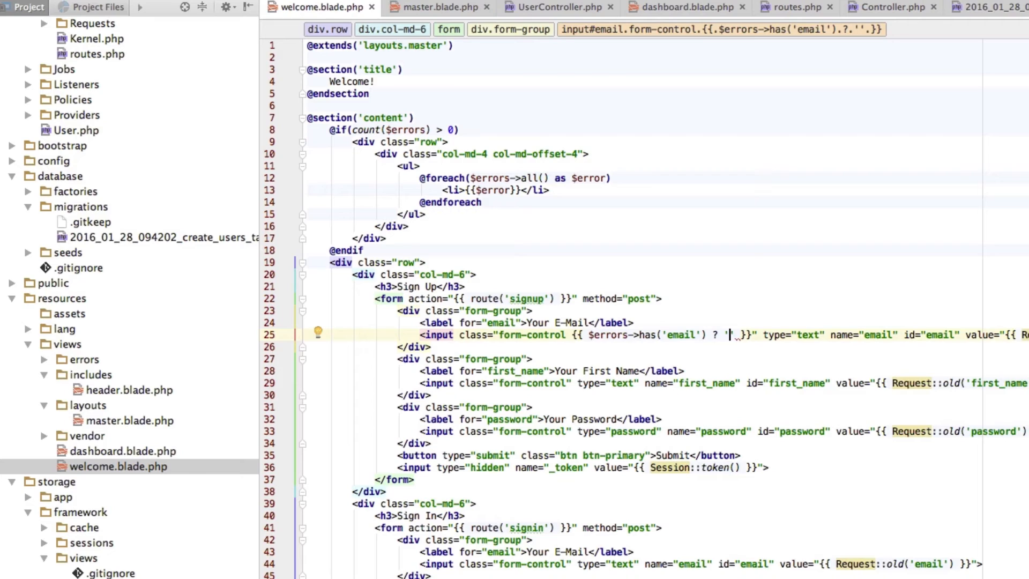
pyautogui.write('has-error')
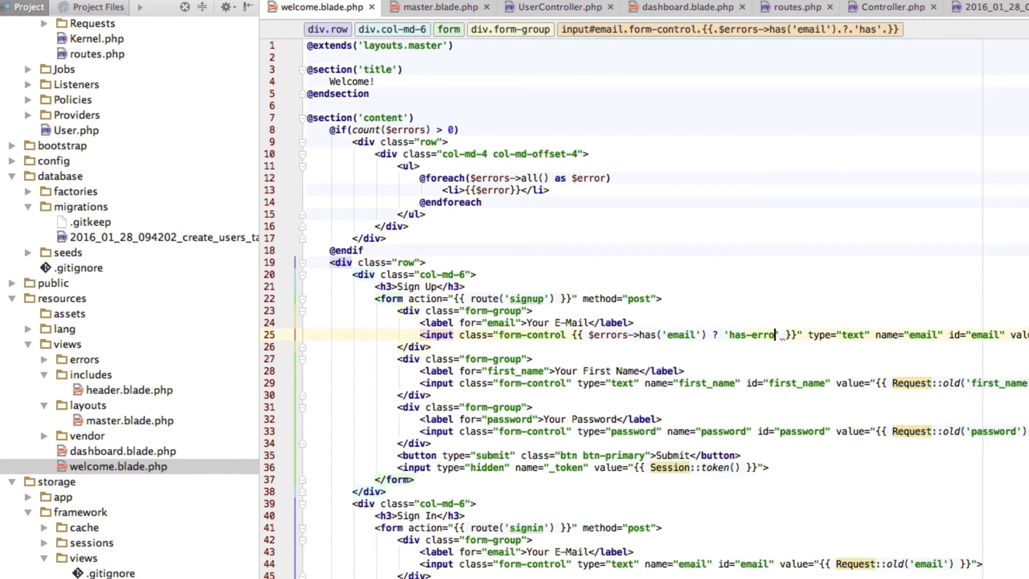
pyautogui.write('r')
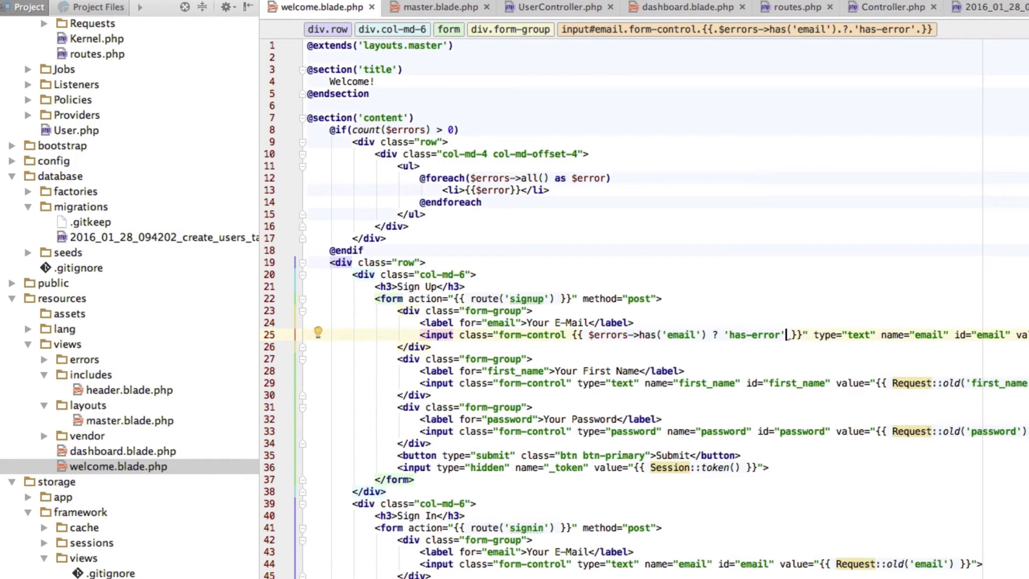
pyautogui.write(": ''")
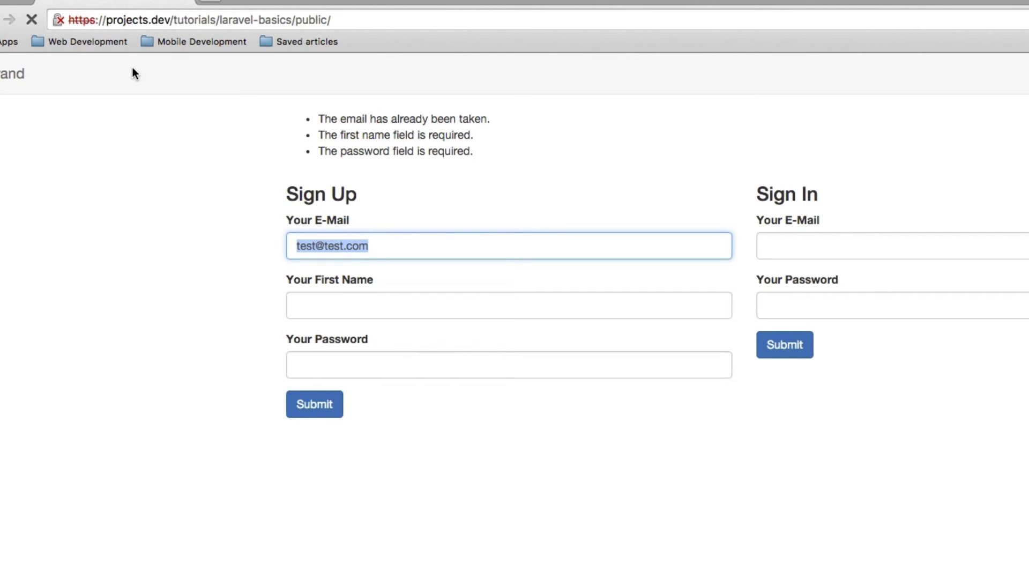
pyautogui.moveTo(232, 133)
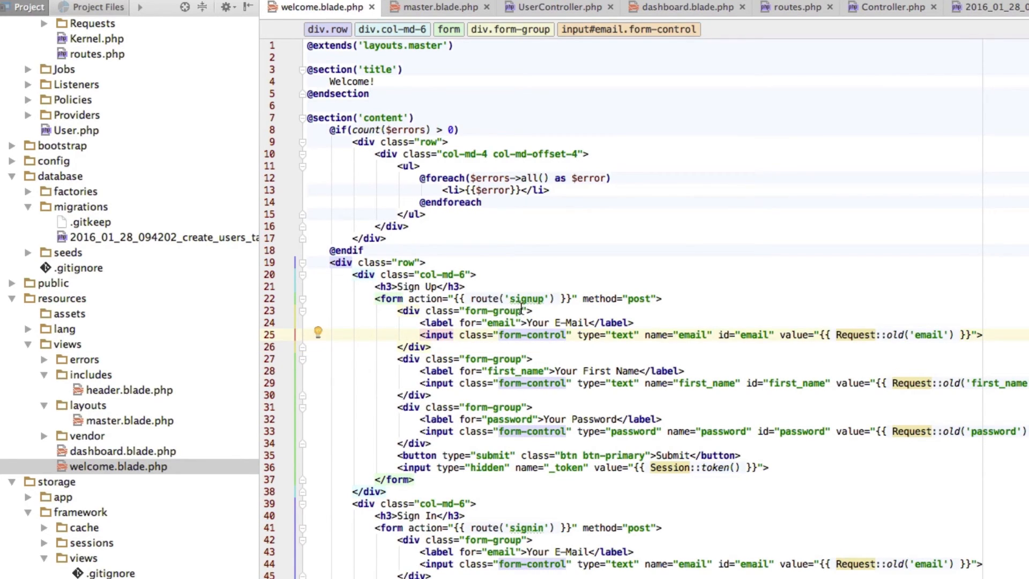
# - Paste the has-error expression into the email form-group div's class instead of the input
pyautogui.write("{{ $errors->has('email') ? 'has-error' : '' }}")
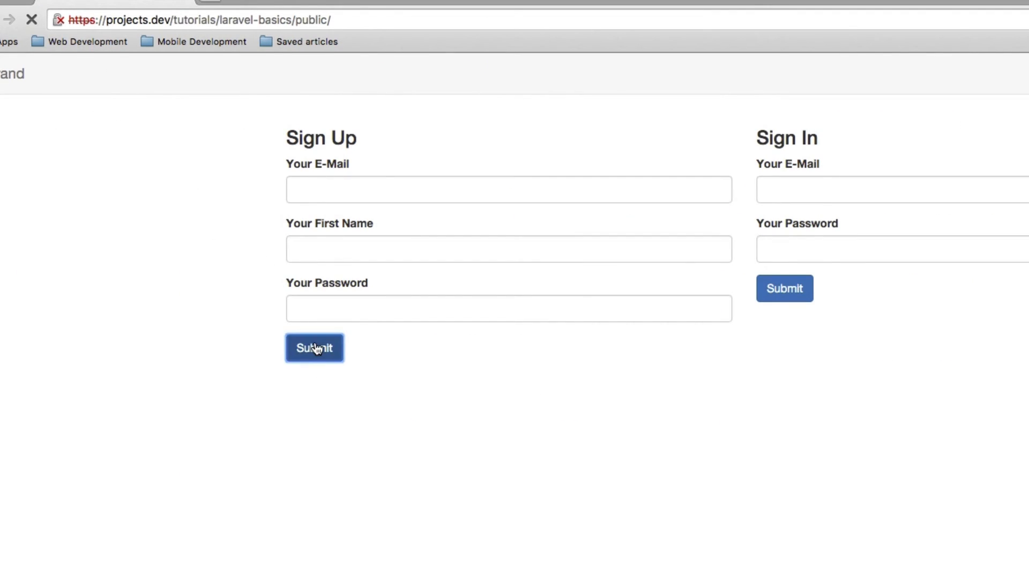
# - Submit the empty sign-up form to check the has-error highlighting
pyautogui.click(314, 348)
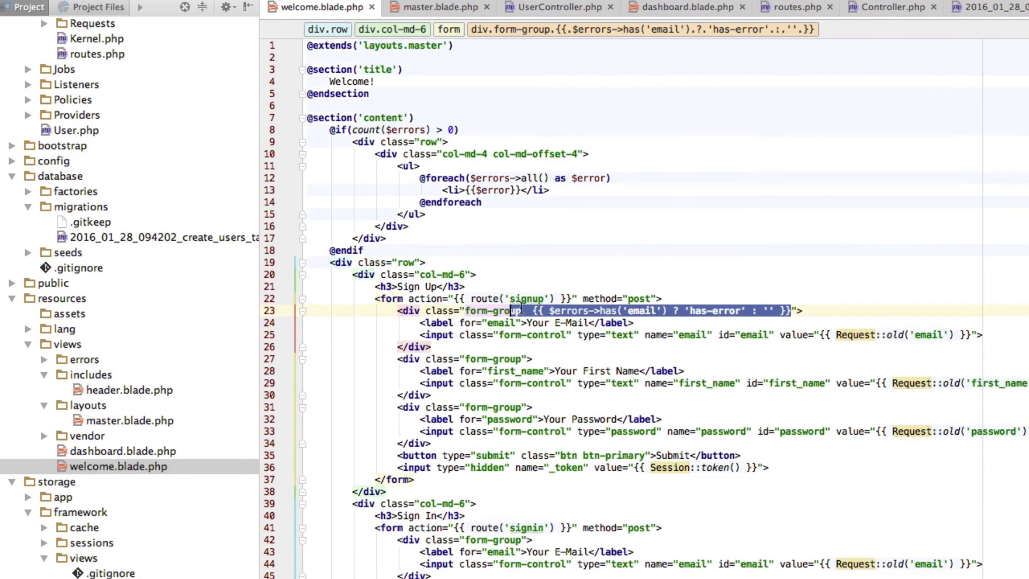
# - Paste has-error checks into the first_name, password and sign-in form-group classes
pyautogui.click(529, 311)
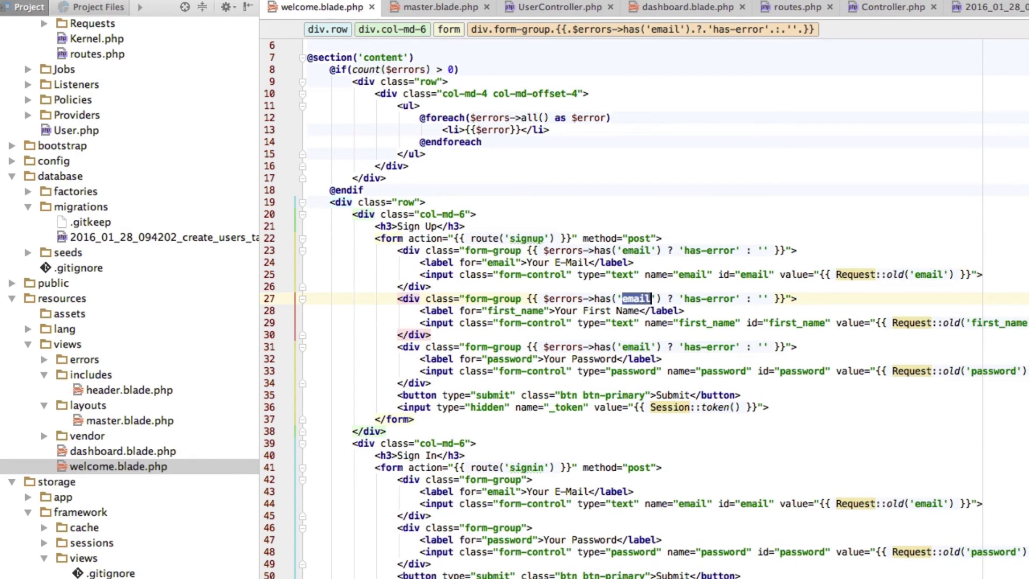
pyautogui.write('first_nam')
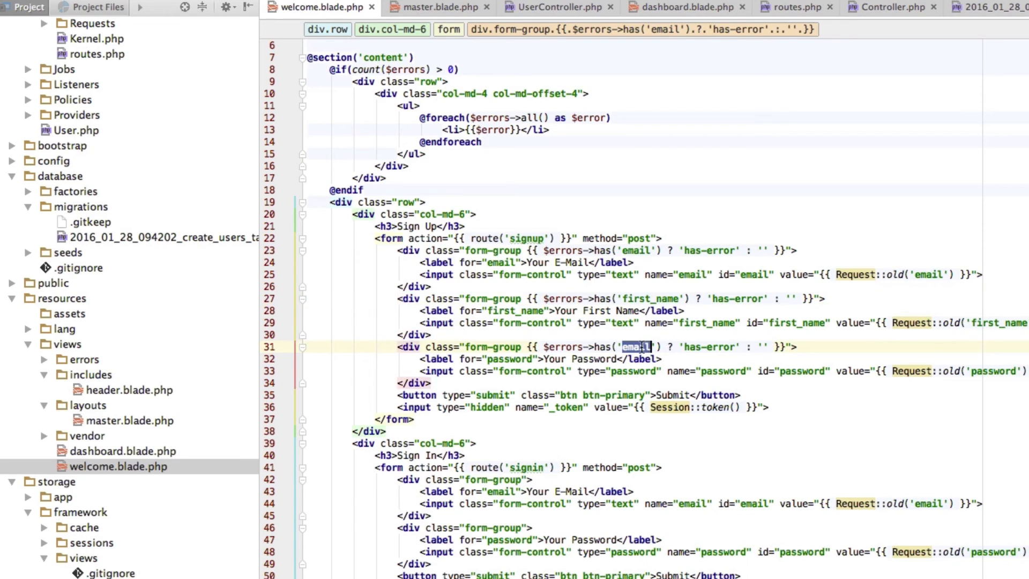
pyautogui.write('password')
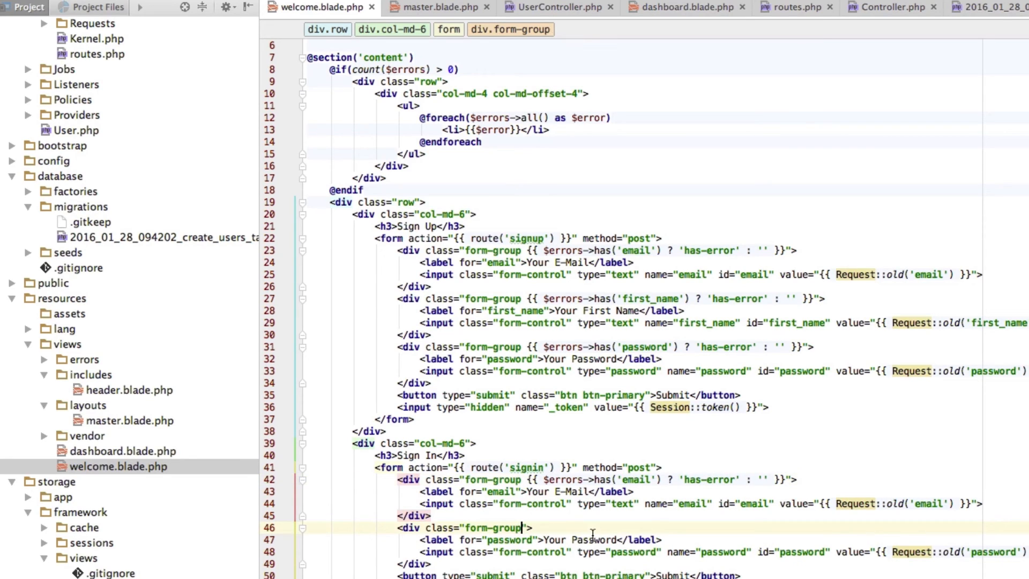
pyautogui.write("{{ $errors->has('email') ? 'has-error' : '' }}")
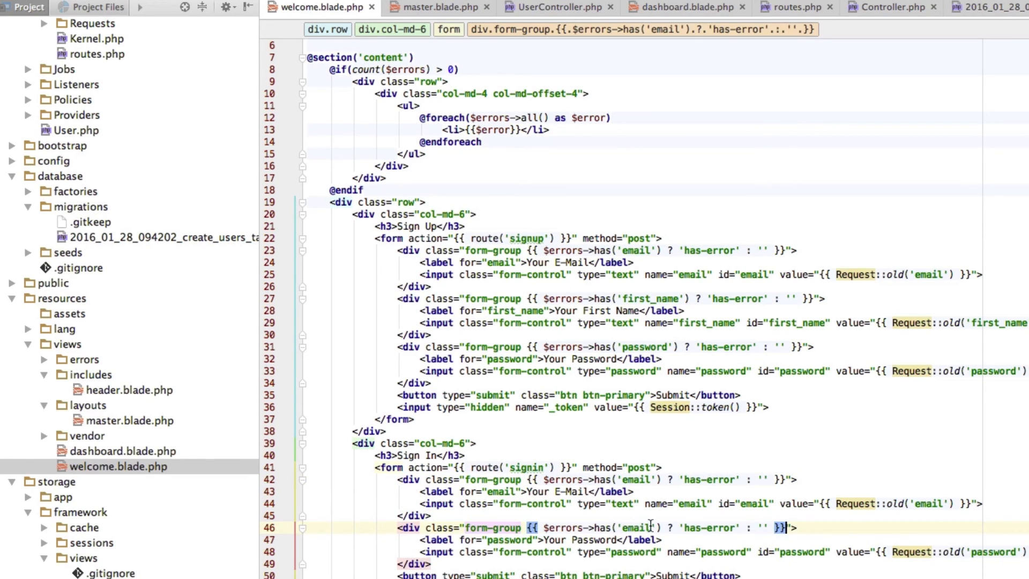